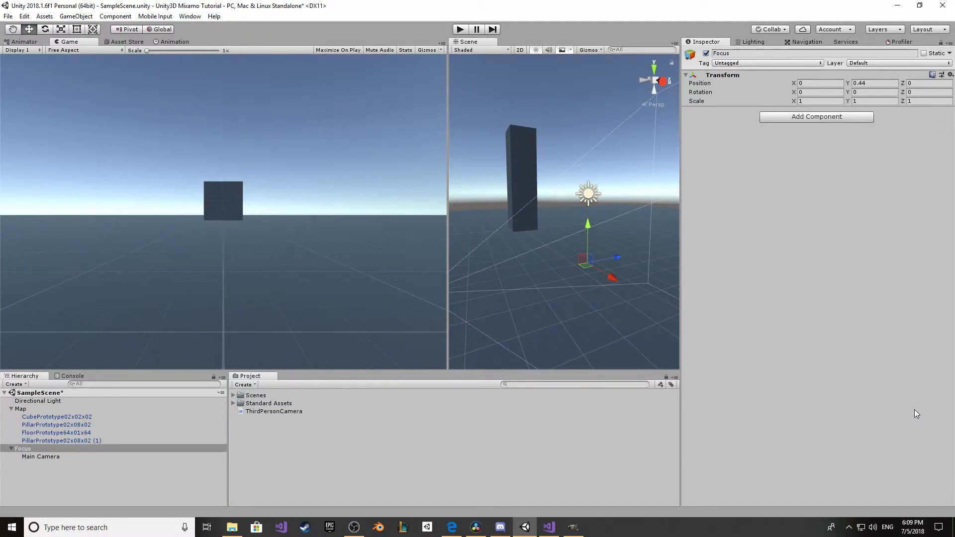
{"action": "mouse_move", "coordinate": [905, 315]}
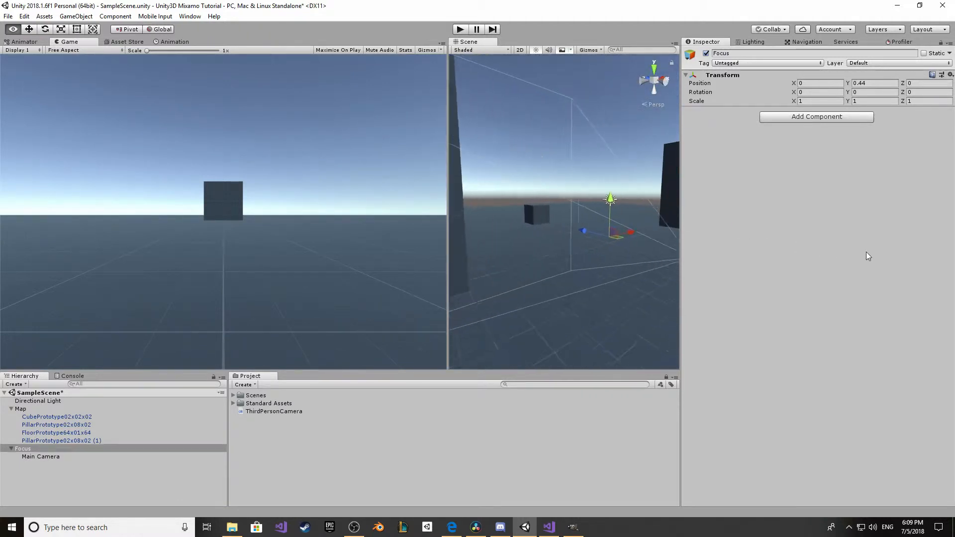
Step: Select Main Camera and open the Input settings with the Mouse ScrollWheel name selected
{"action": "left_click", "coordinate": [41, 456]}
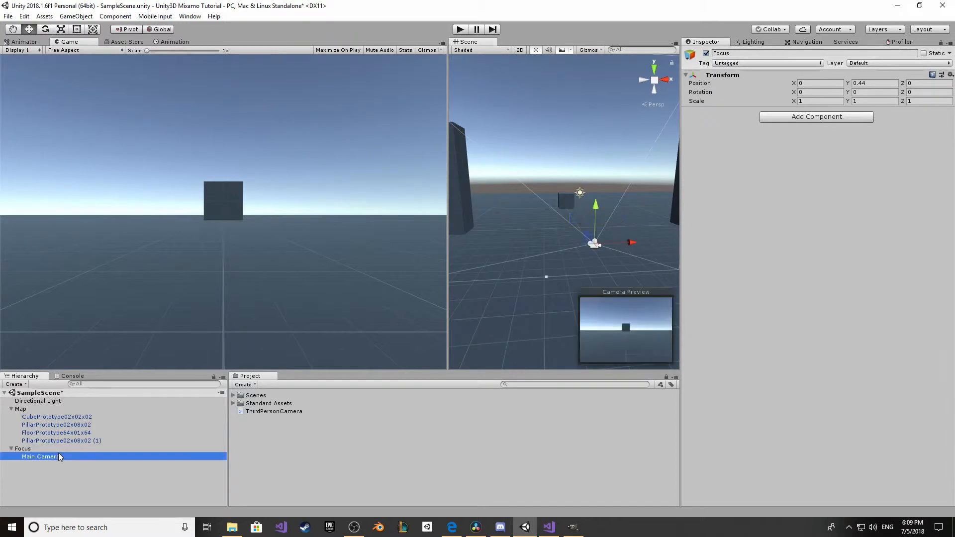
{"action": "left_click", "coordinate": [40, 456]}
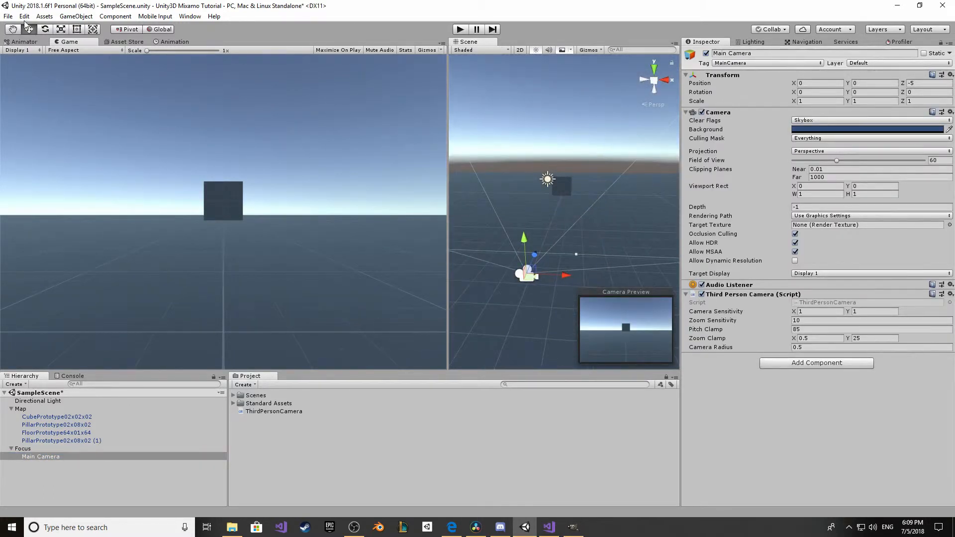
{"action": "left_click", "coordinate": [23, 16]}
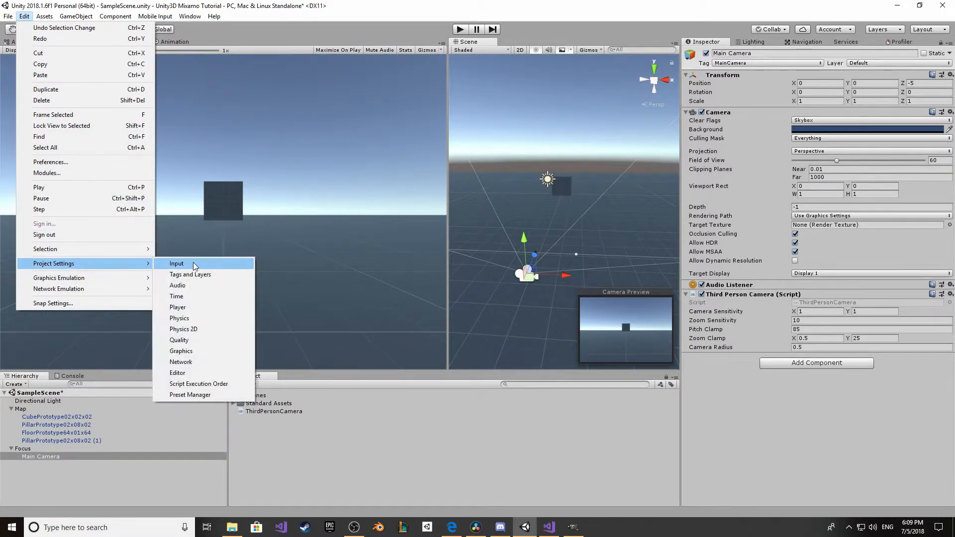
{"action": "left_click", "coordinate": [176, 263]}
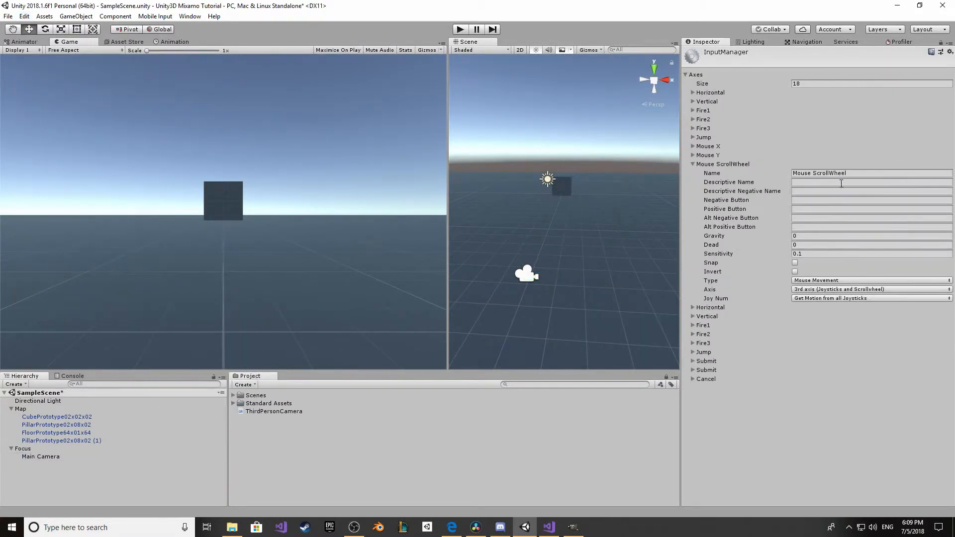
{"action": "triple_click", "coordinate": [840, 173]}
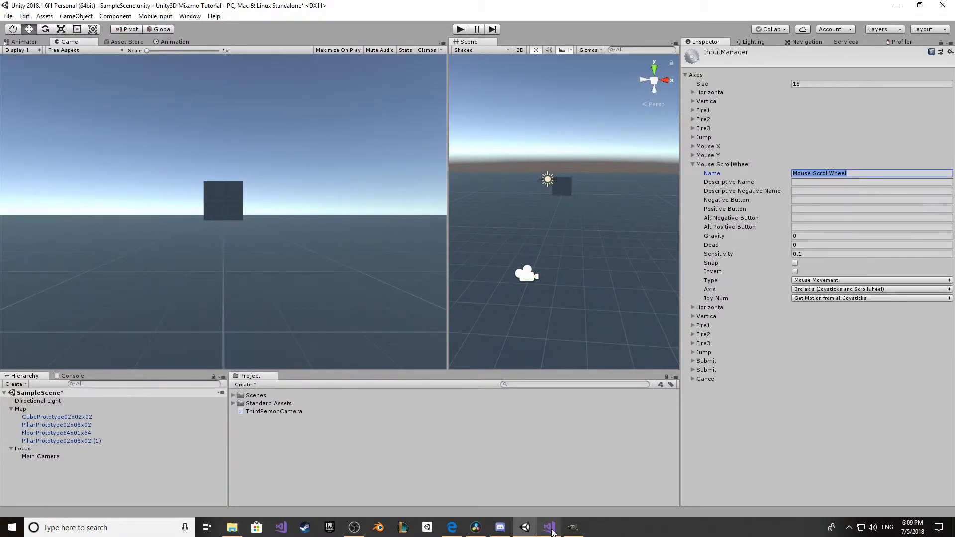
Step: In Visual Studio, declare private float zoom = 5.0f
{"action": "left_click", "coordinate": [548, 526]}
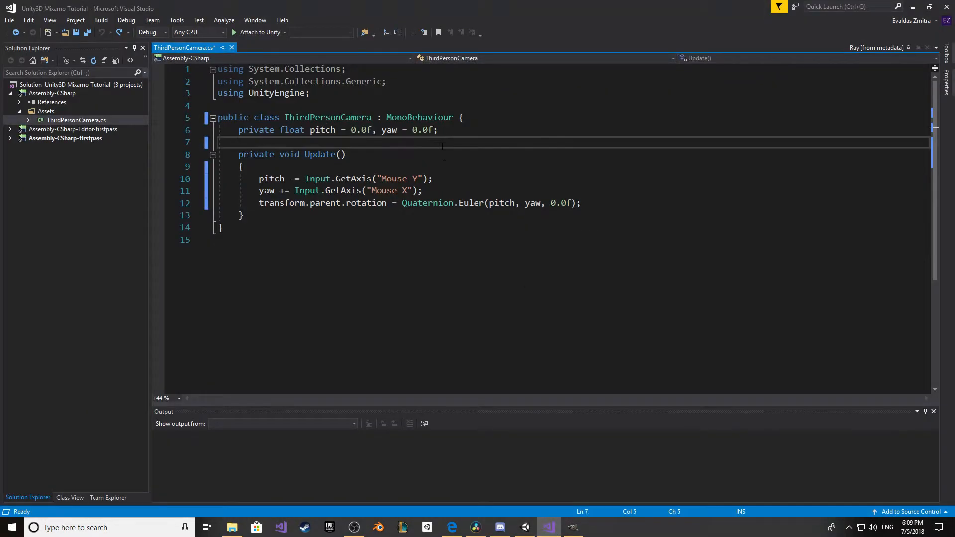
{"action": "type", "text": "private f"}
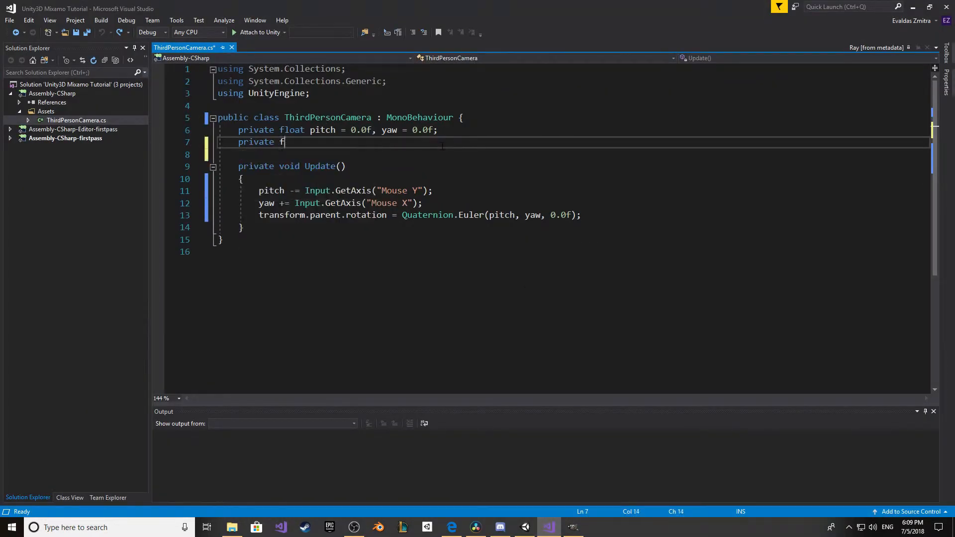
{"action": "type", "text": "loat zoom = 5"}
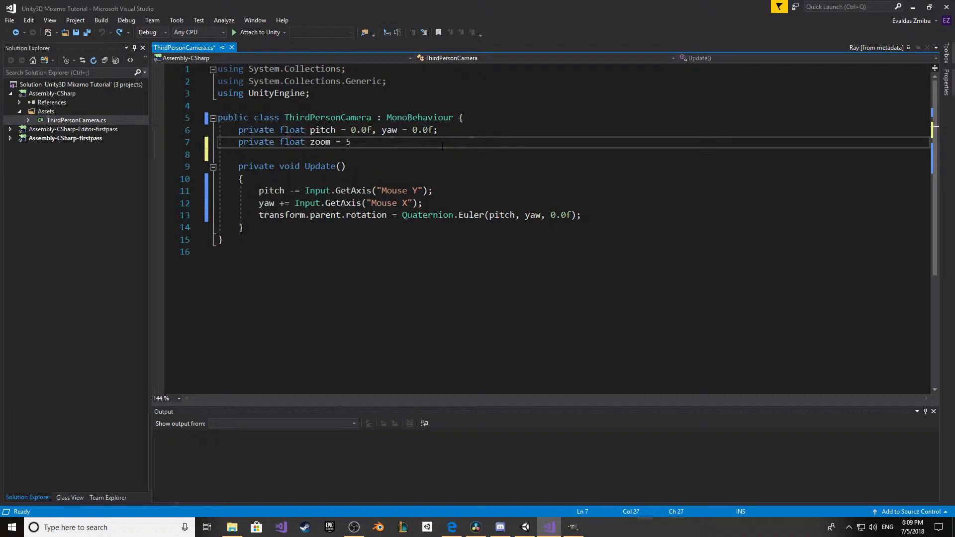
{"action": "type", "text": ".0f;"}
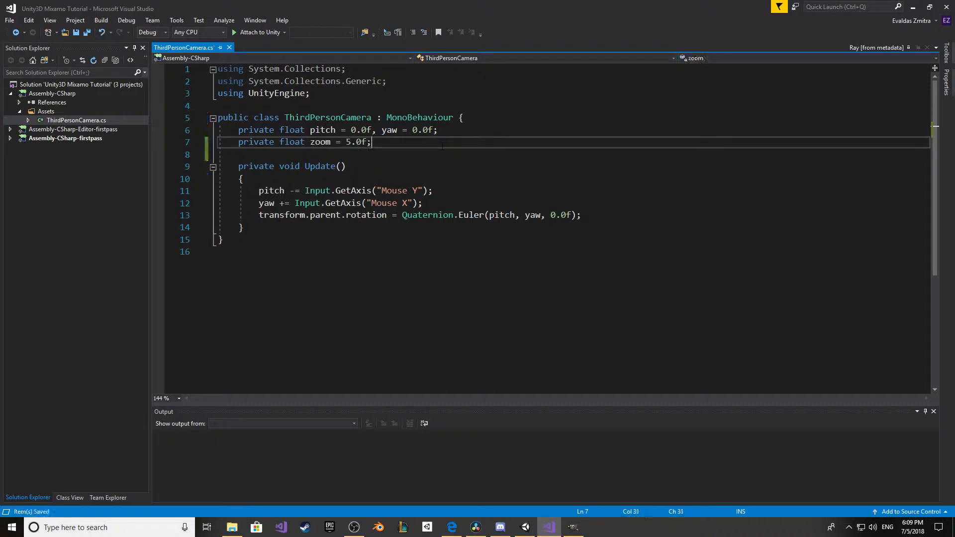
Step: In Update, add zoom += Input.GetAxis("Mouse ScrollWheel")
{"action": "type", "text": "zo"}
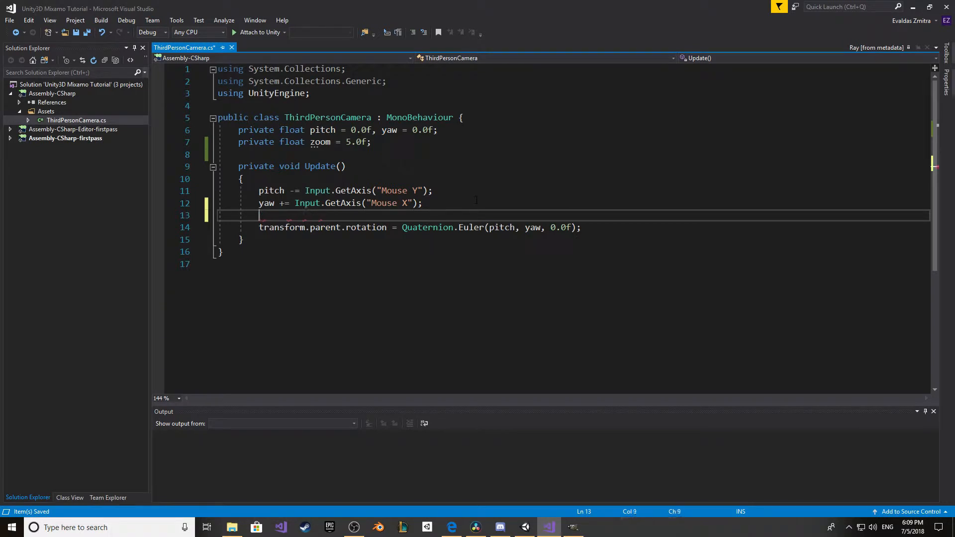
{"action": "type", "text": "zoom +="}
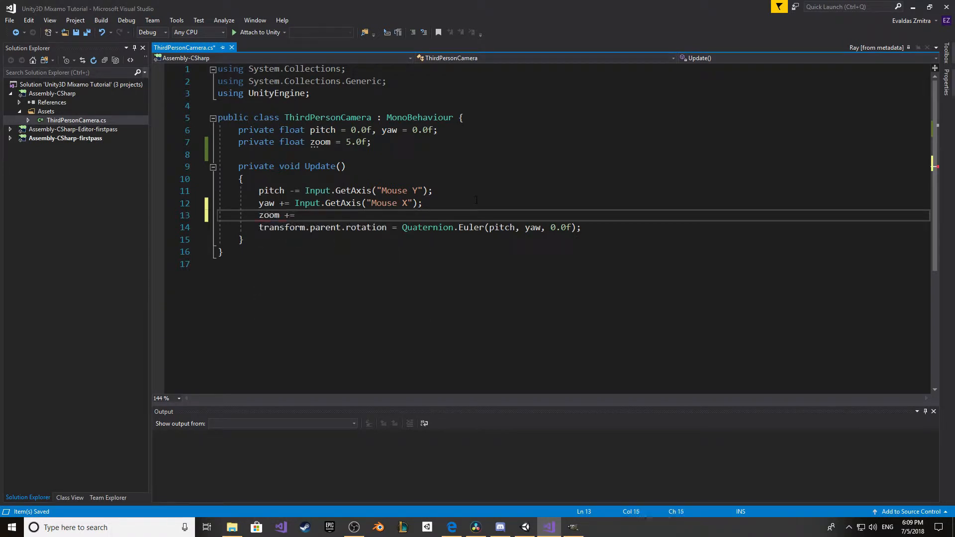
{"action": "type", "text": "Input.g"}
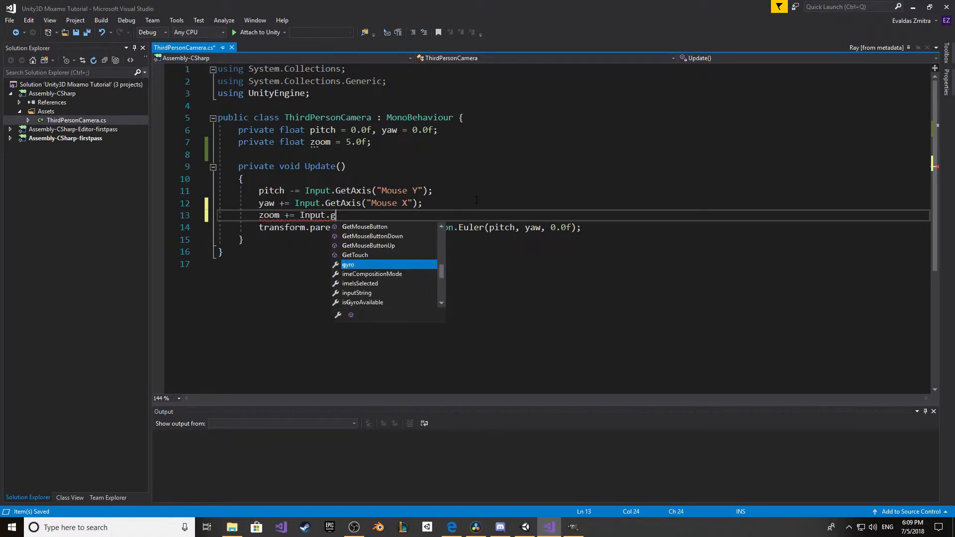
{"action": "type", "text": "etAxis(\"Mouse ScrollWheel\");"}
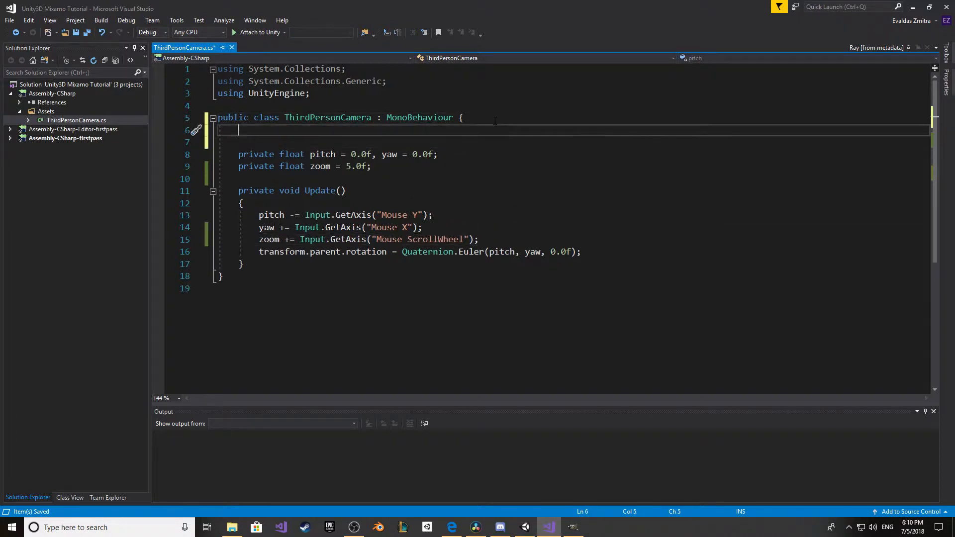
Step: Add a serialized Vector2 cameraSensitivity field defaulting to Vector2.one
{"action": "type", "text": "[SerializeField]"}
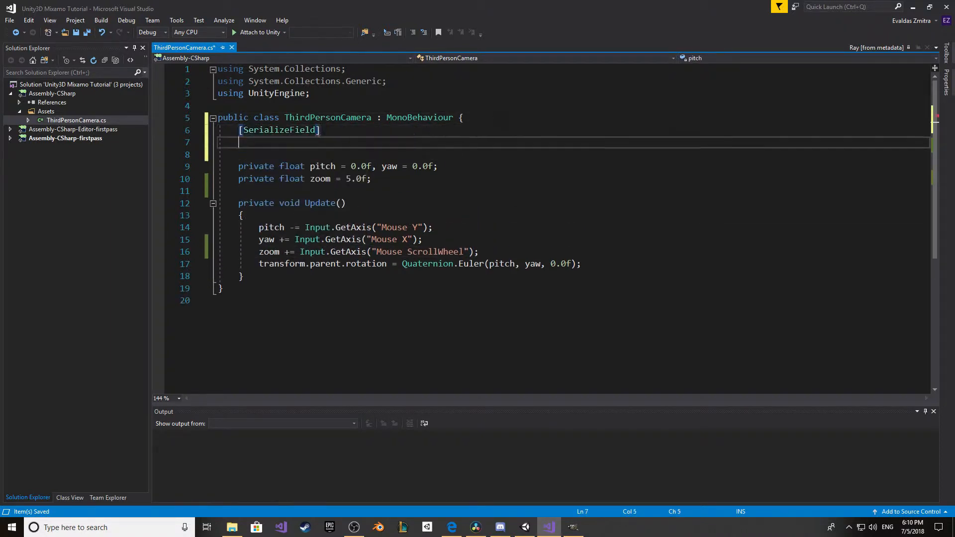
{"action": "type", "text": "private Vector2 cameraSensitivity"}
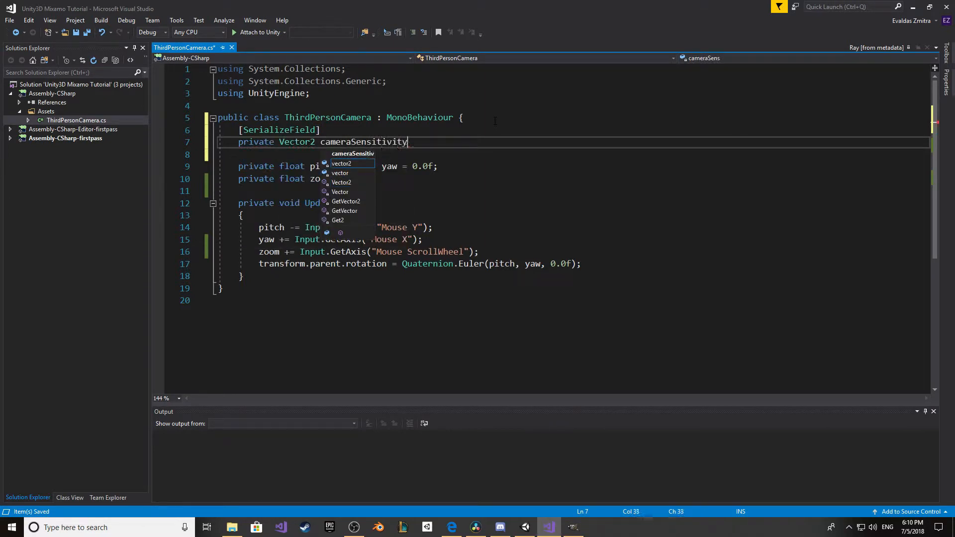
{"action": "type", "text": "= Vector2.one;"}
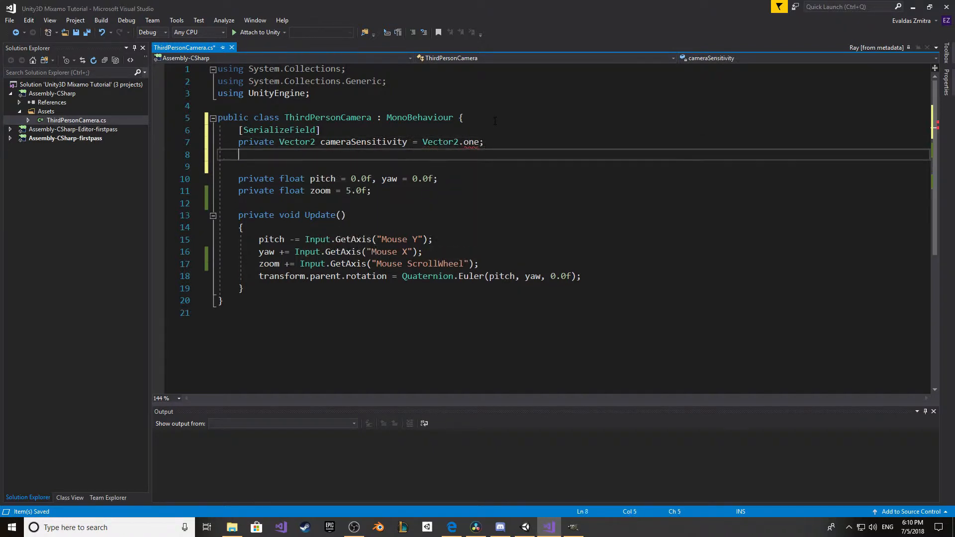
Step: Add a serialized float zoomSensitivity = 10.0f and begin another [SerializeField]
{"action": "type", "text": "[SerializeField]"}
{"action": "type", "text": "private float zoo"}
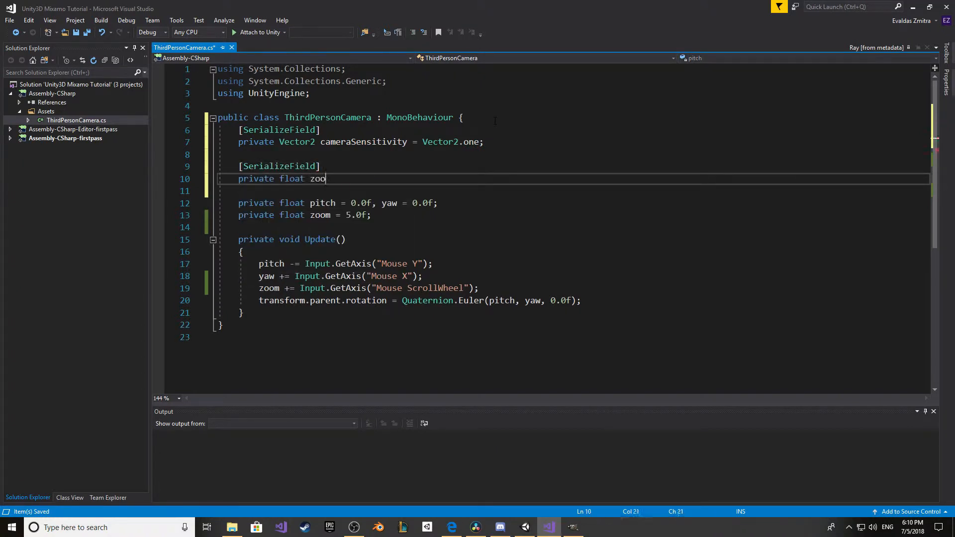
{"action": "type", "text": "mSensitivity"}
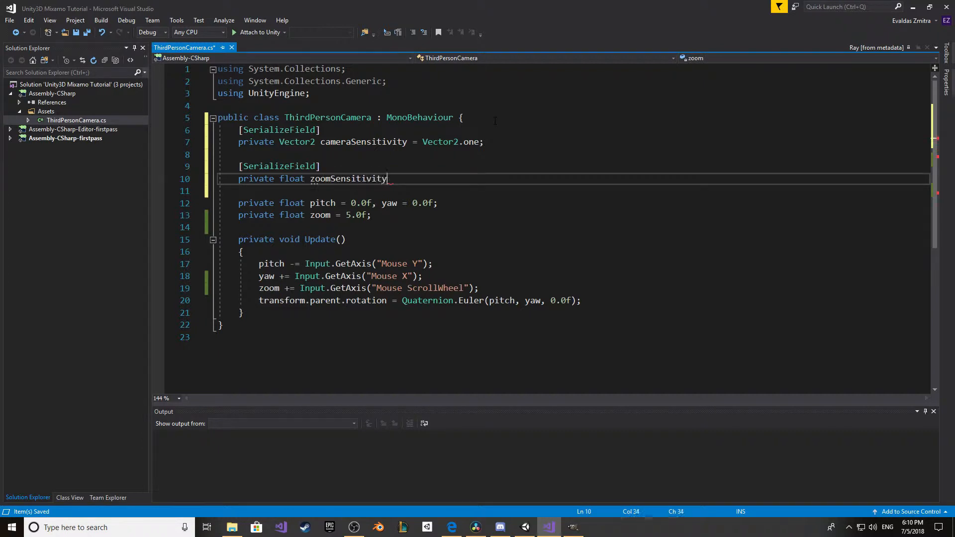
{"action": "type", "text": "= 10."}
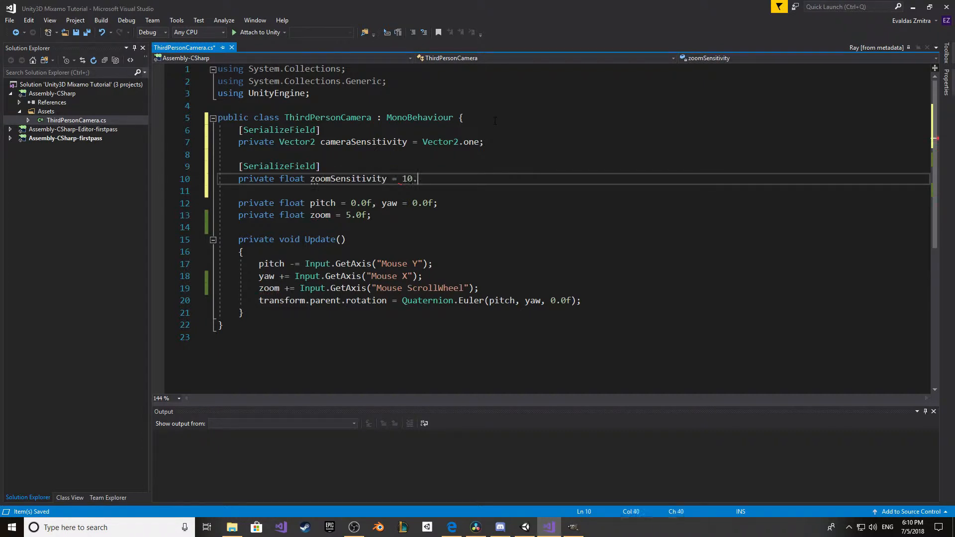
{"action": "type", "text": "0f;"}
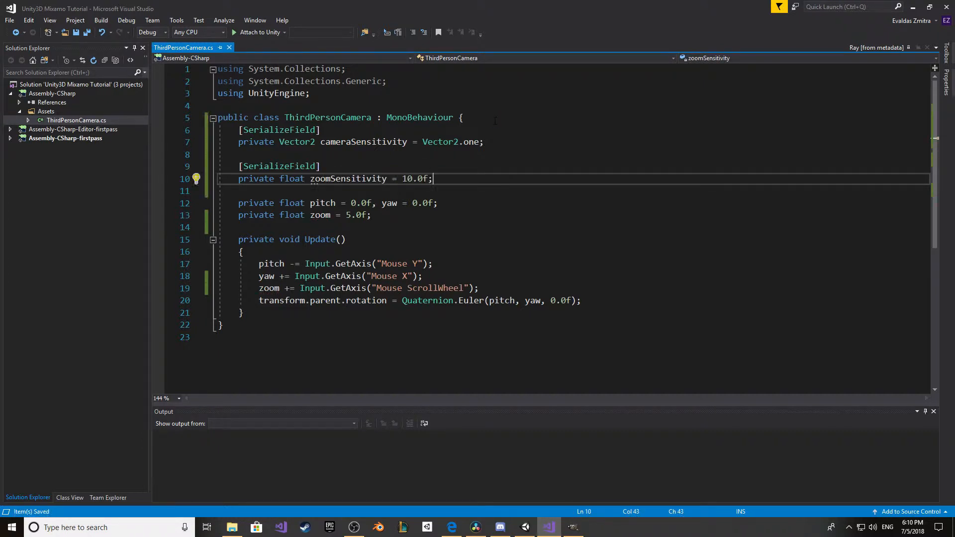
{"action": "type", "text": "[SerializeField"}
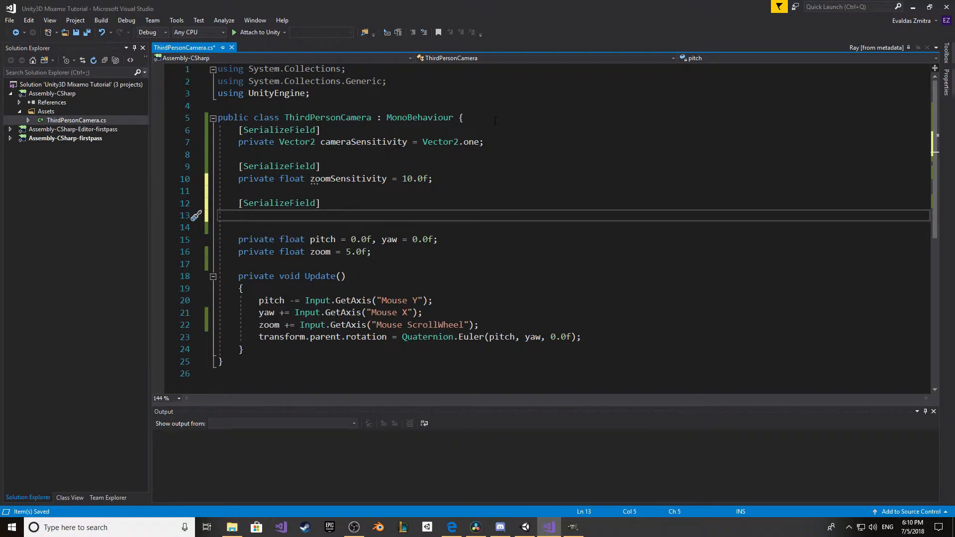
Step: Declare private float pitchClamp = 85.0f under the third [SerializeField] and save
{"action": "type", "text": "private"}
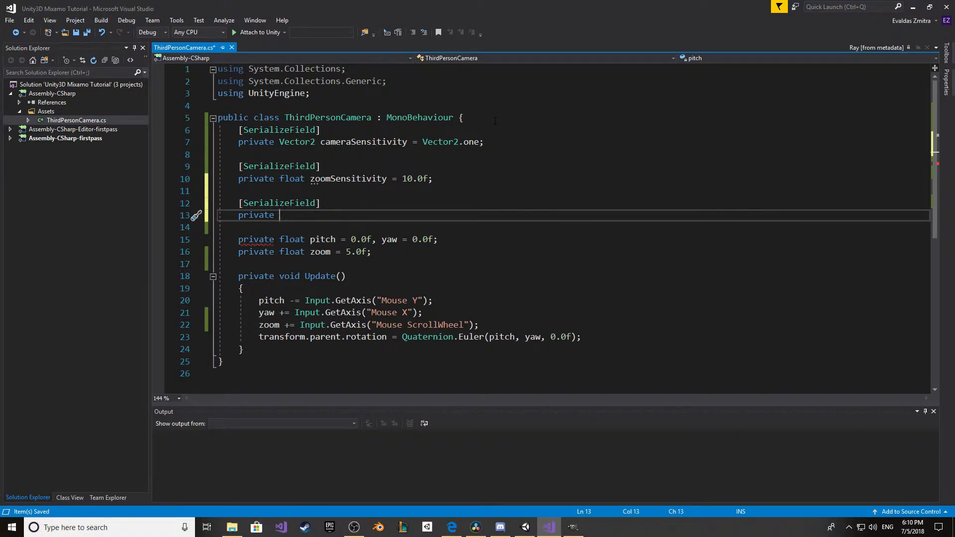
{"action": "type", "text": "float"}
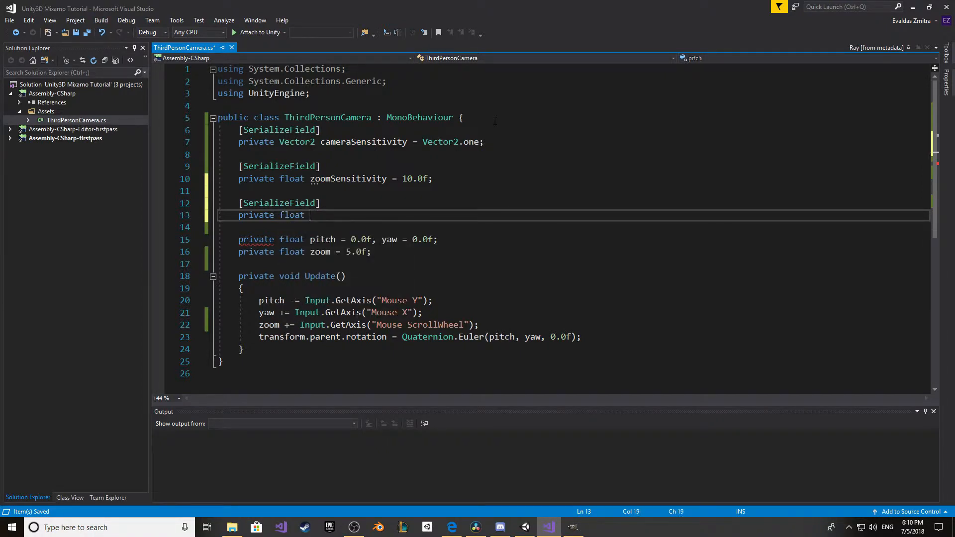
{"action": "type", "text": "pitch"}
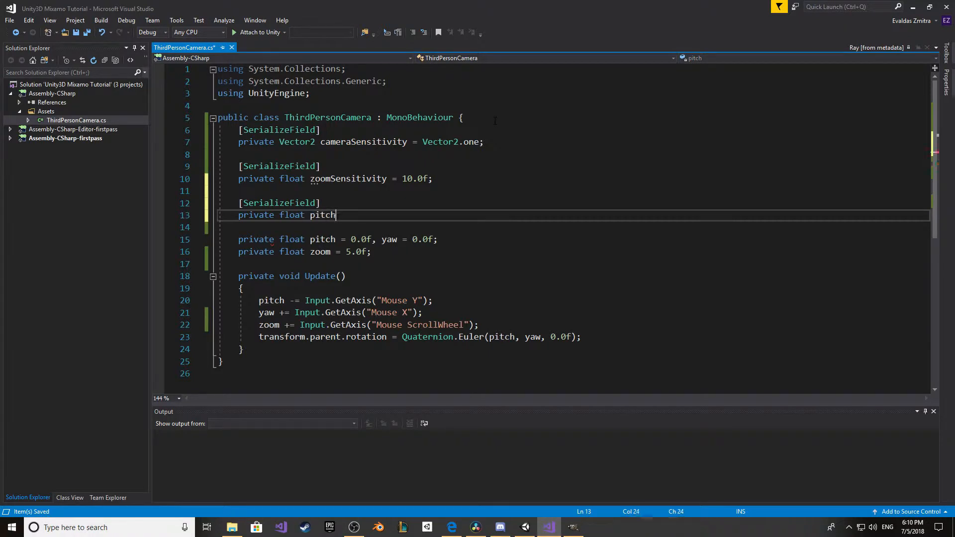
{"action": "type", "text": "="}
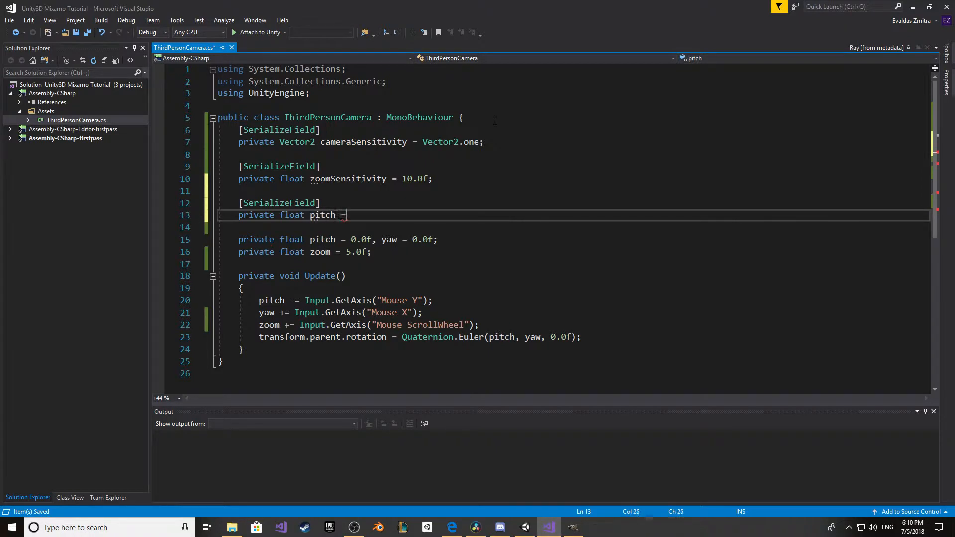
{"action": "type", "text": "85"}
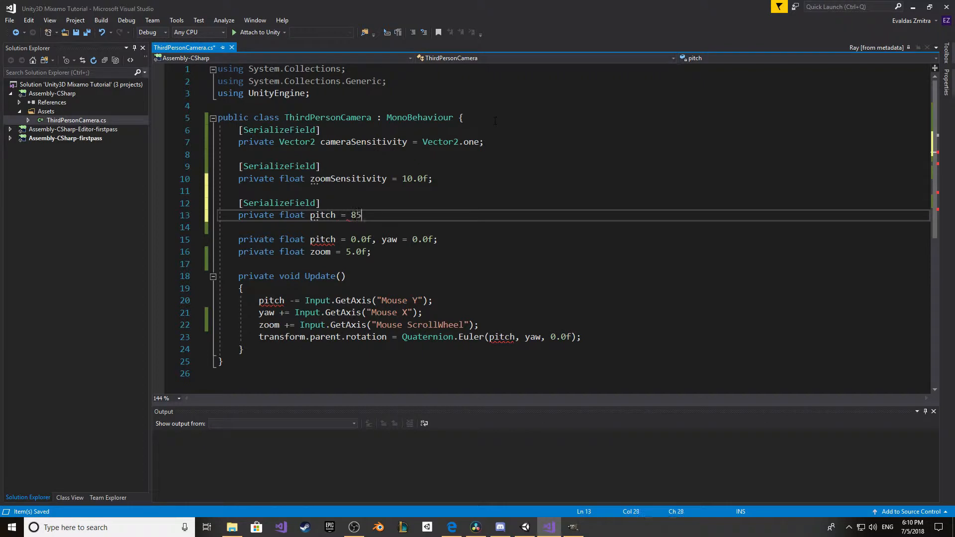
{"action": "type", "text": ".."}
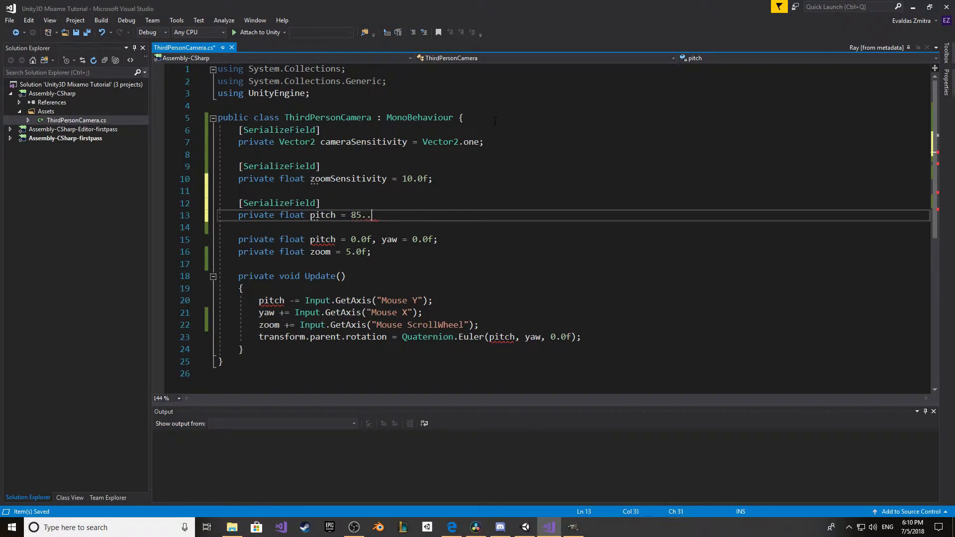
{"action": "key", "text": "Backspace"}
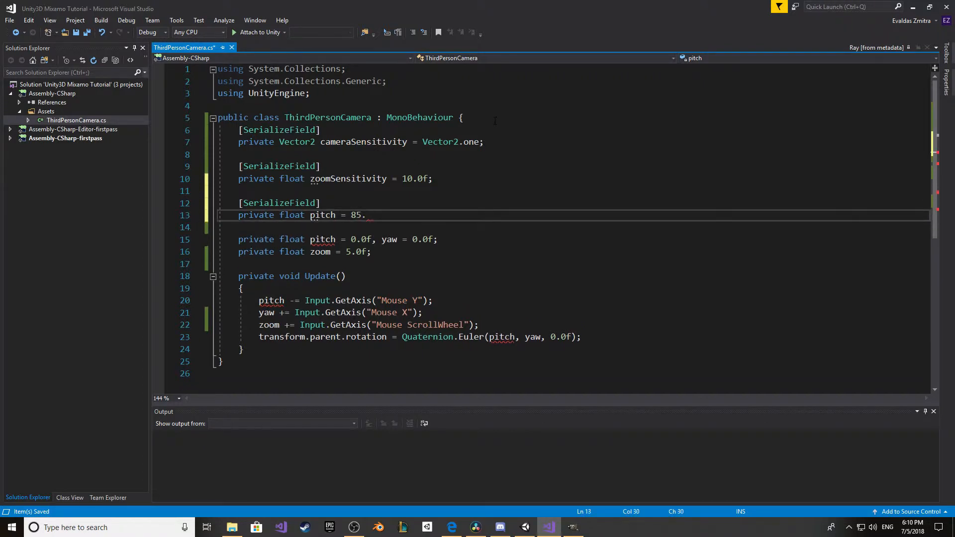
{"action": "type", "text": "0f;"}
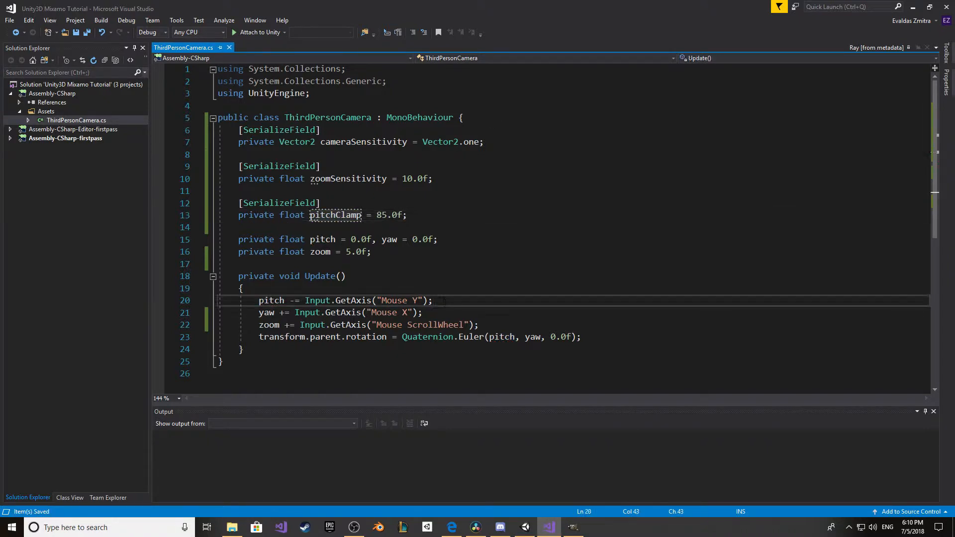
Step: Below the pitch update, add pitch = Mathf.Clamp(pitch, -pitchClamp, pitchClamp)
{"action": "key", "text": "enter"}
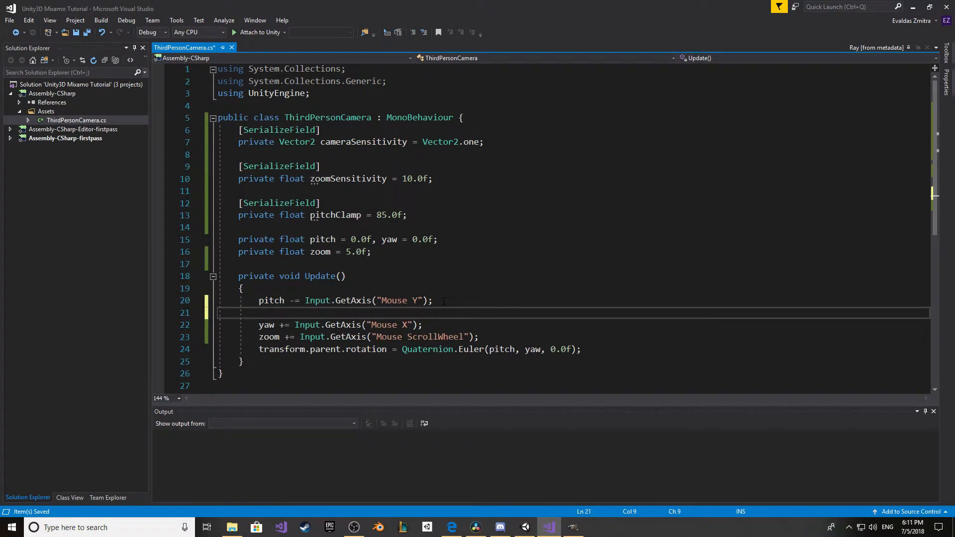
{"action": "type", "text": "pitch ="}
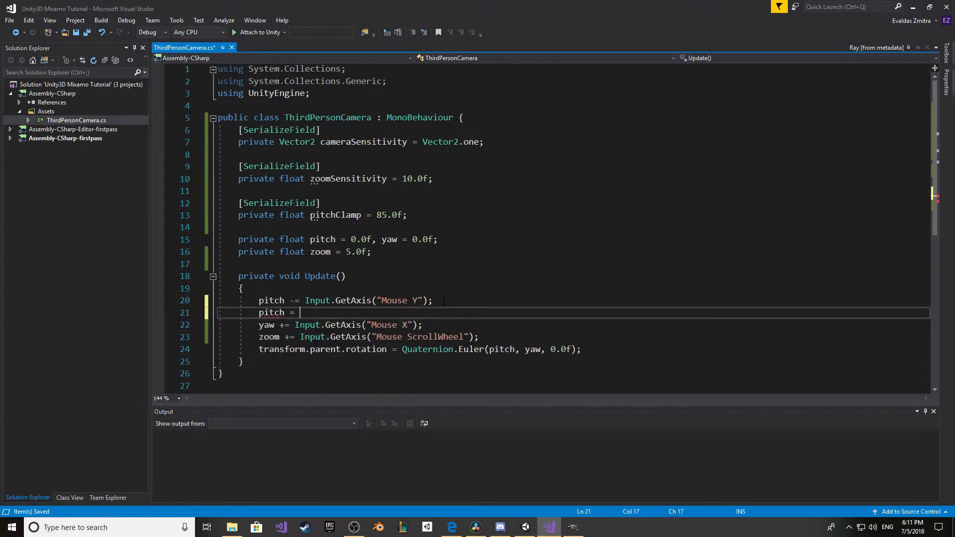
{"action": "type", "text": "Mathf.Clamp();"}
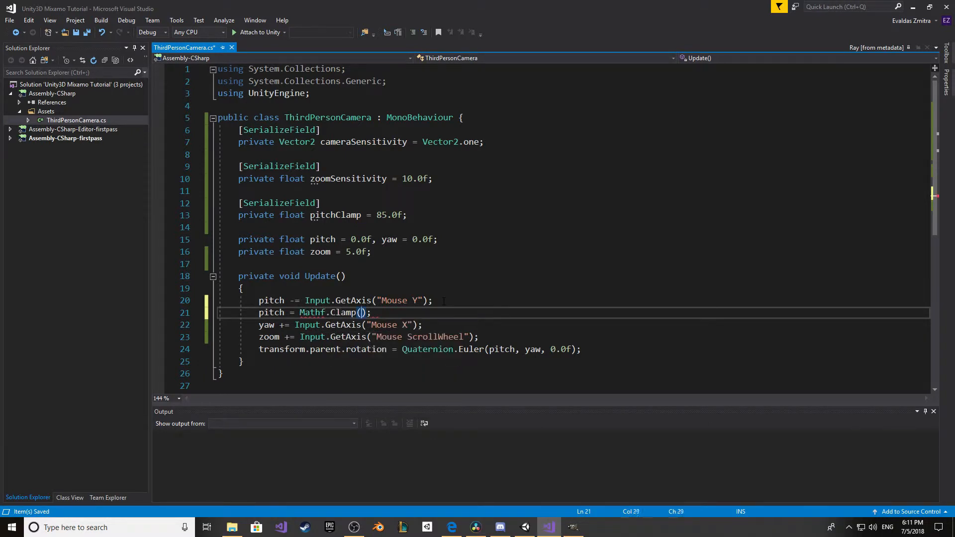
{"action": "type", "text": "pitch,"}
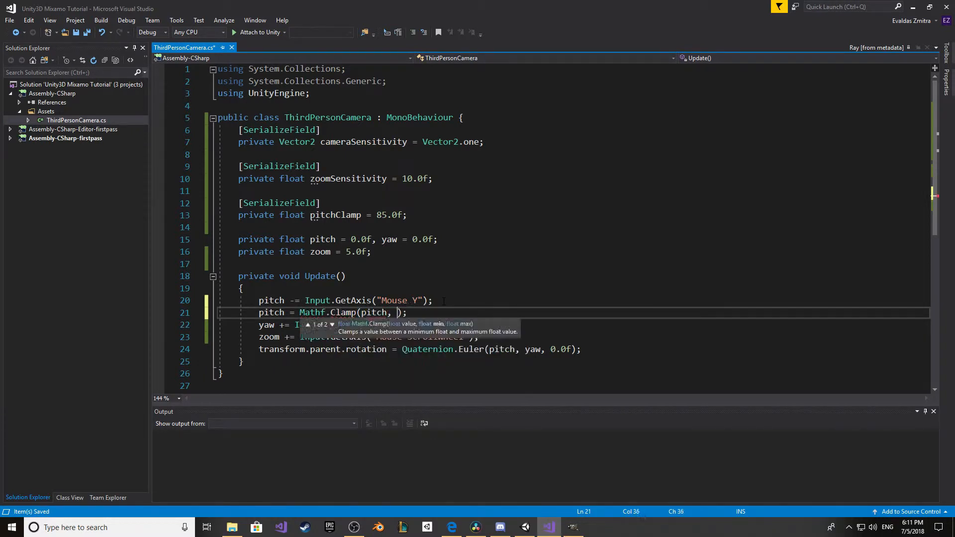
{"action": "type", "text": "-pitchClamp, cl"}
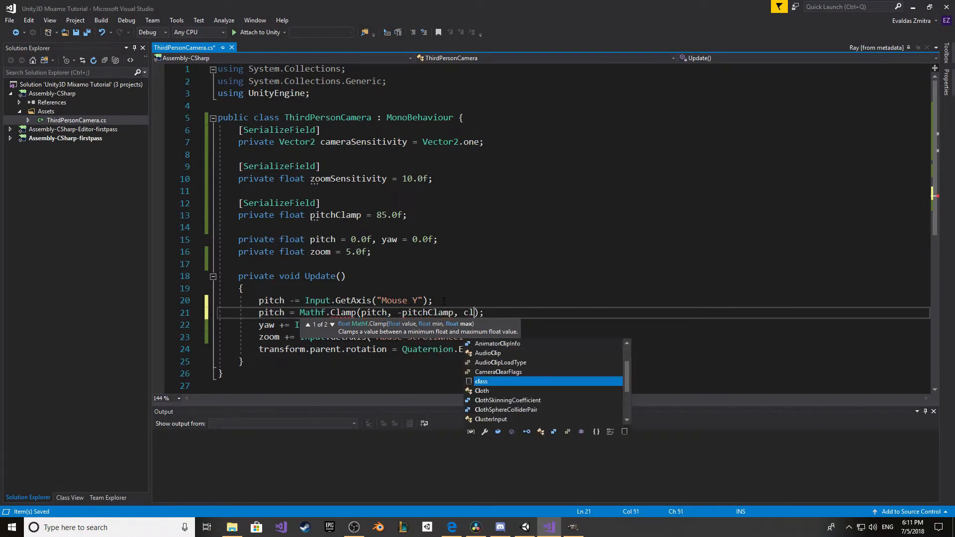
{"action": "type", "text": "pitchClamp"}
{"action": "type", "text": "["}
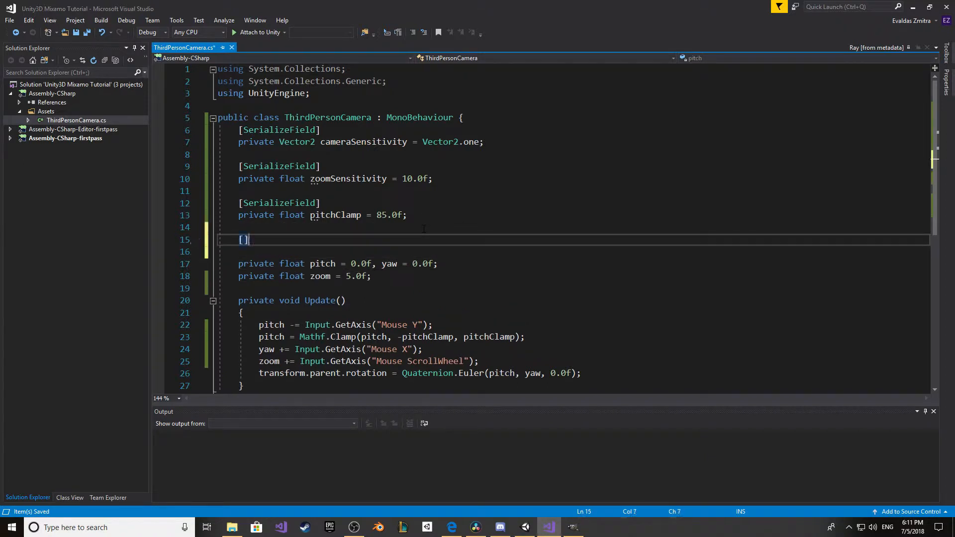
Step: Add [SerializeField] Vector2 zoomClamp = new Vector2(0.5f, 25.0f) and save
{"action": "type", "text": "SerializeField]"}
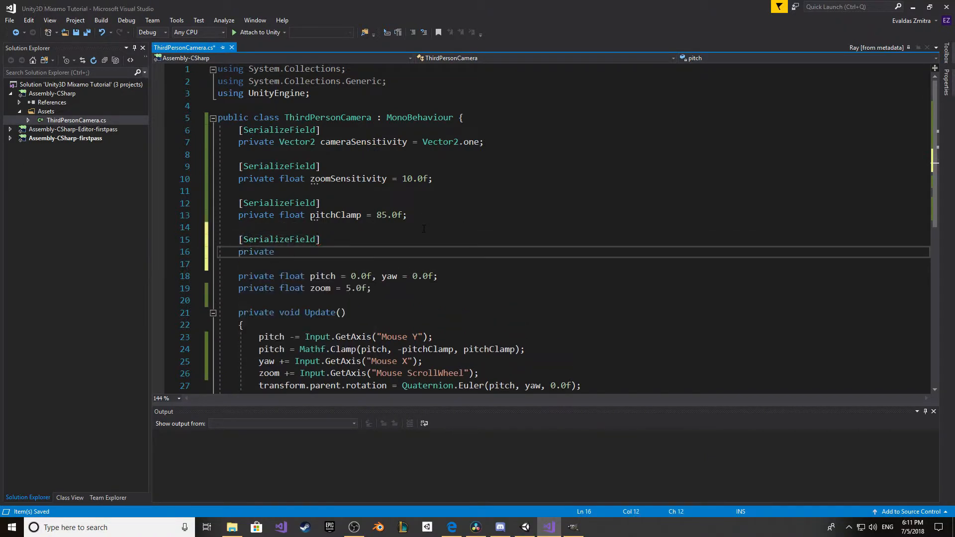
{"action": "type", "text": "Vw"}
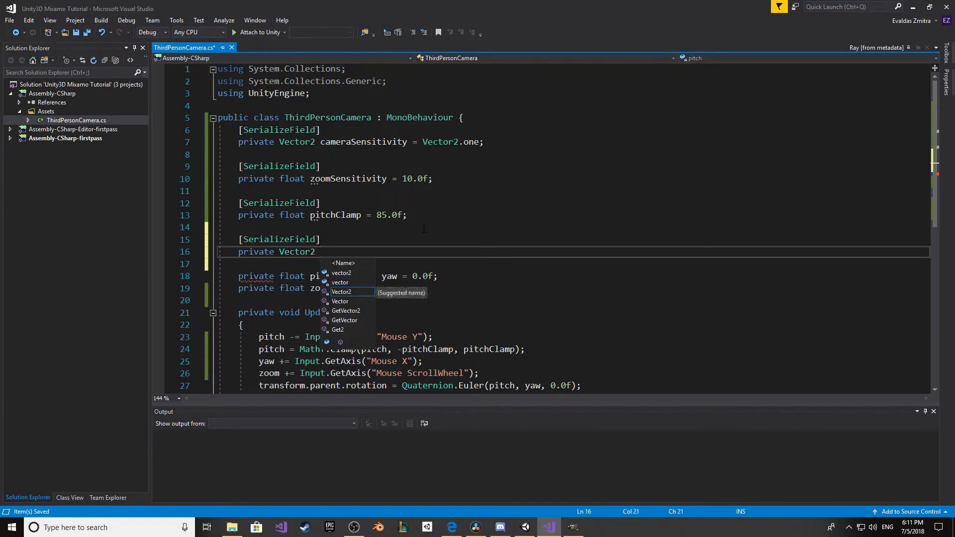
{"action": "type", "text": "zoom"}
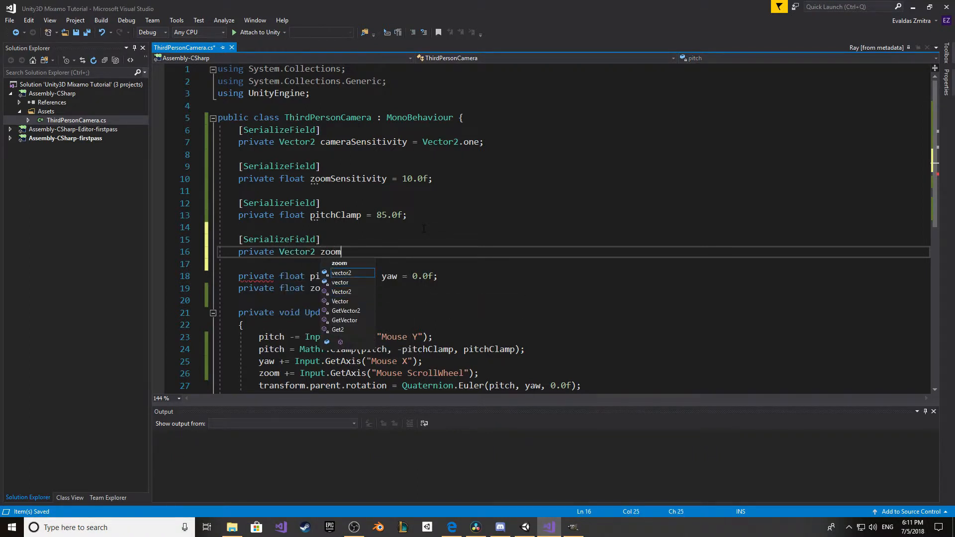
{"action": "type", "text": "Clamp ="}
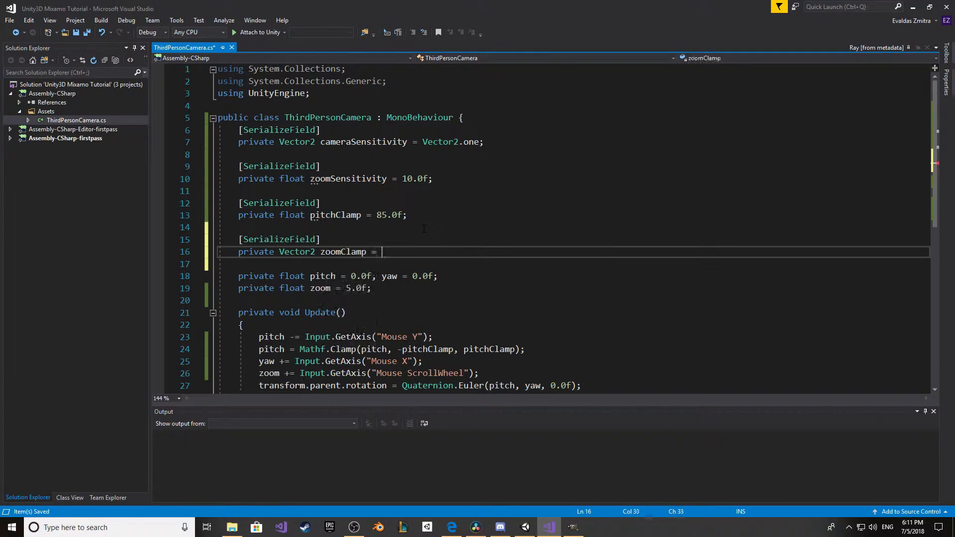
{"action": "type", "text": "new Vector2();"}
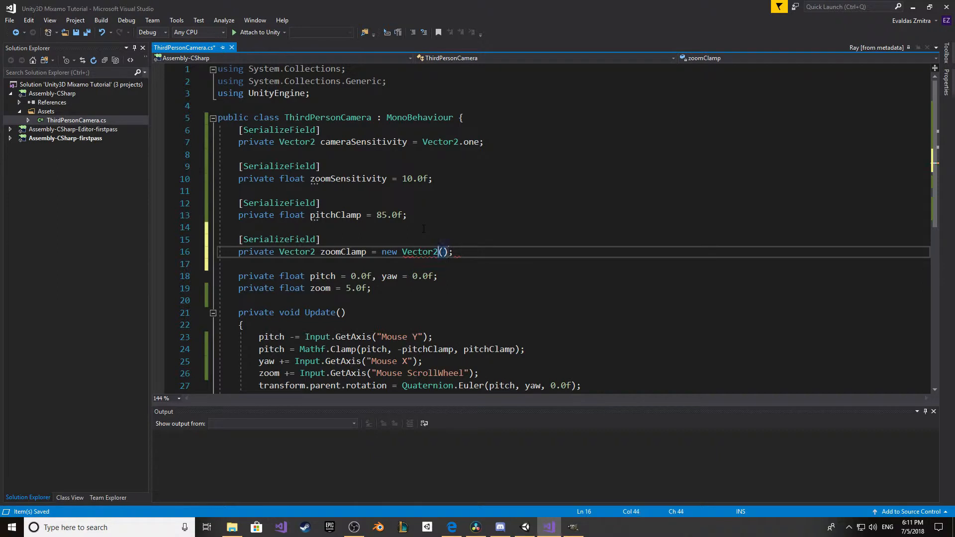
{"action": "type", "text": "0.5f"}
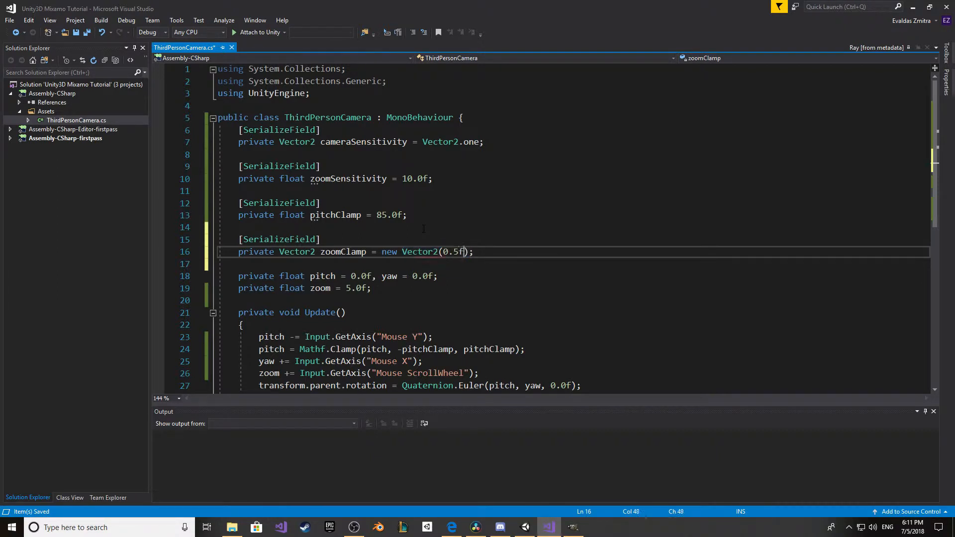
{"action": "type", "text": ", 25.0f"}
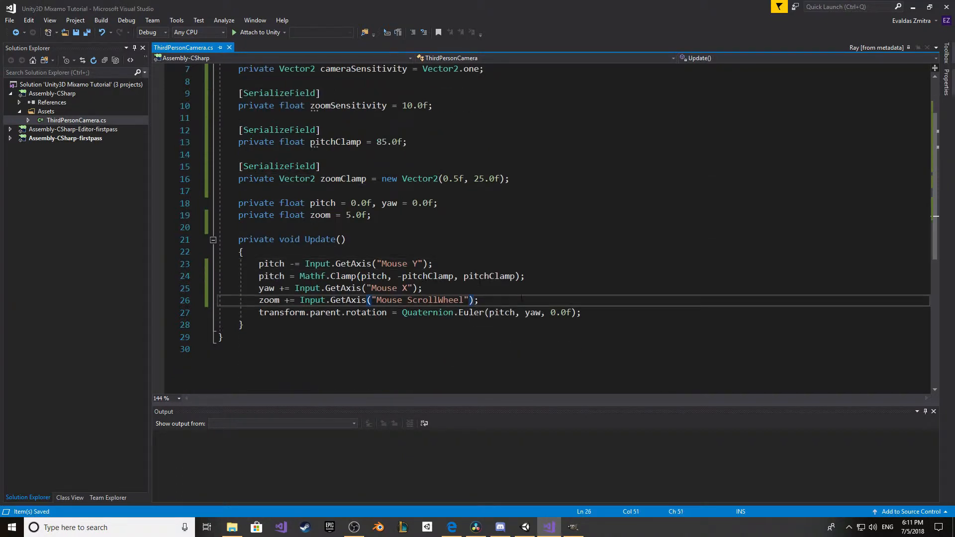
Step: Multiply zoom input by zoomSensitivity, yaw by cameraSensitivity.x, pitch by cameraSensitivity.y
{"action": "type", "text": "* zoomSensitivity"}
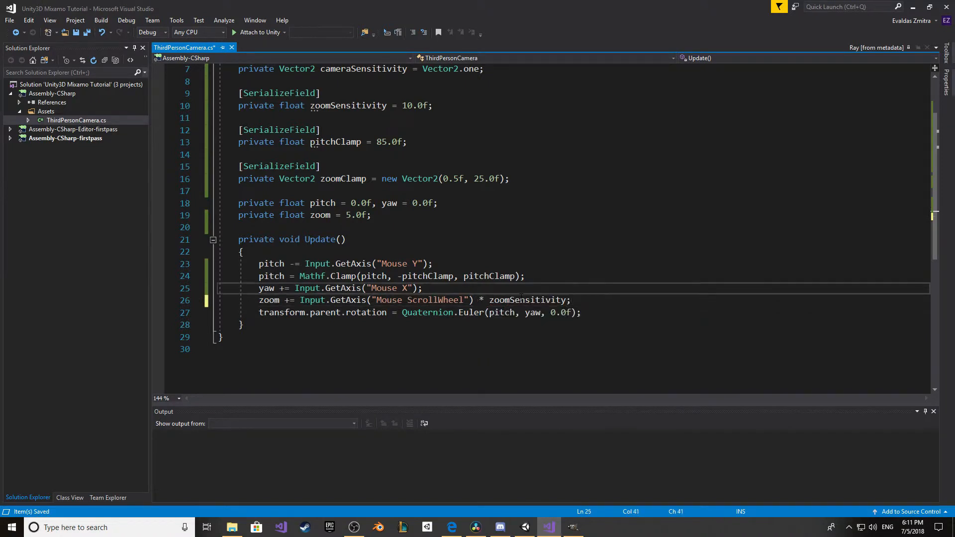
{"action": "type", "text": "*"}
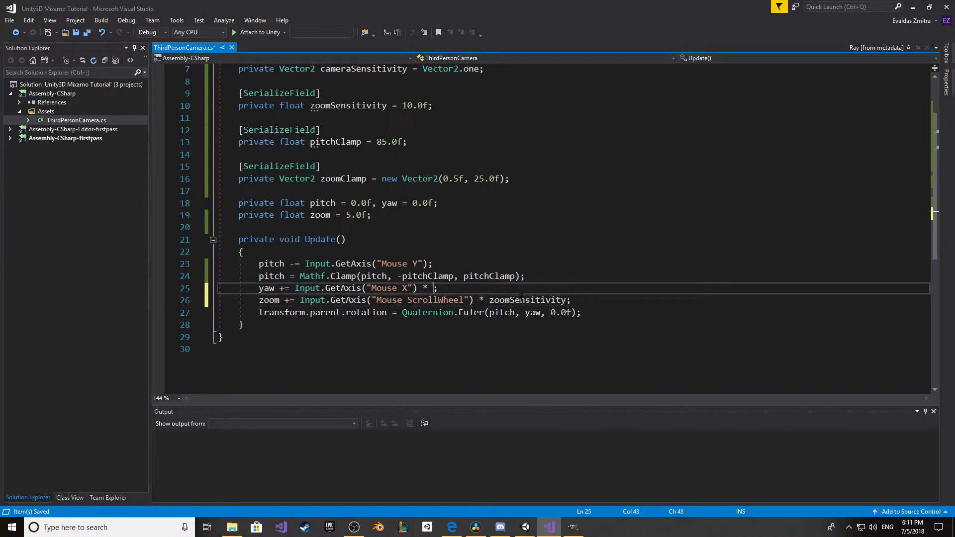
{"action": "type", "text": "ca"}
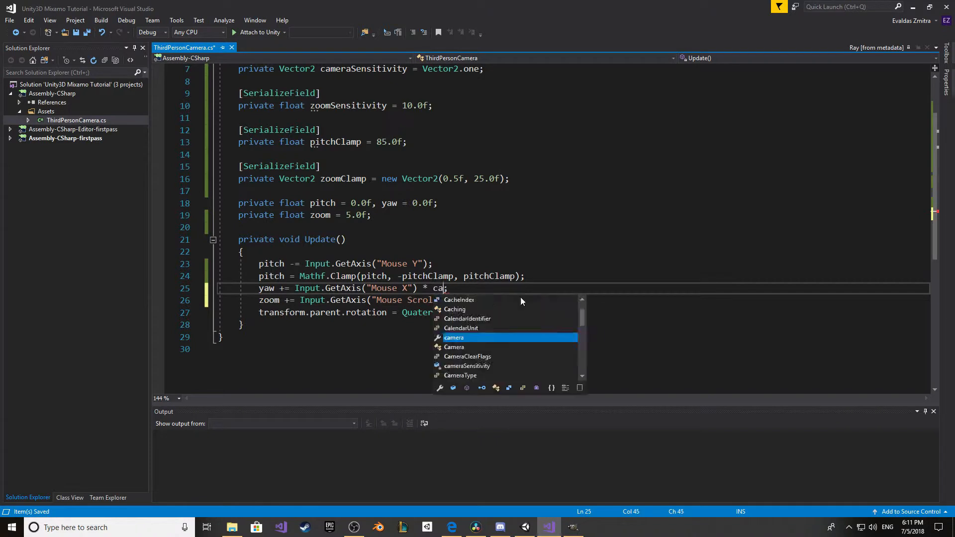
{"action": "type", "text": "meraSensitivity.x"}
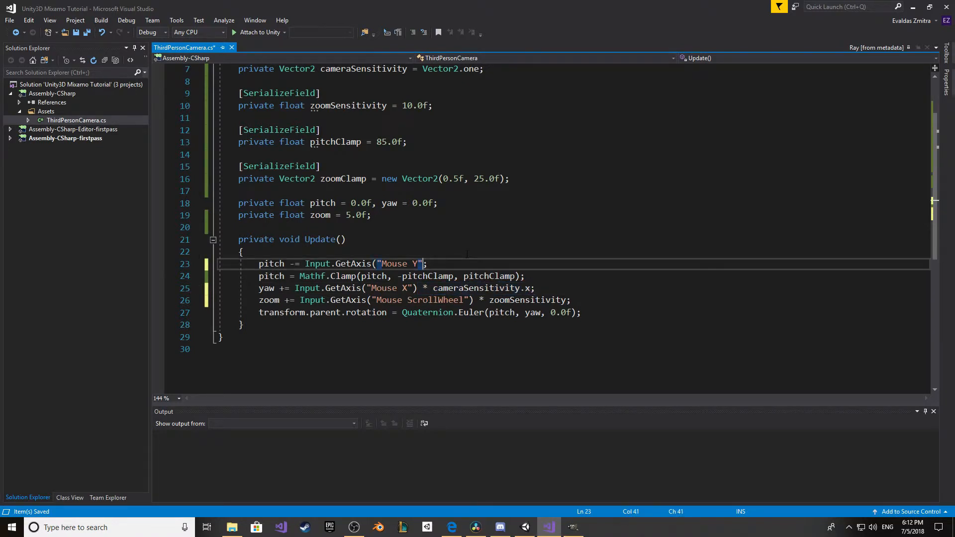
{"action": "type", "text": "* cameraSensitivity."}
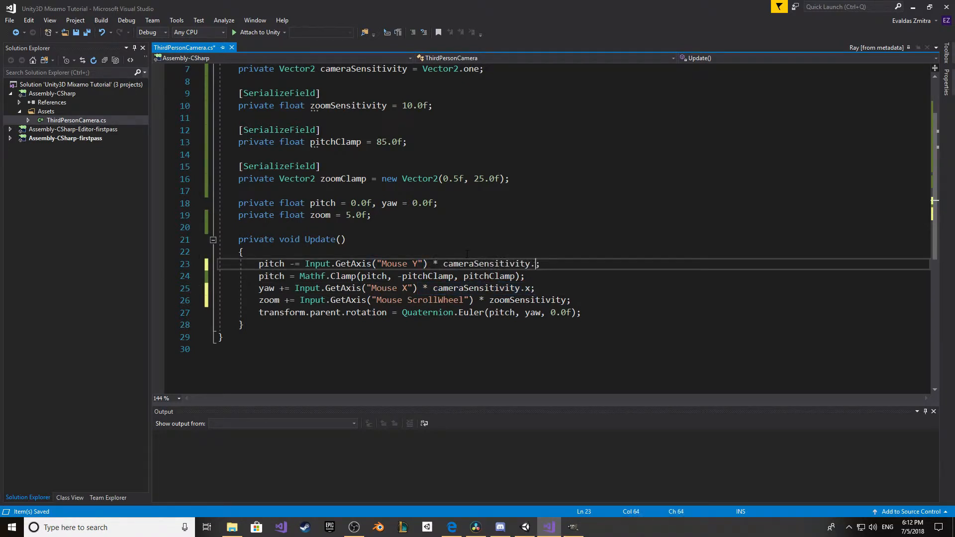
{"action": "type", "text": "y"}
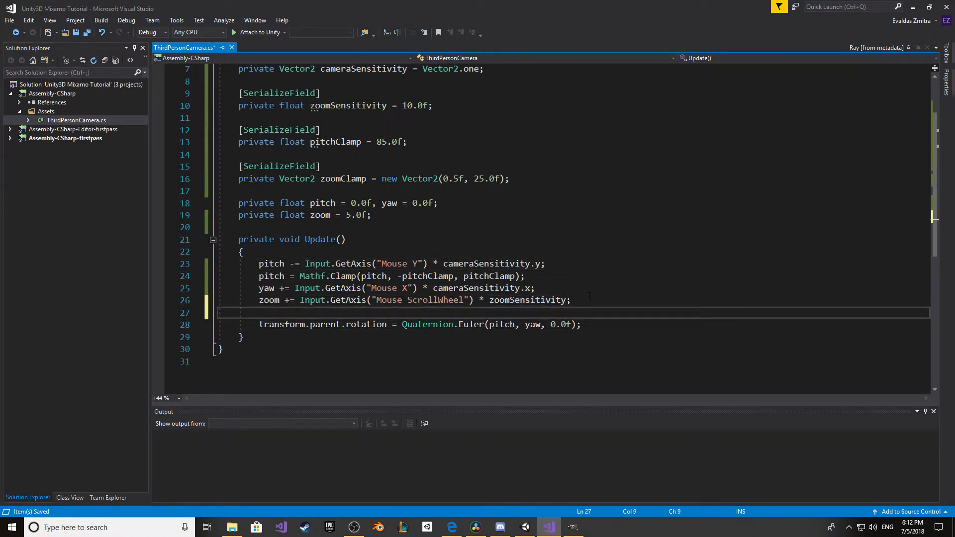
Step: Type pitch = Mathf.Clamp(zoom, -zoomClamp.x, zoomClamp.y) after the zoom update
{"action": "type", "text": "zoom"}
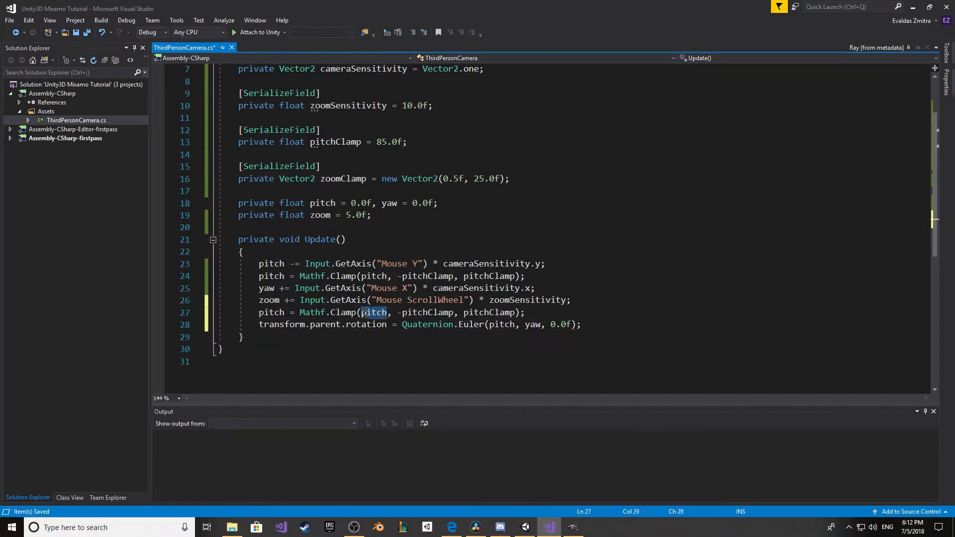
{"action": "type", "text": "WindZoneMod"}
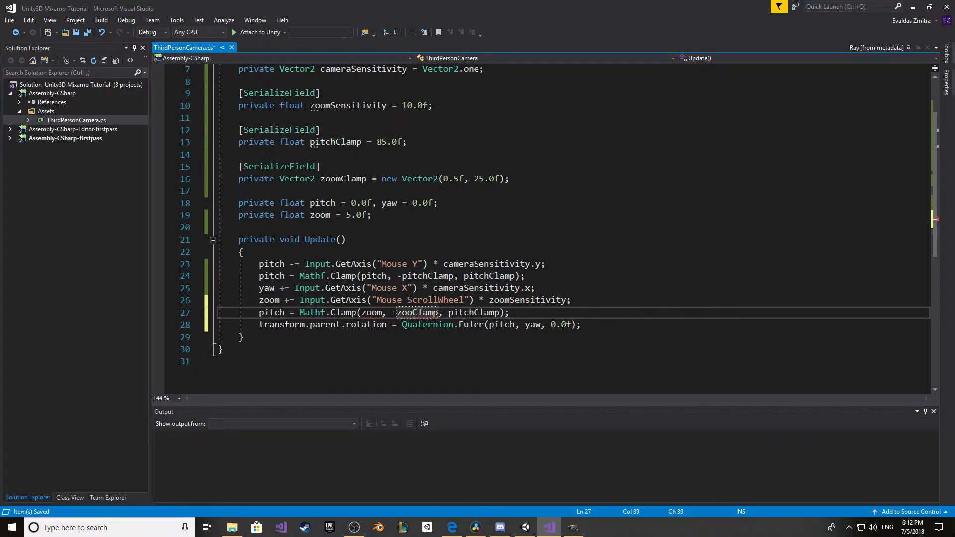
{"action": "type", "text": "m.x"}
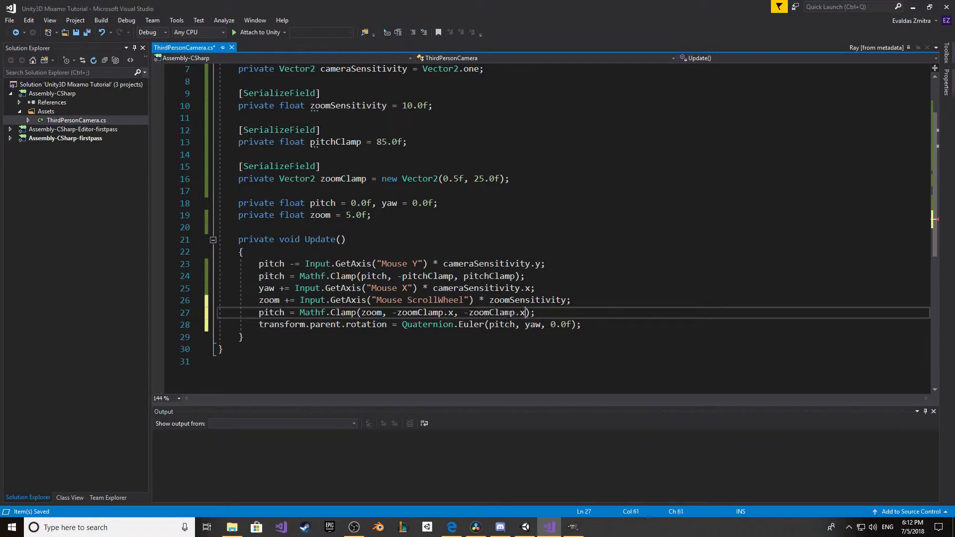
{"action": "key", "text": "Backspace"}
{"action": "type", "text": "T"}
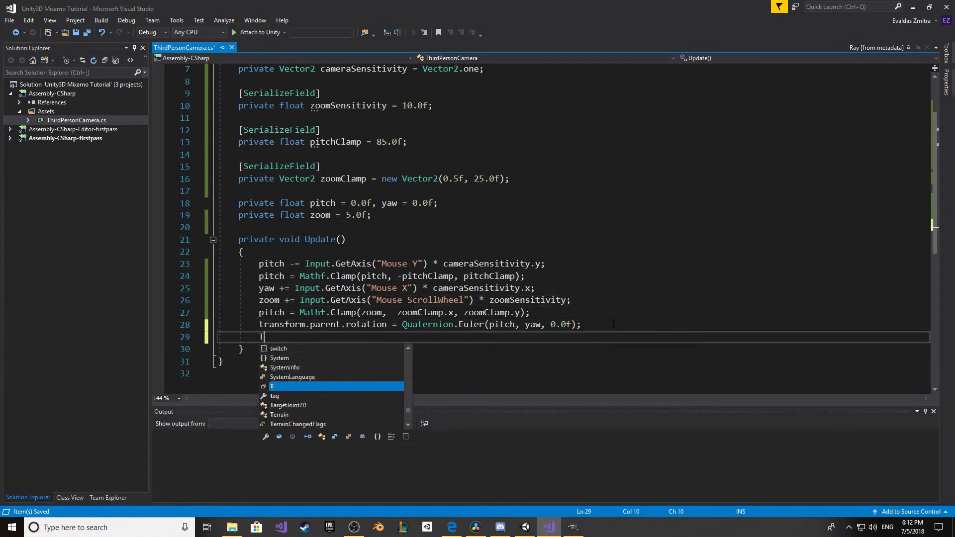
Step: Add transform.localPosition = Vector3.back * zoom after the rotation line
{"action": "type", "text": "ransform."}
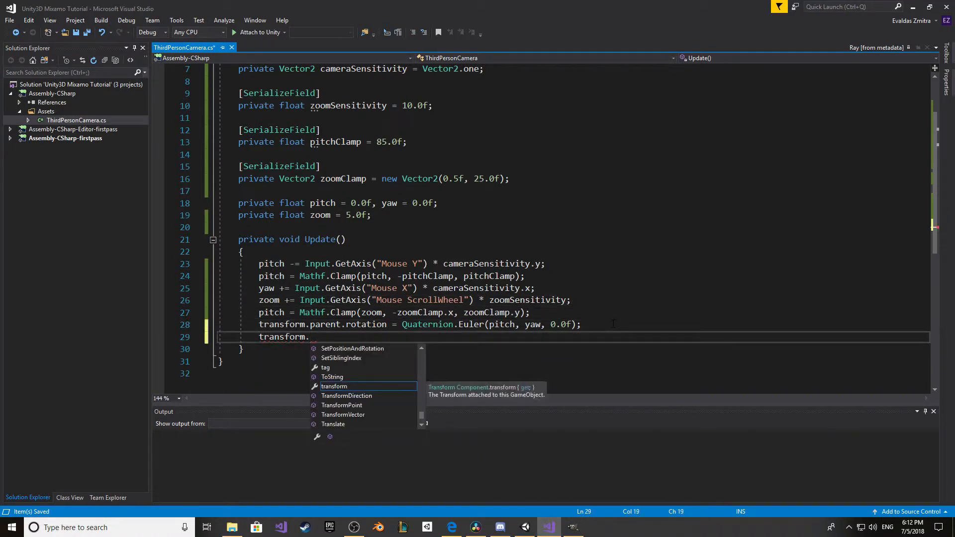
{"action": "type", "text": "localPosition ="}
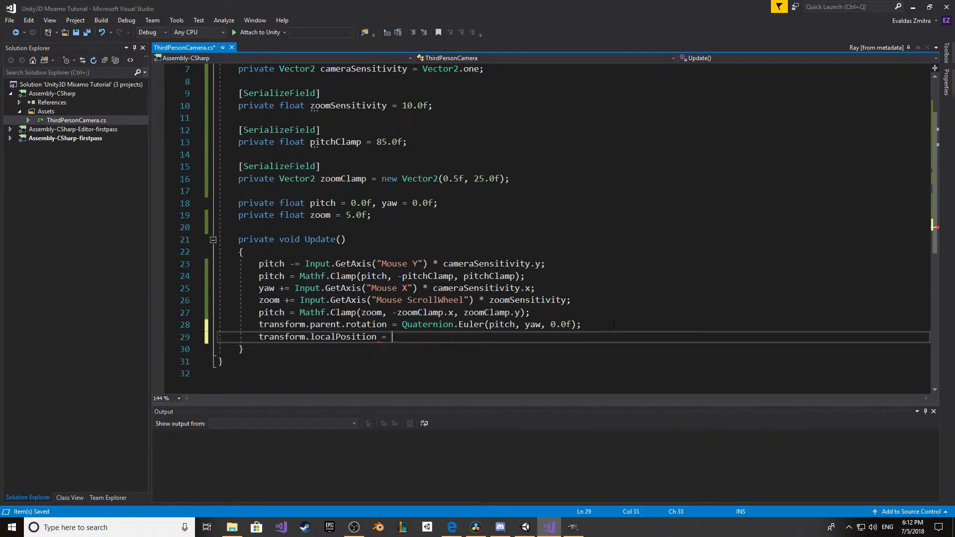
{"action": "type", "text": "Ve"}
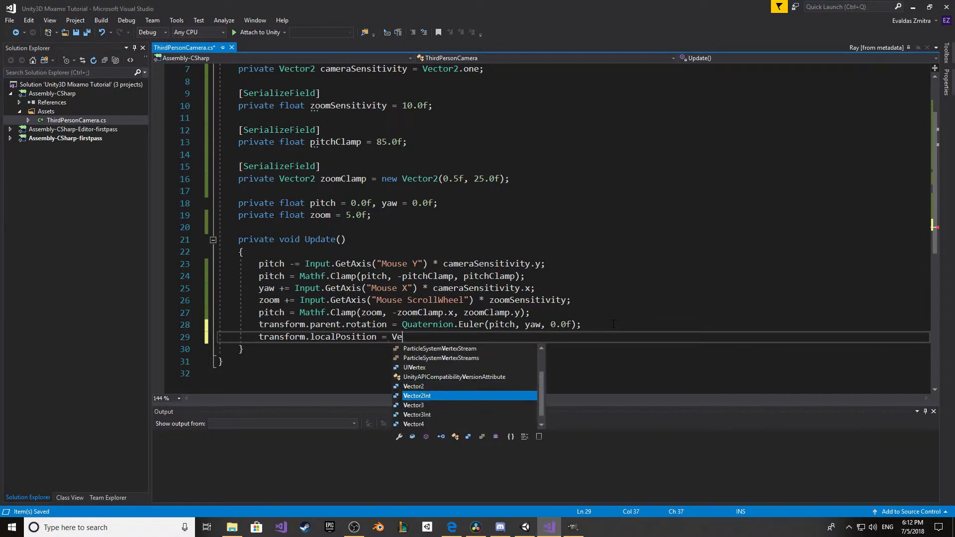
{"action": "type", "text": "ctor3.back *"}
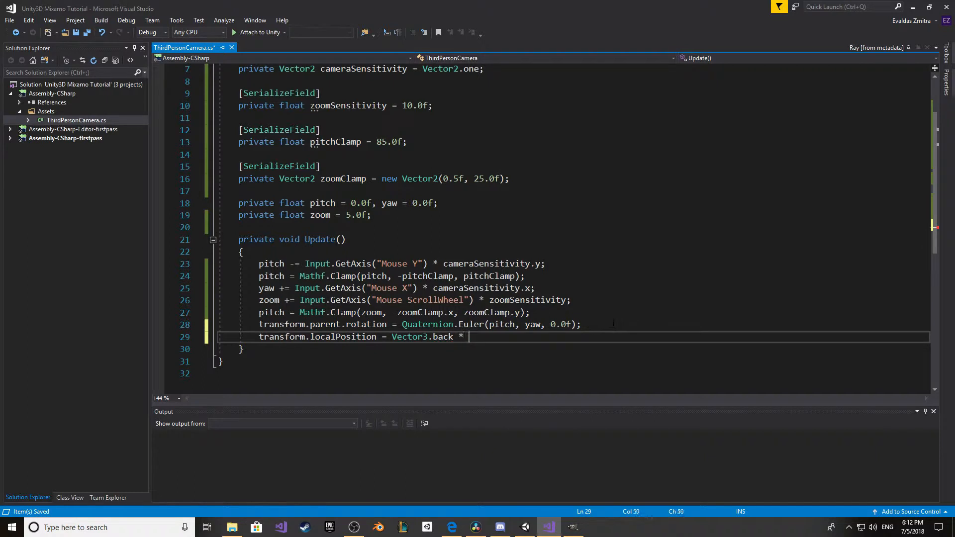
{"action": "type", "text": "zoom;"}
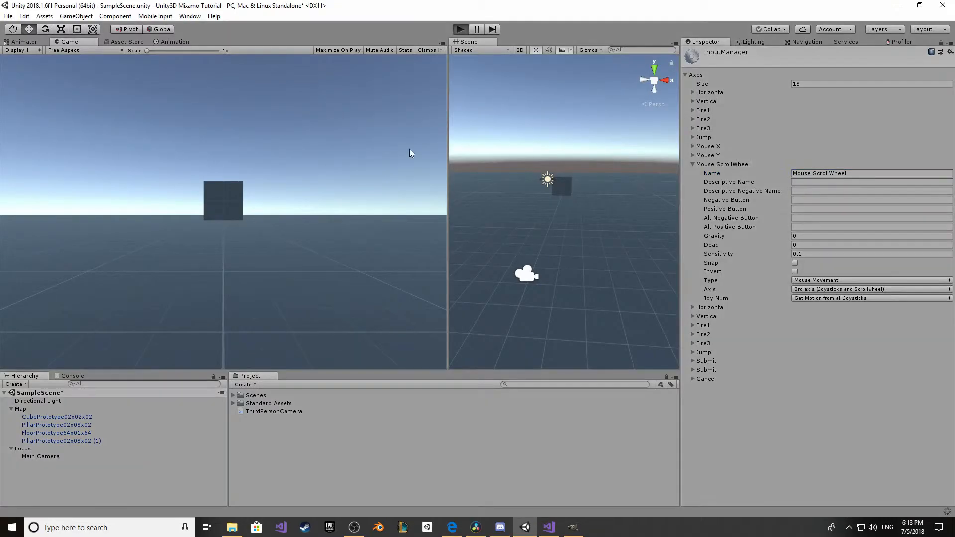
{"action": "mouse_move", "coordinate": [359, 156]}
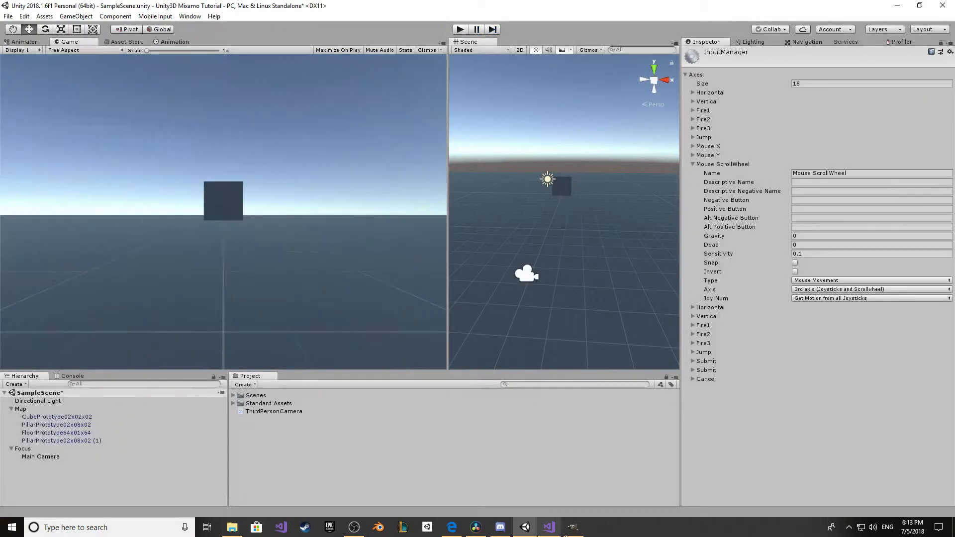
Step: Back in Visual Studio, make the clamp line assign to zoom instead of pitch
{"action": "left_click", "coordinate": [548, 527]}
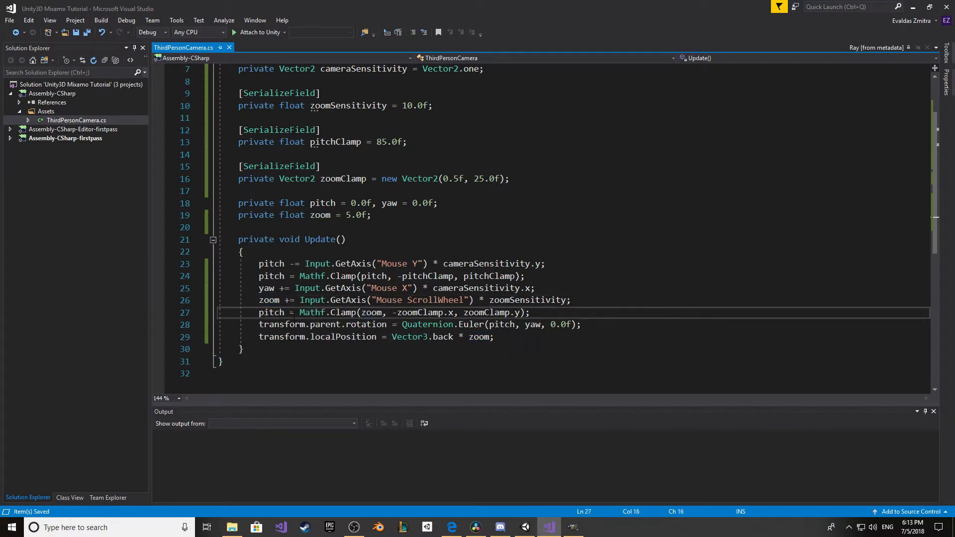
{"action": "left_click", "coordinate": [271, 313]}
{"action": "type", "text": "zoom"}
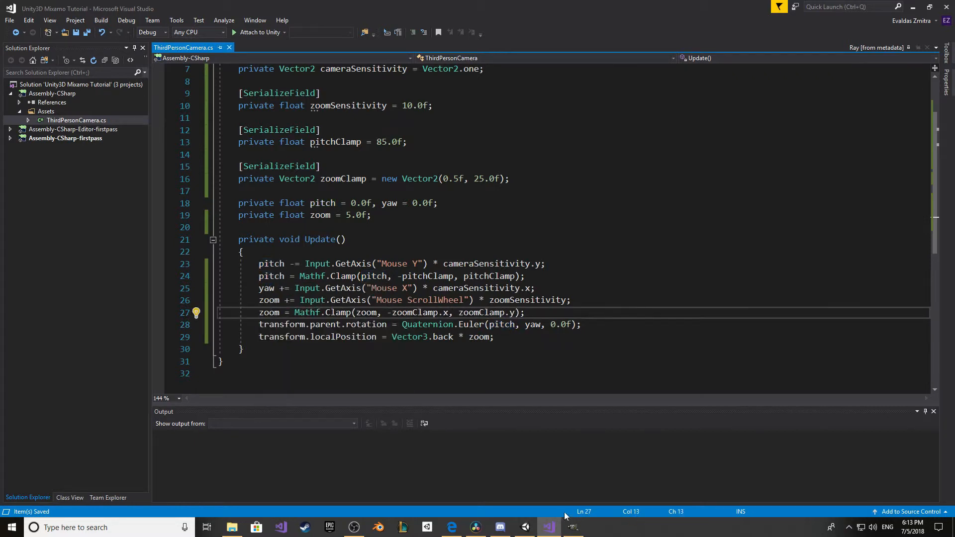
Step: Run the scene in Play mode to test the camera, then stop it
{"action": "left_click", "coordinate": [523, 527]}
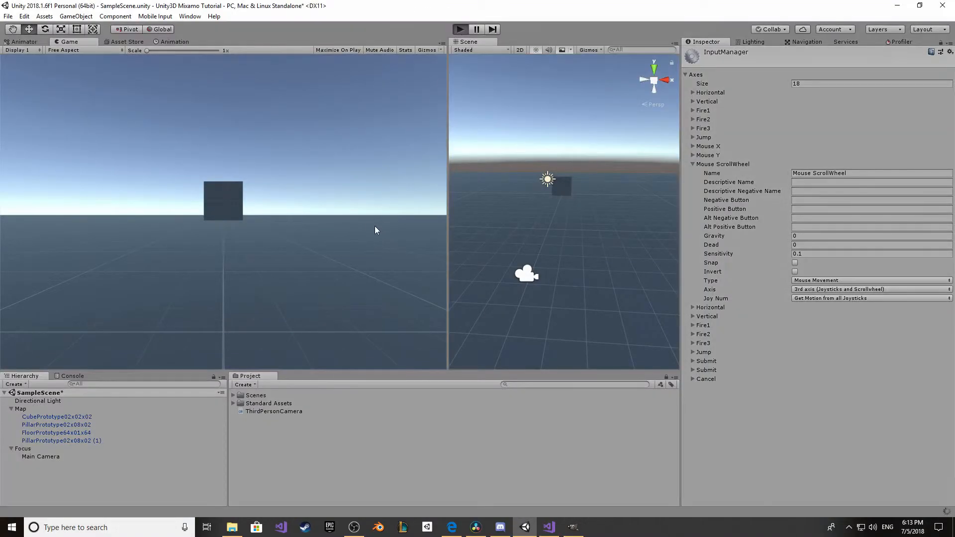
{"action": "mouse_move", "coordinate": [338, 220]}
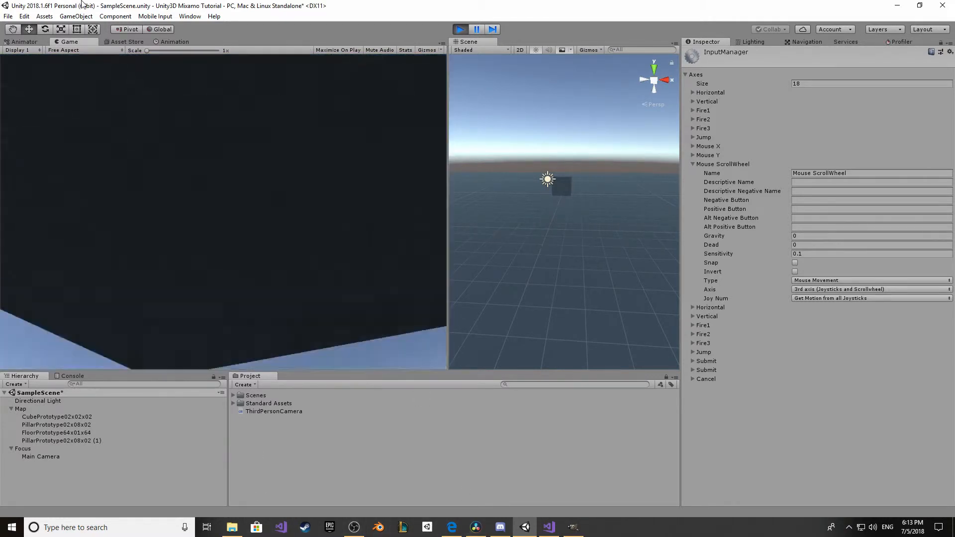
{"action": "left_click", "coordinate": [458, 29]}
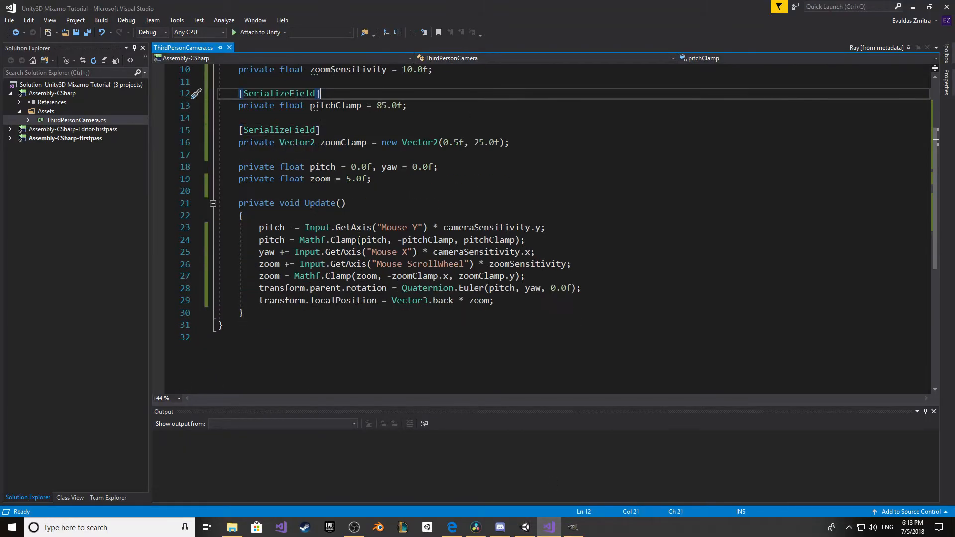
Step: Add Start() setting Cursor.lockState to CursorLockMode.Locked, and remove the yaw line from Update
{"action": "type", "text": "sty"}
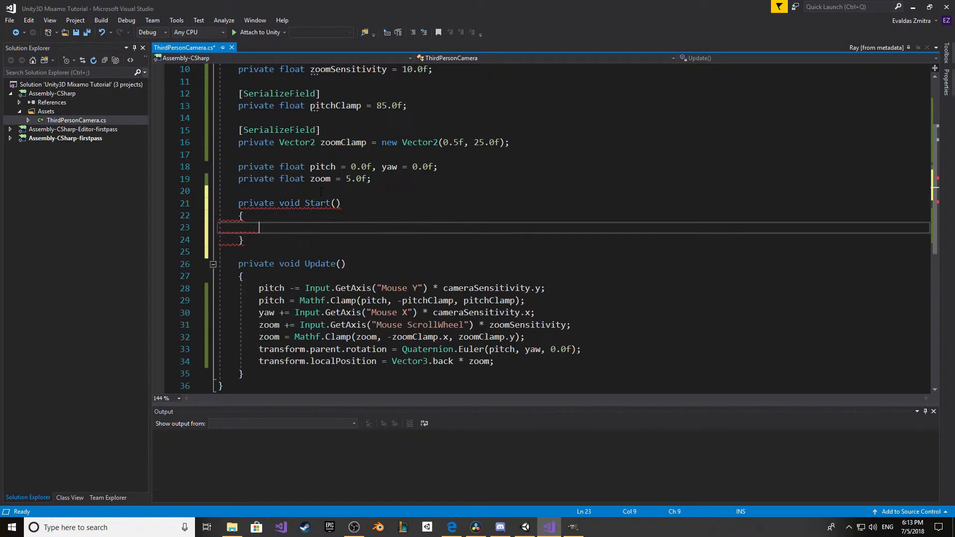
{"action": "type", "text": "cur"}
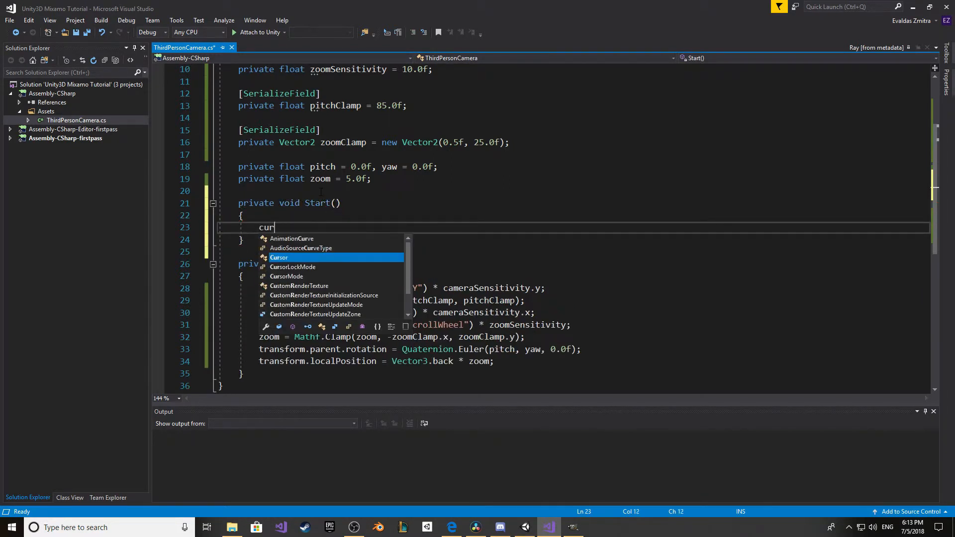
{"action": "type", "text": "sor.lockState ="}
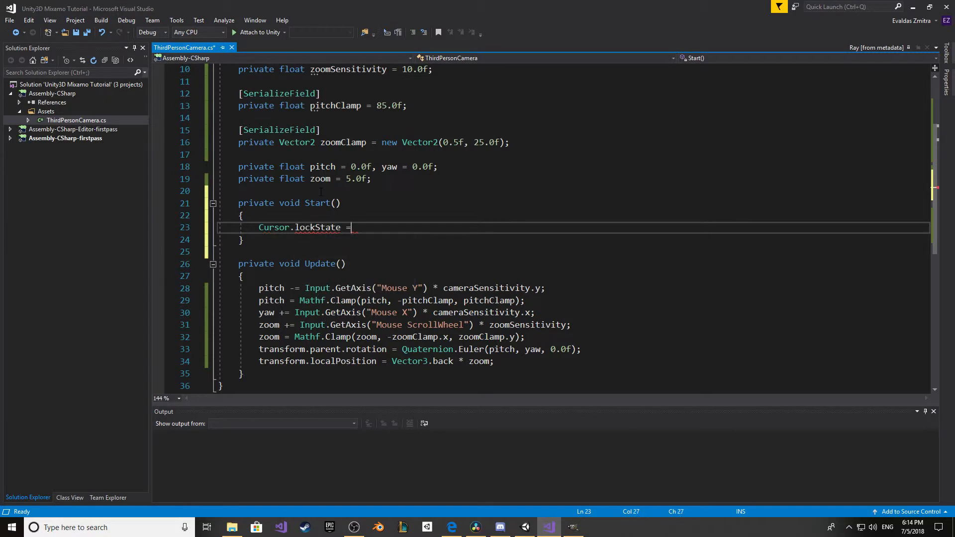
{"action": "type", "text": "CursorLockMode.Locked;"}
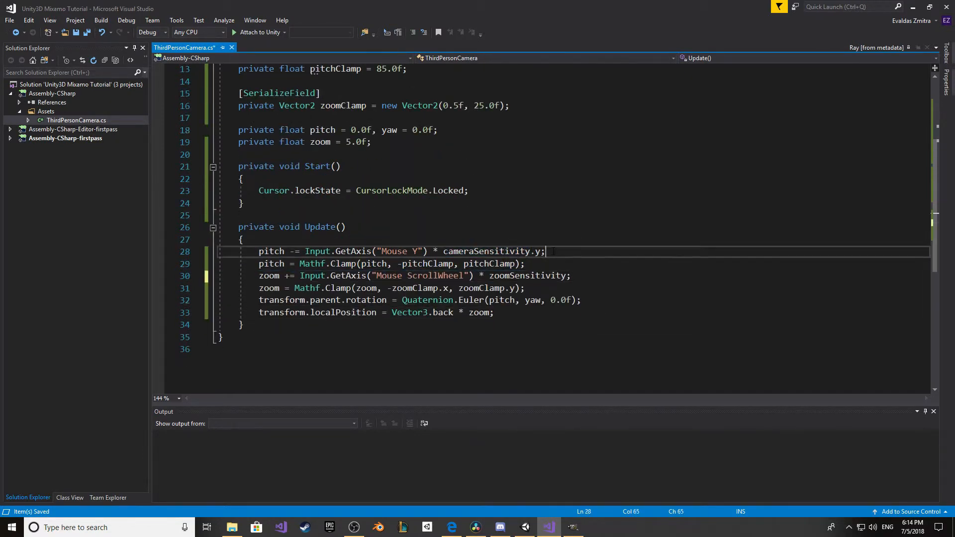
Step: Paste the yaw line under pitch and wrap both in if (Input.GetMouseButton(1))
{"action": "type", "text": "yaw += Input.GetAxis(\"Mouse X\") * cameraSensitivity.x;"}
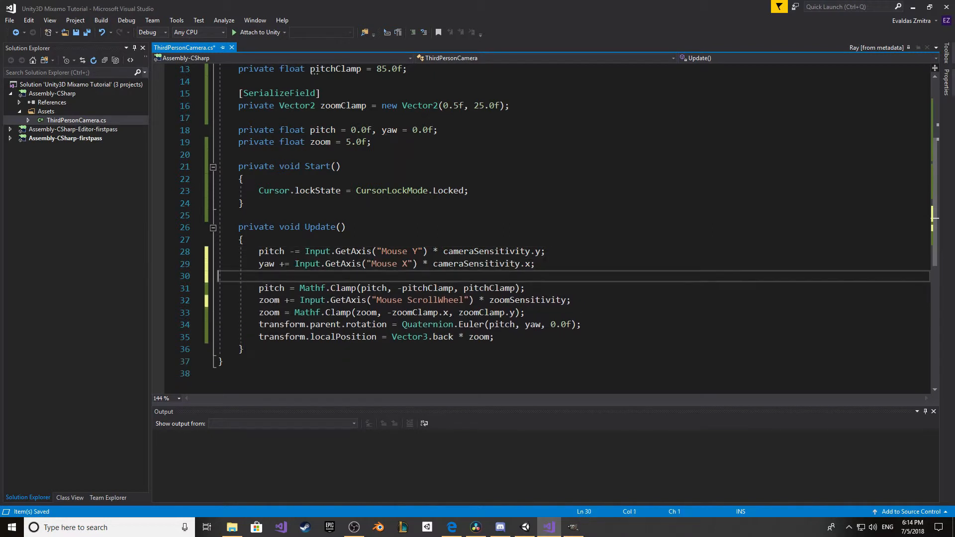
{"action": "type", "text": "if(I"}
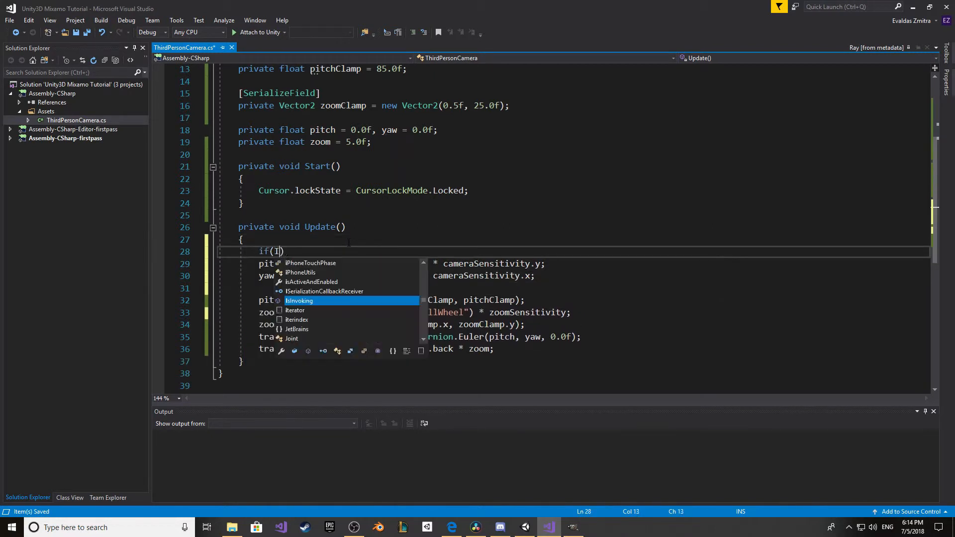
{"action": "type", "text": "nput.getMouseButton(1"}
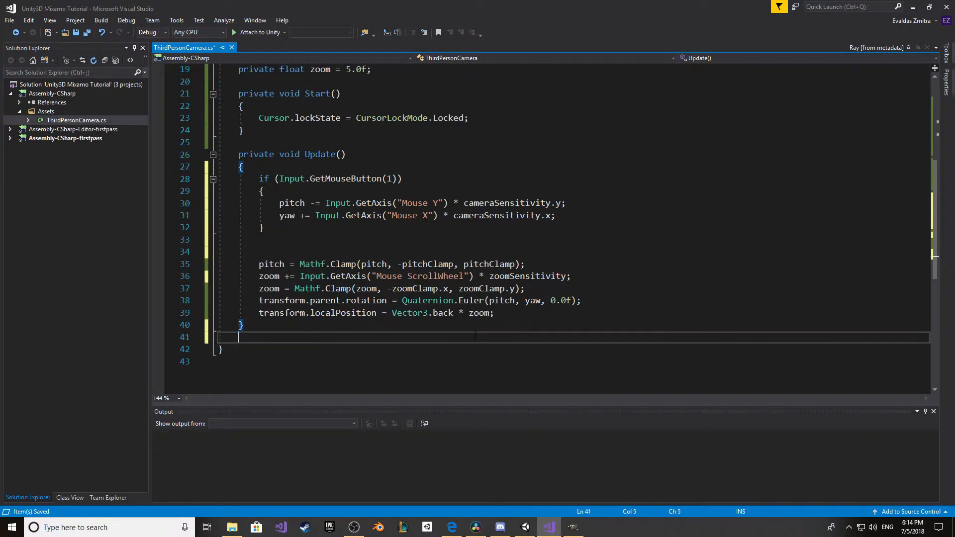
Step: Move the mouse-button input, pitch clamp and parent rotation into Rotate(), called from Update
{"action": "type", "text": "pir"}
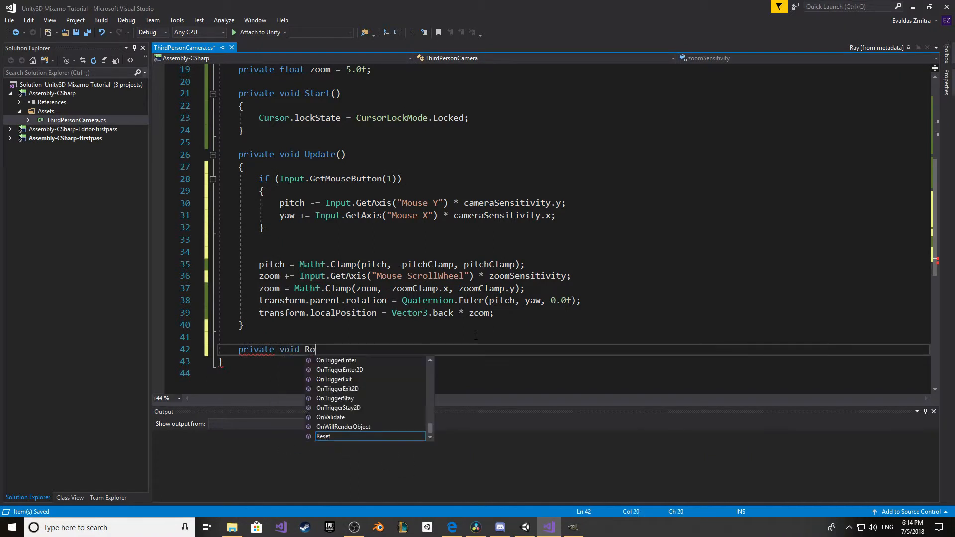
{"action": "type", "text": "tate()"}
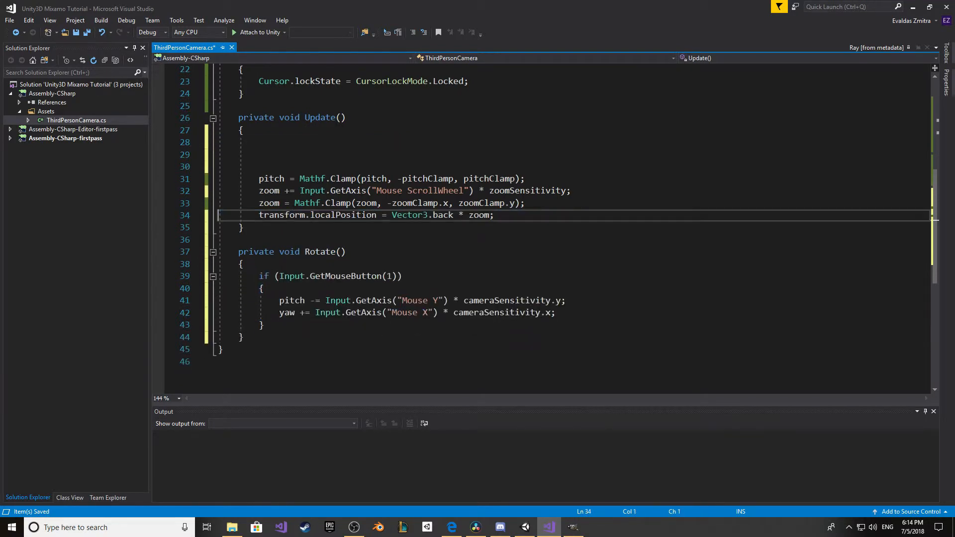
{"action": "type", "text": "transform.parent.rotation = Quaternion.Euler(pitch, yaw, 0.0f);"}
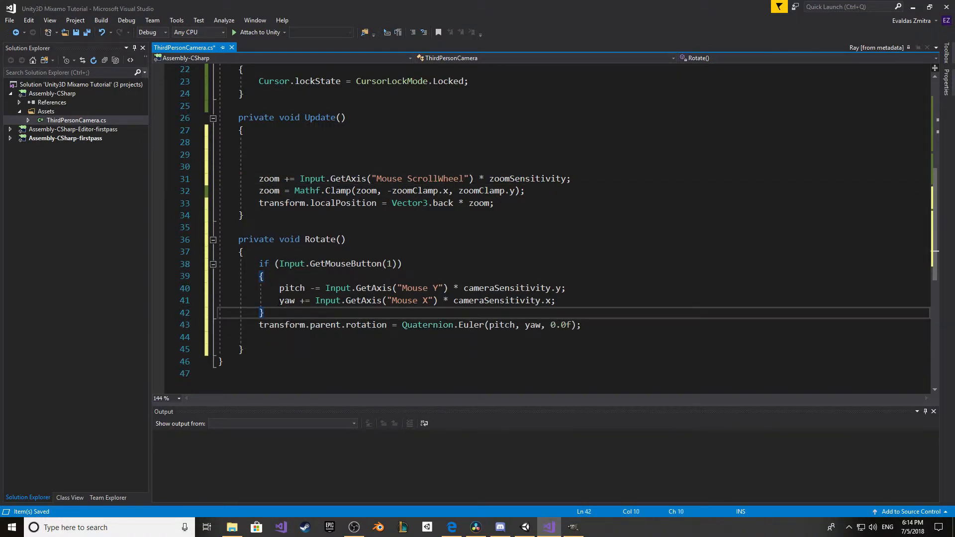
{"action": "type", "text": "pitch = Mathf.Clamp(pitch, -pitchClamp, pitchClamp);"}
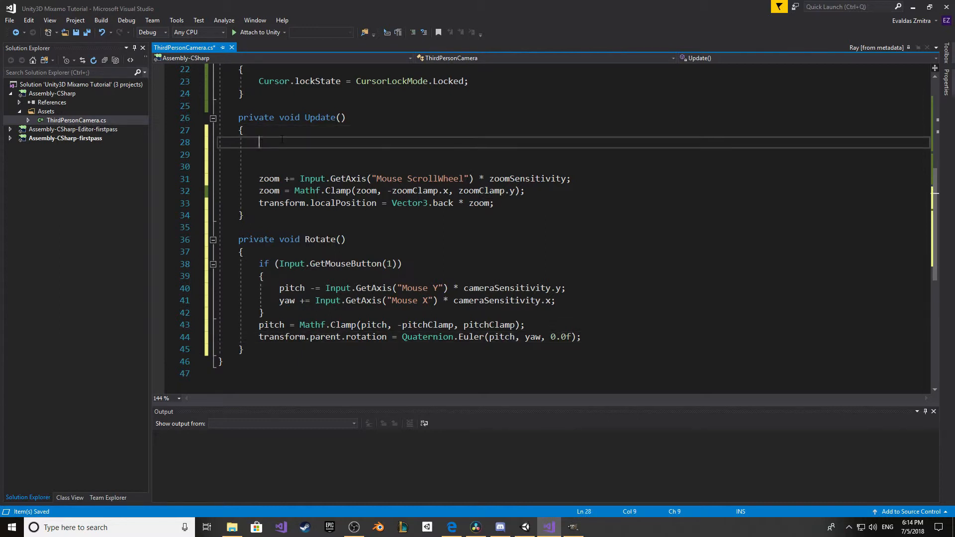
{"action": "type", "text": "Rotate();"}
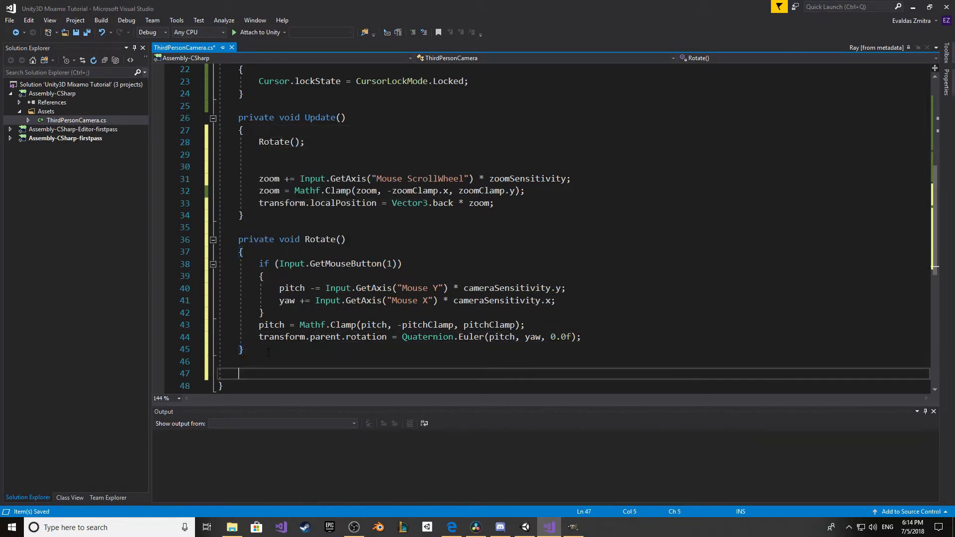
Step: Create private void Zoom() holding the three zoom lines and call Zoom(); after Rotate()
{"action": "type", "text": "private"}
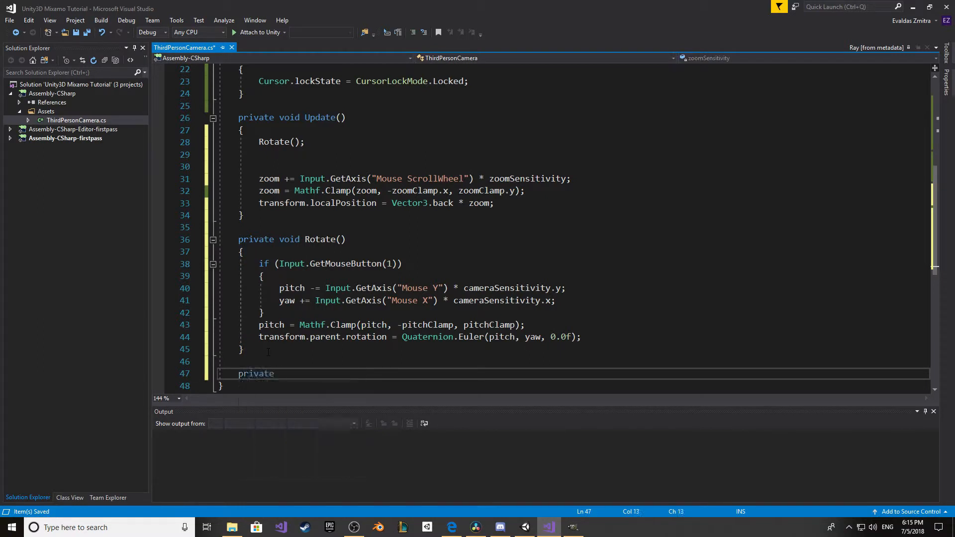
{"action": "type", "text": "void Zoom"}
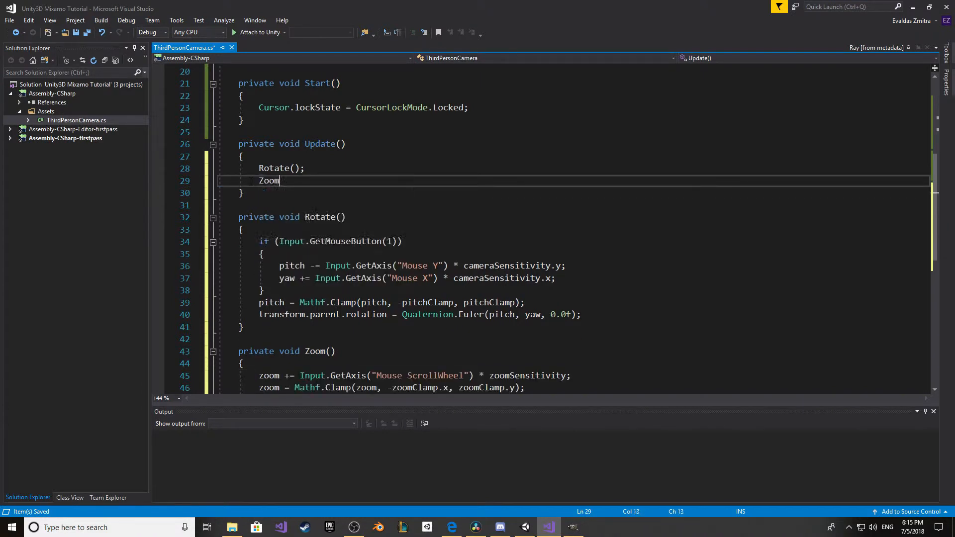
{"action": "type", "text": "();"}
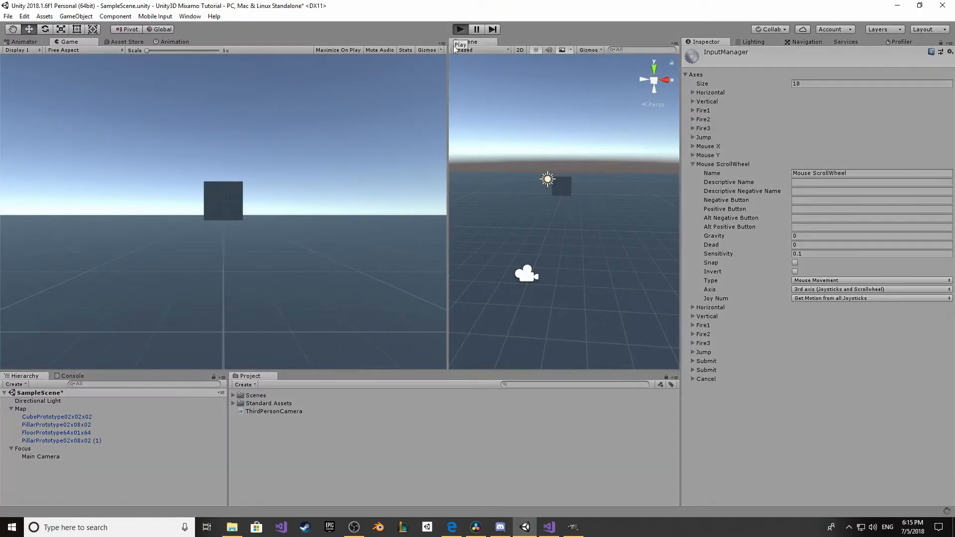
{"action": "mouse_move", "coordinate": [383, 163]}
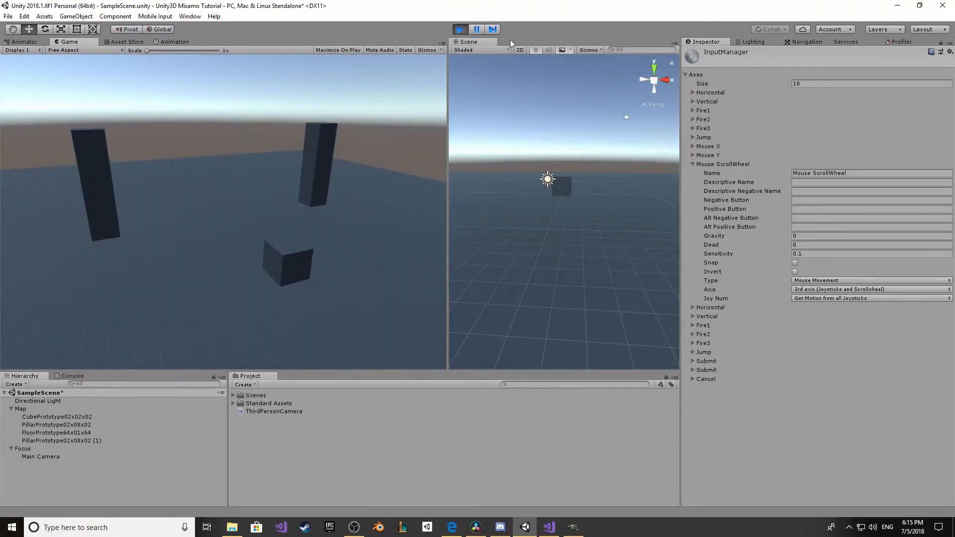
Step: Stop the play-mode orbit and zoom test and return to the camera script
{"action": "left_click", "coordinate": [548, 527]}
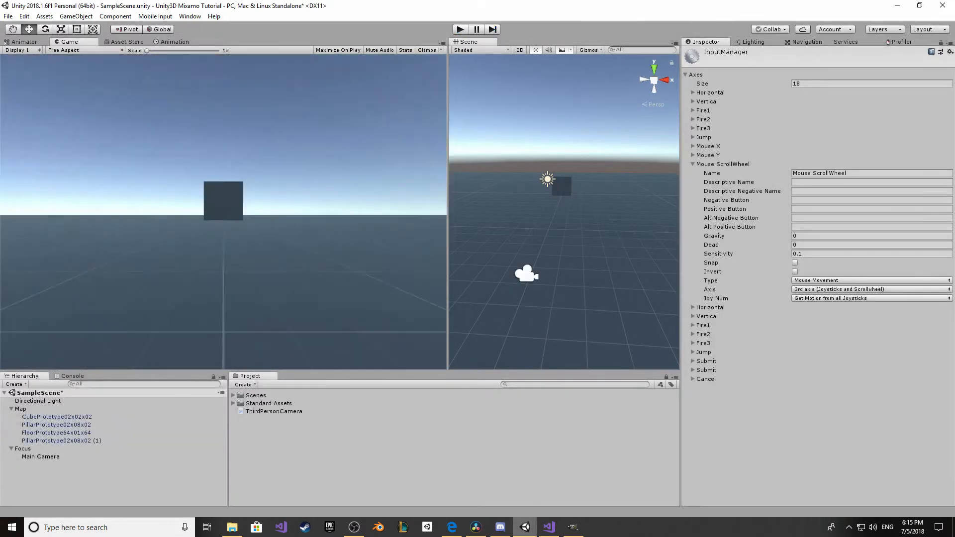
{"action": "left_click", "coordinate": [547, 527]}
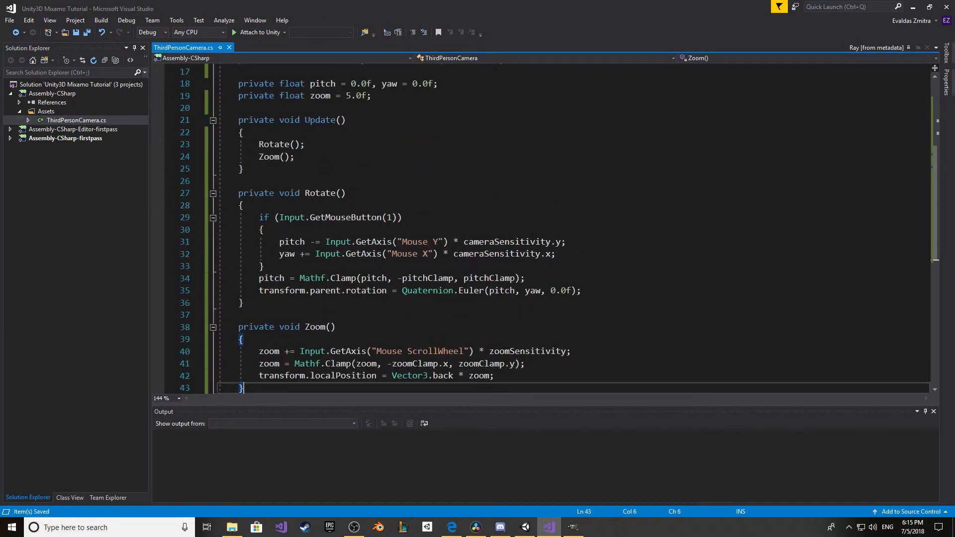
Step: In Zoom(), add 'Ray ray = new Ray(transform.parent.position, -transform.parent.forward);'
{"action": "key", "text": "enter"}
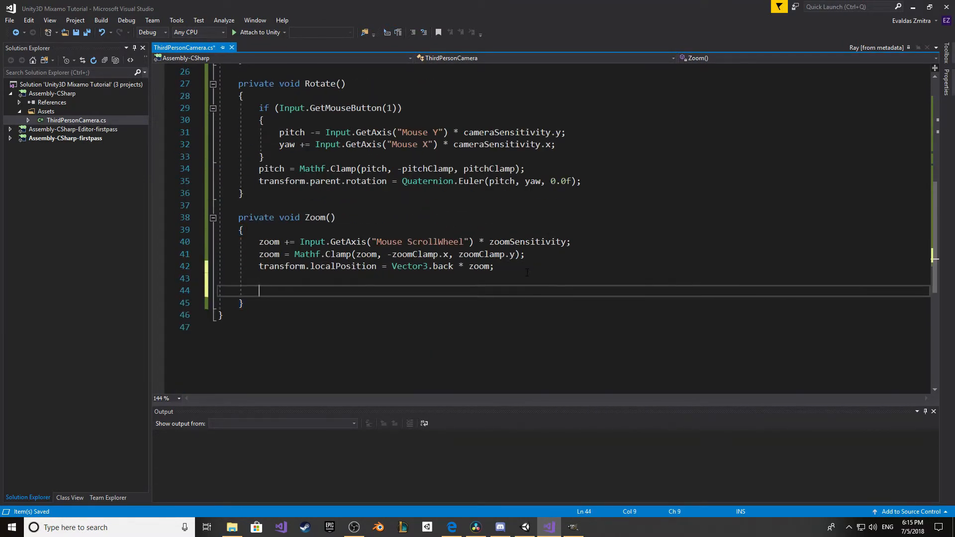
{"action": "type", "text": "Z"}
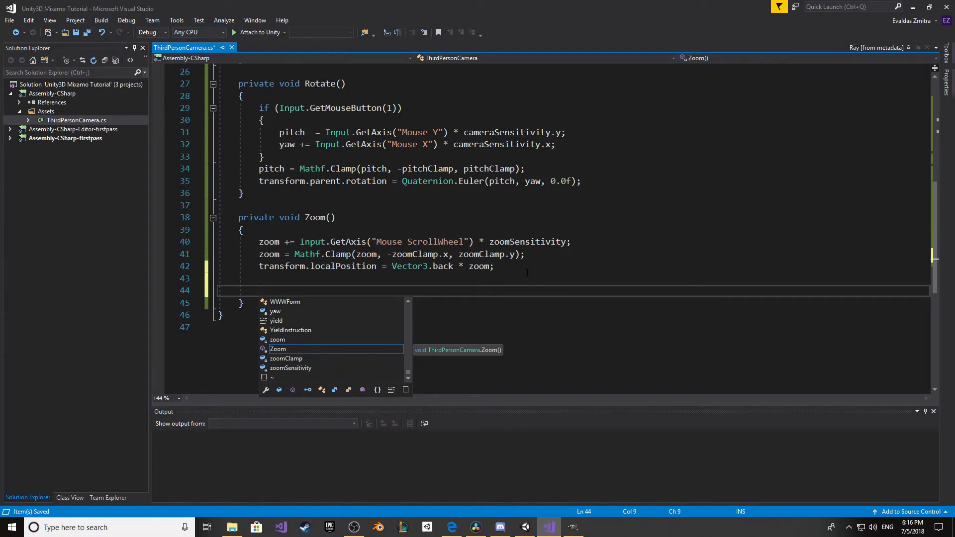
{"action": "type", "text": "Ray"}
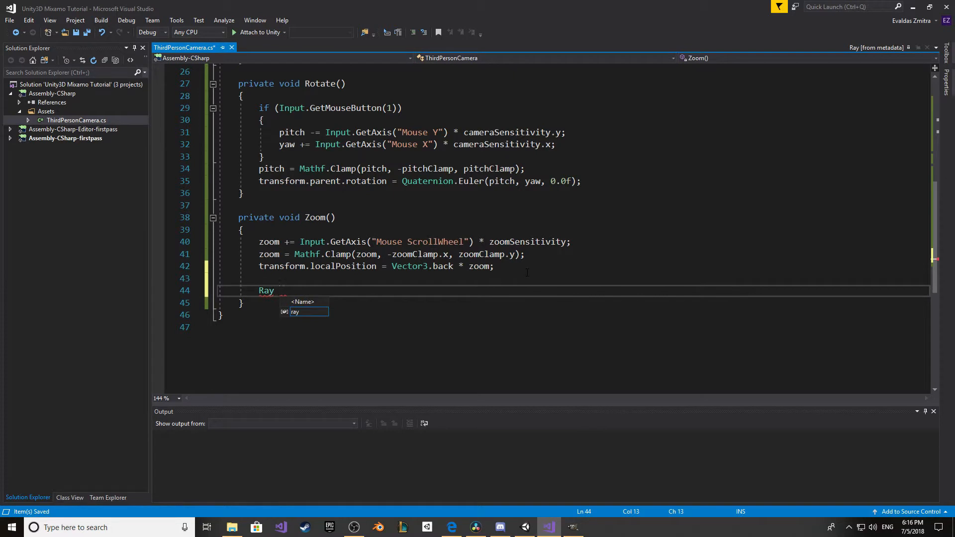
{"action": "type", "text": "ray"}
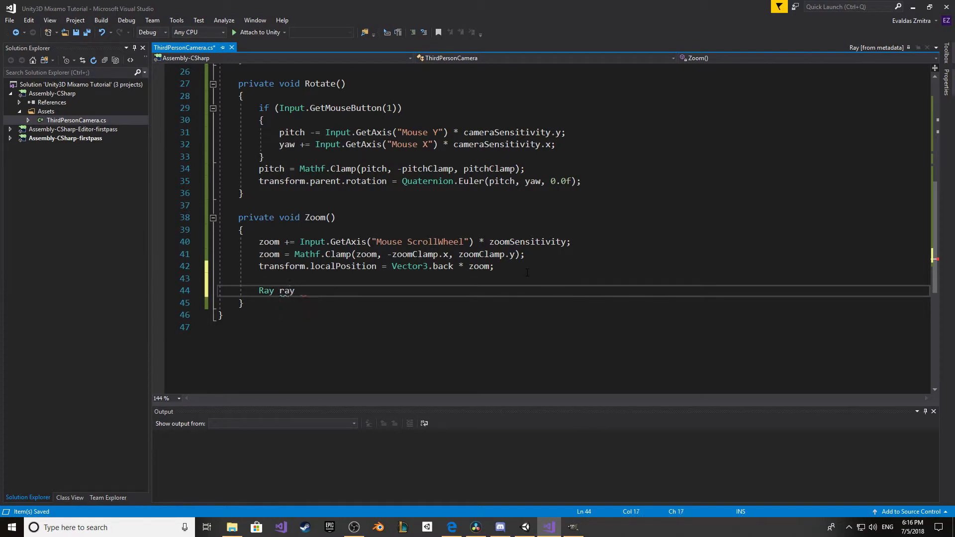
{"action": "type", "text": "= new Ray"}
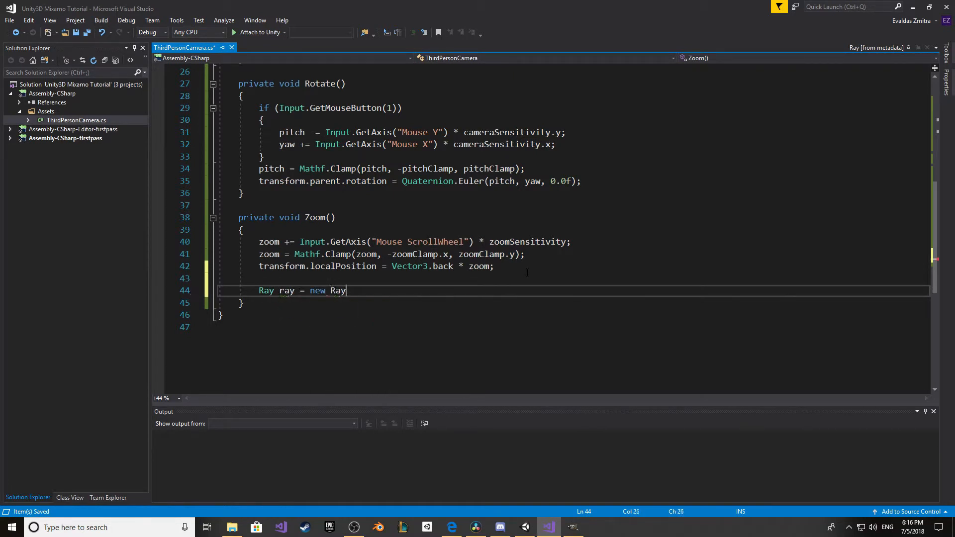
{"action": "type", "text": "();"}
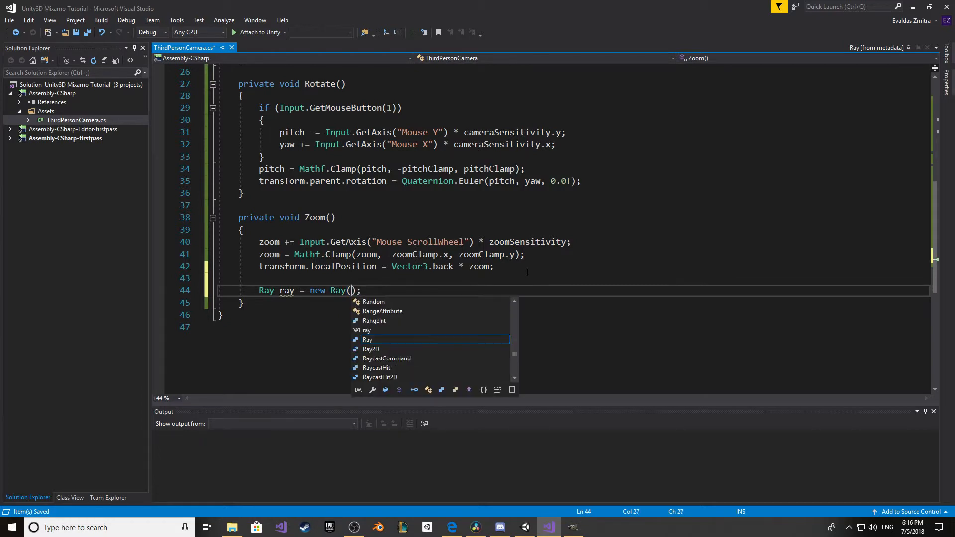
{"action": "type", "text": "transform.parent"}
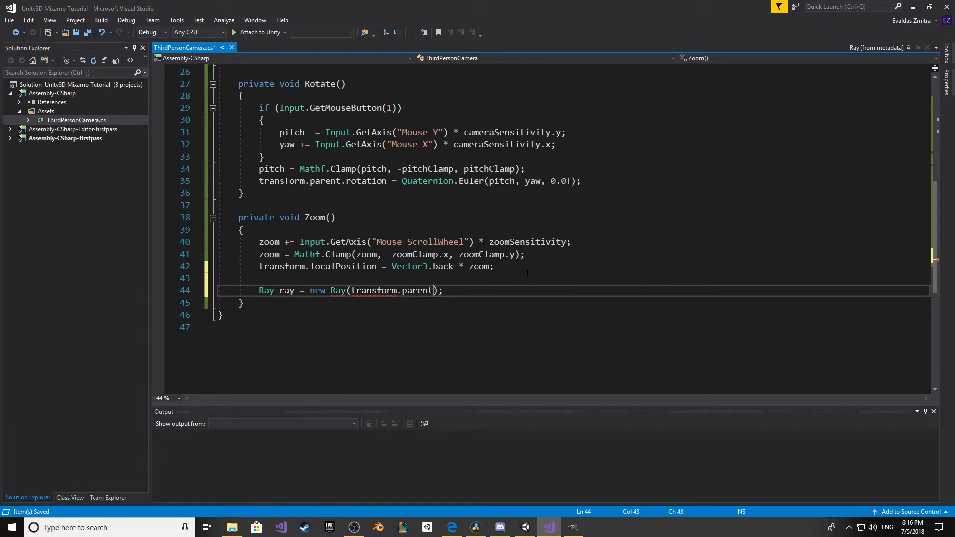
{"action": "type", "text": ".po"}
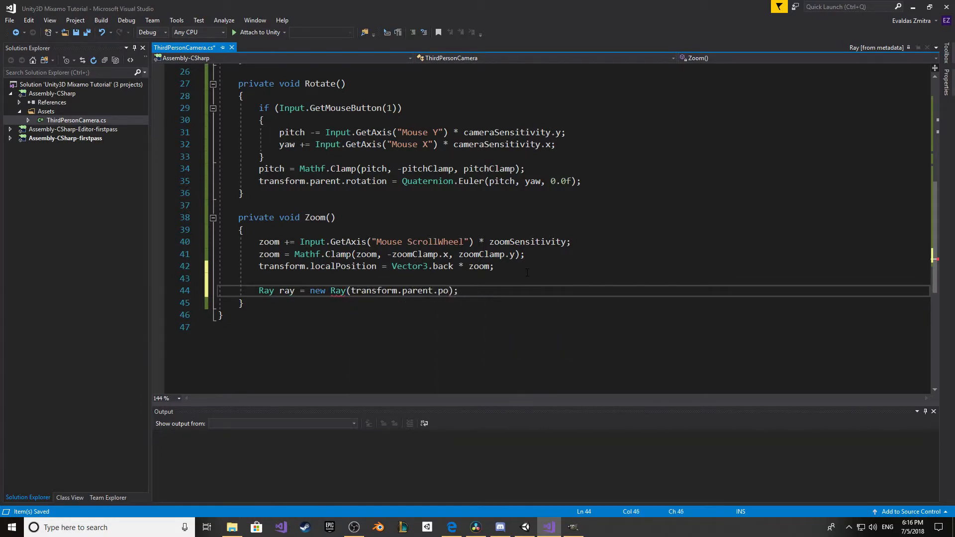
{"action": "type", "text": "sition,"}
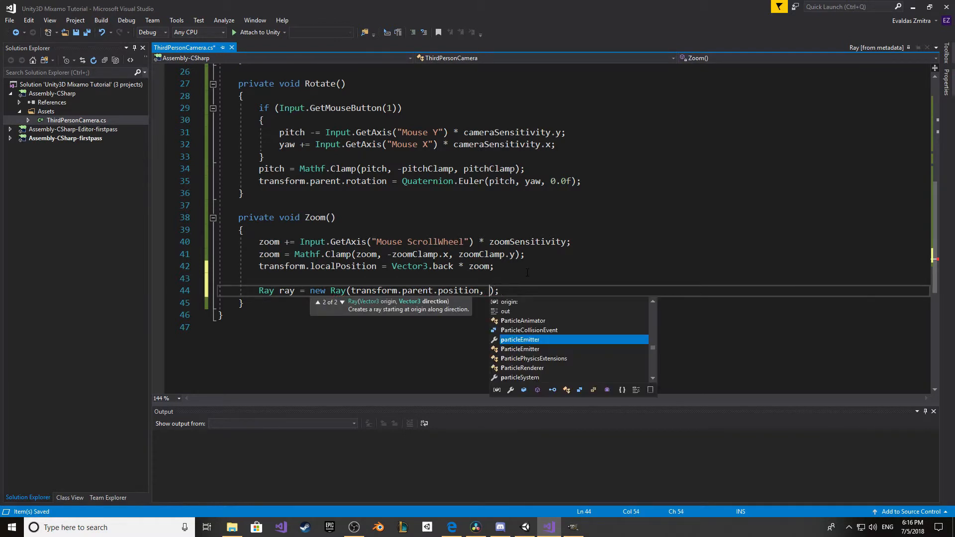
{"action": "type", "text": "transform.parent."}
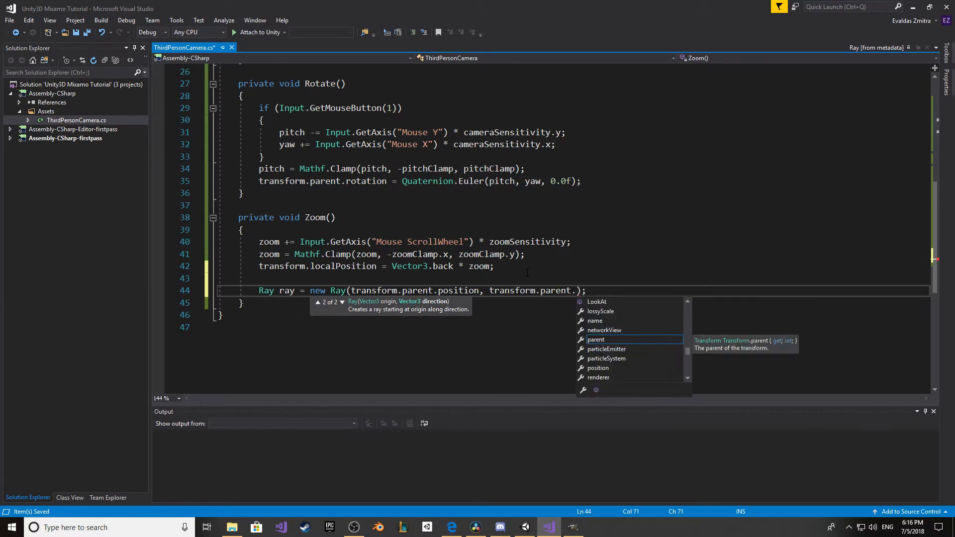
{"action": "type", "text": "forward"}
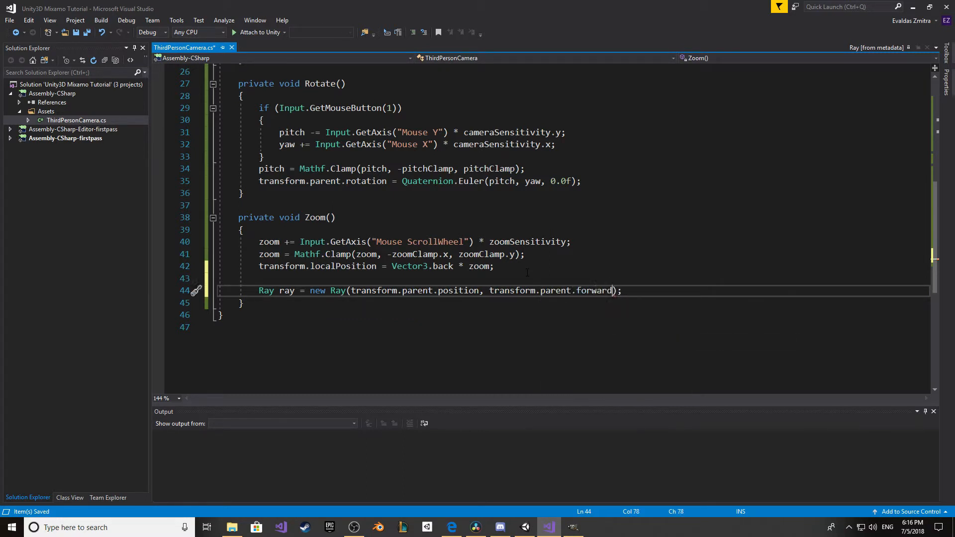
{"action": "type", "text": "-"}
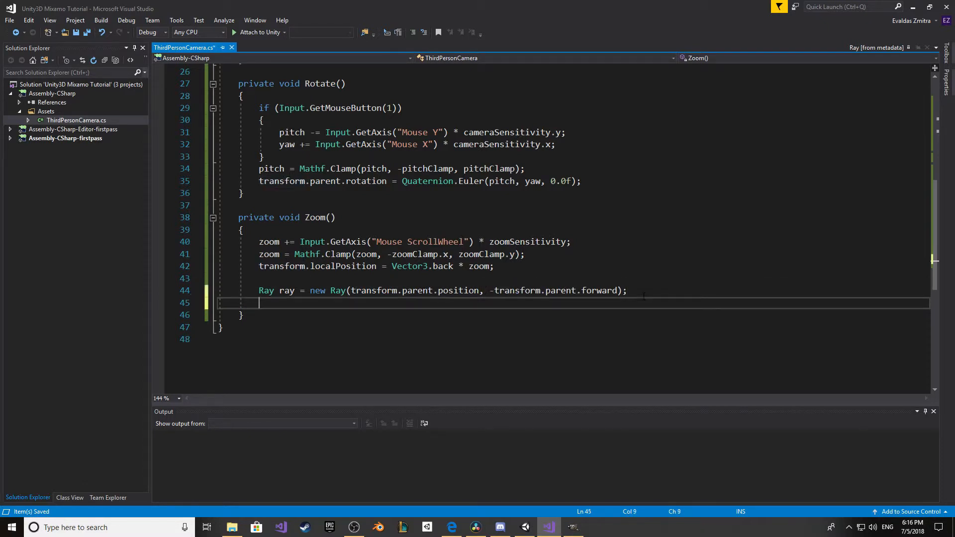
Step: Add if (Physics.Raycast(ray, out hit, zoom)) setting zoom = hit.distance
{"action": "type", "text": "if(Phy"}
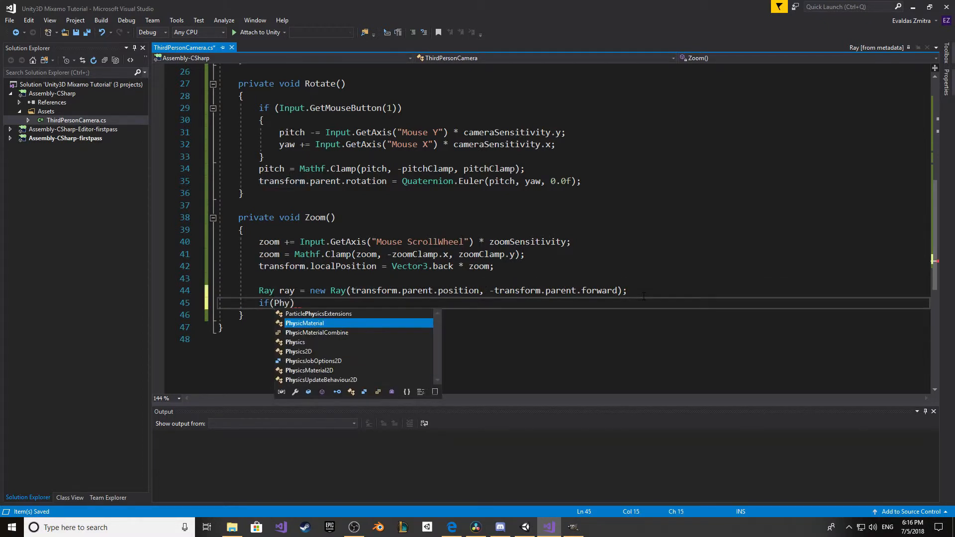
{"action": "type", "text": "sics.ra"}
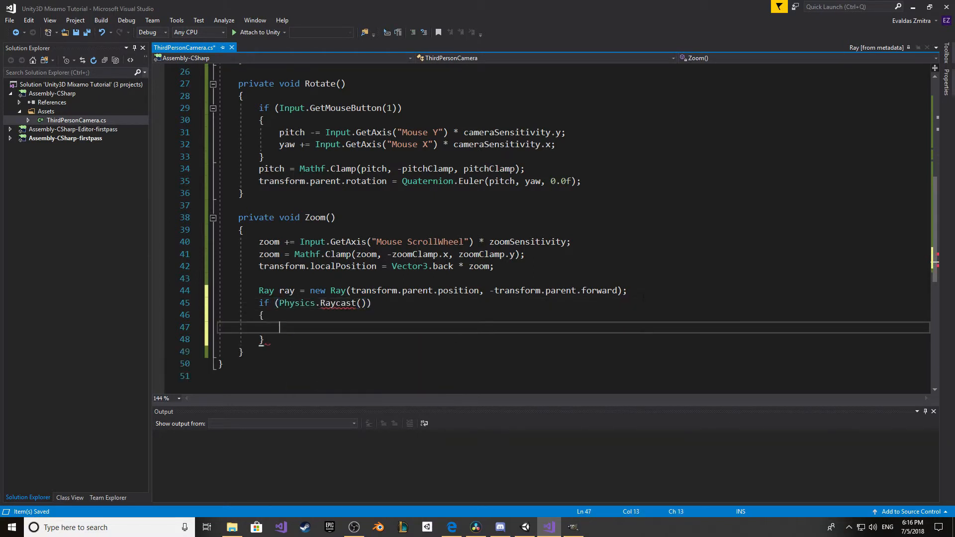
{"action": "type", "text": "RaycastHit hit;"}
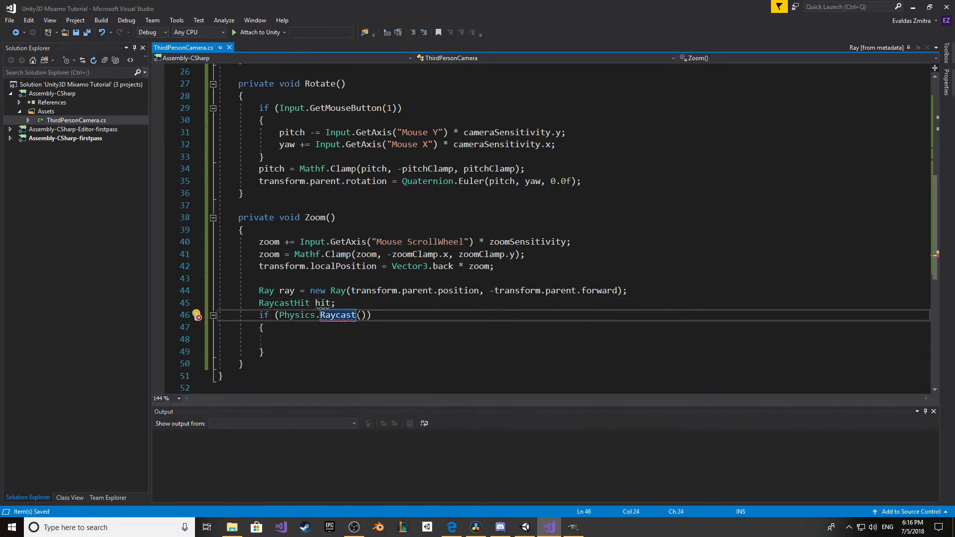
{"action": "type", "text": "ray,"}
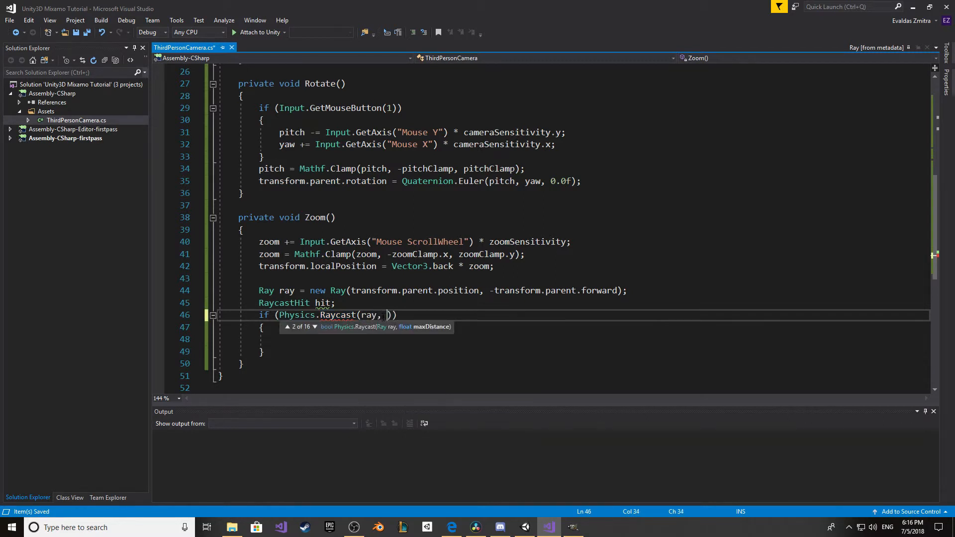
{"action": "type", "text": "out hit,"}
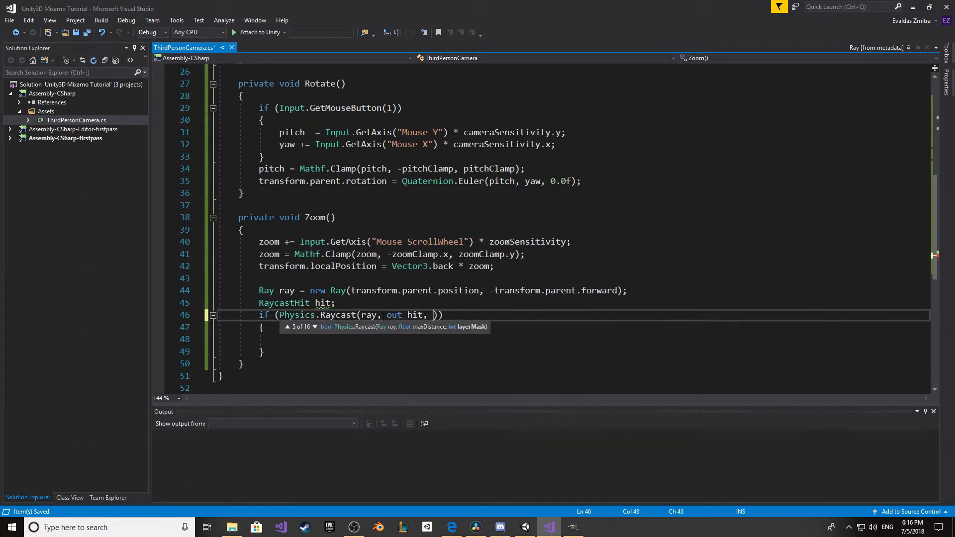
{"action": "type", "text": "zoom"}
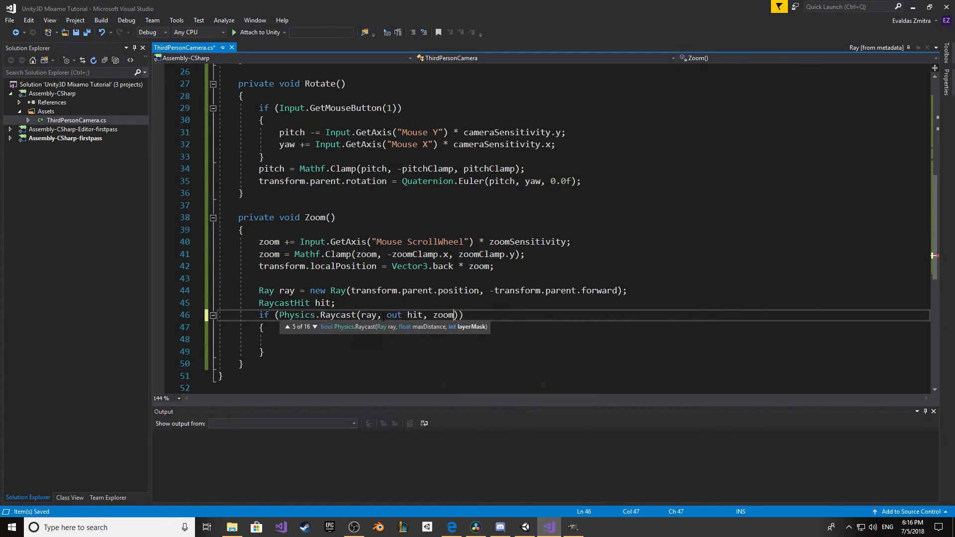
{"action": "type", "text": "z"}
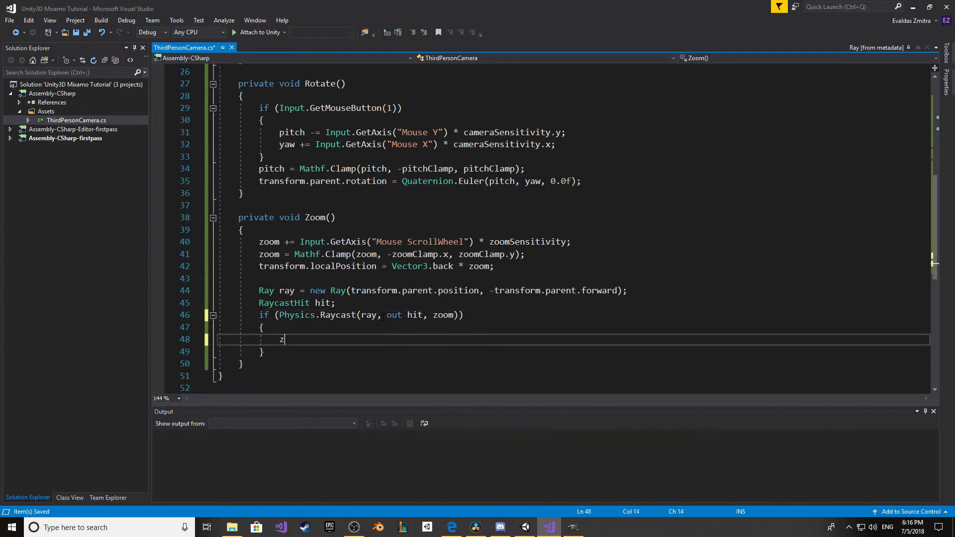
{"action": "type", "text": "oom ="}
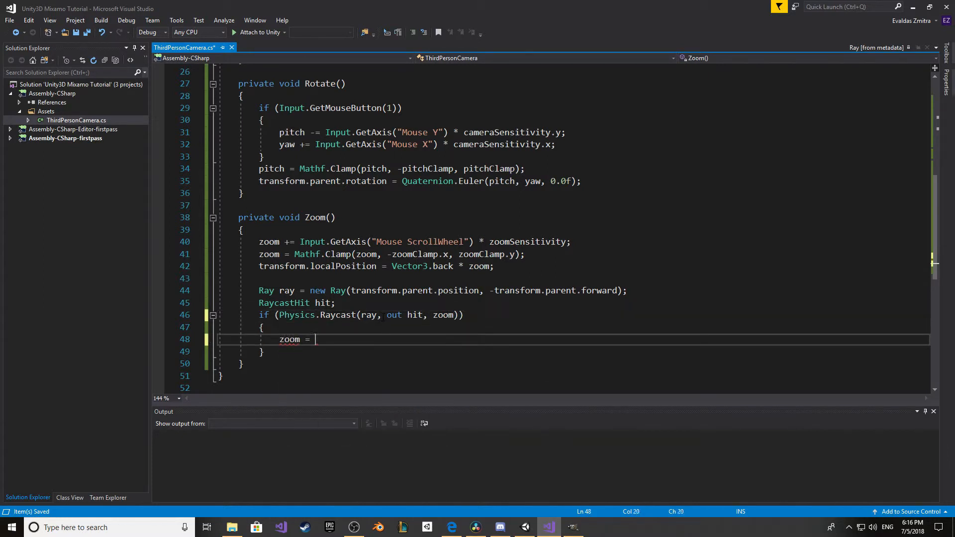
{"action": "type", "text": "hit.distance;"}
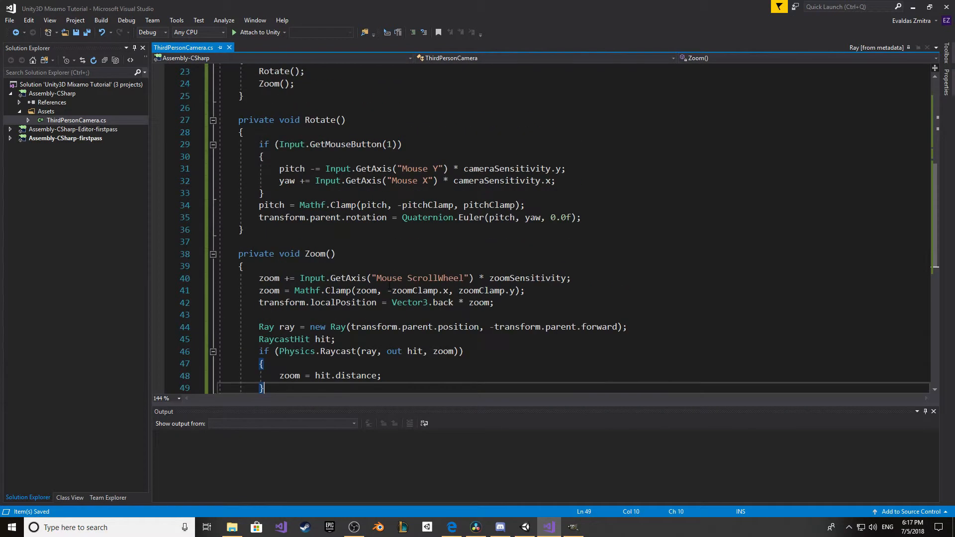
{"action": "scroll", "scroll_direction": "down", "scroll_amount": 3}
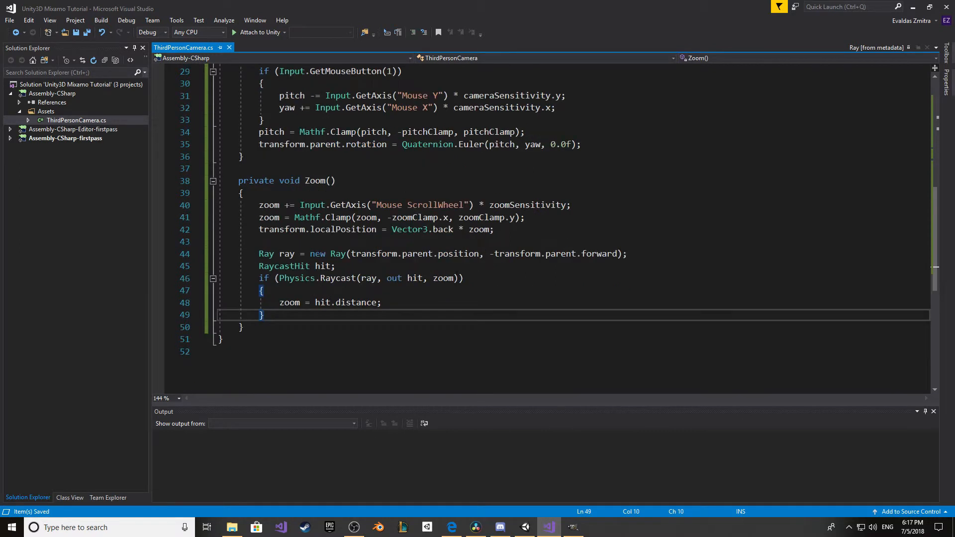
Step: Add zoom = Mathf.Clamp(zoom, zoomClamp.x, zoomClamp.y) after the raycast and remove the earlier minus
{"action": "left_click", "coordinate": [258, 217]}
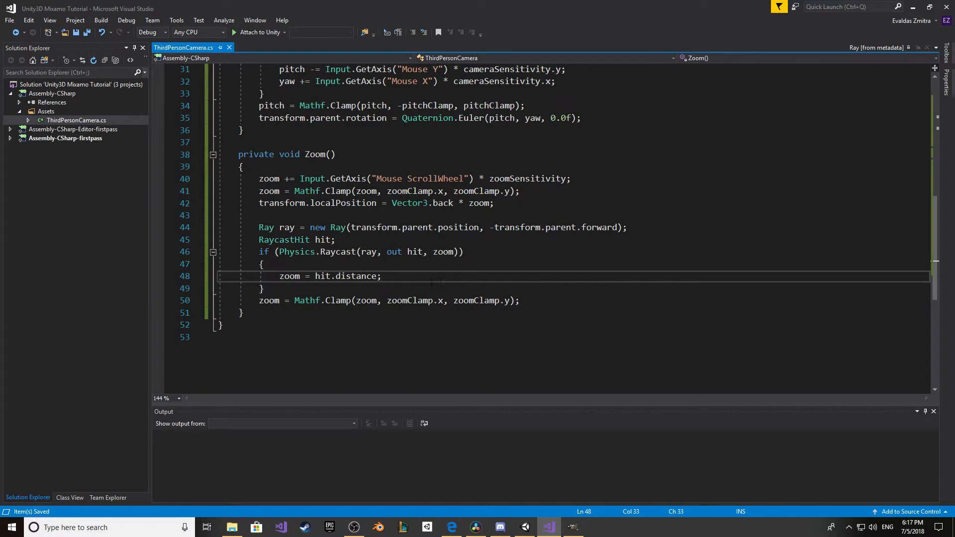
{"action": "left_click", "coordinate": [407, 301]}
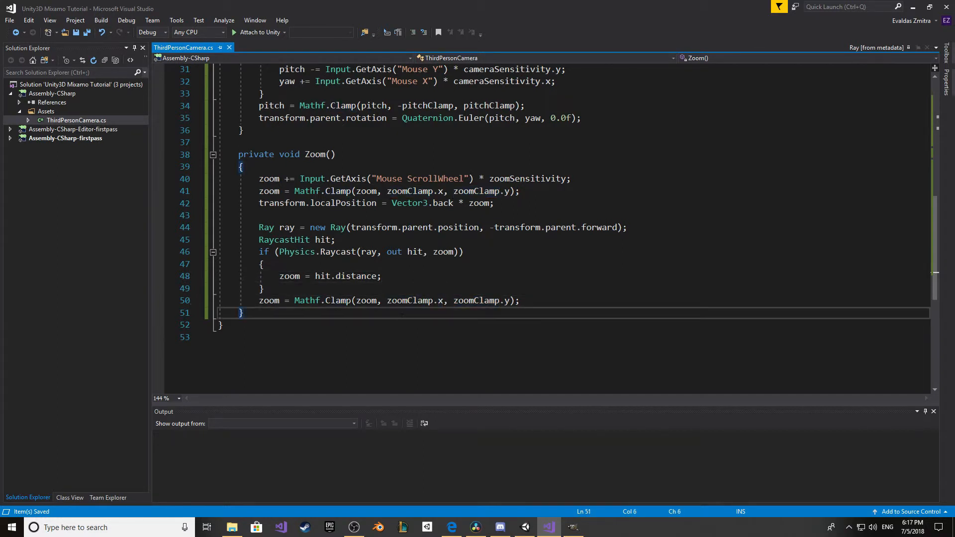
{"action": "left_click", "coordinate": [523, 527]}
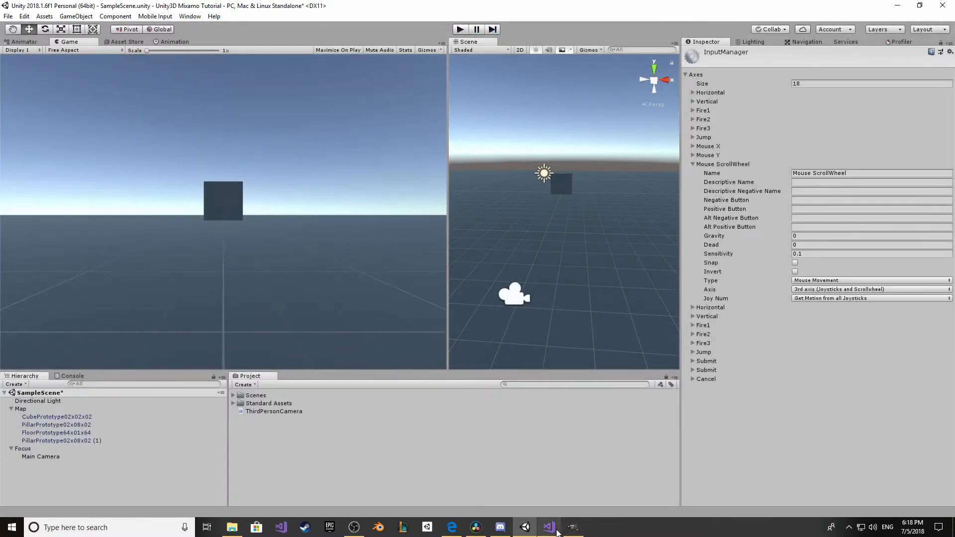
Step: Check the Game and Scene views, then return to the script's field declarations
{"action": "left_click", "coordinate": [547, 527]}
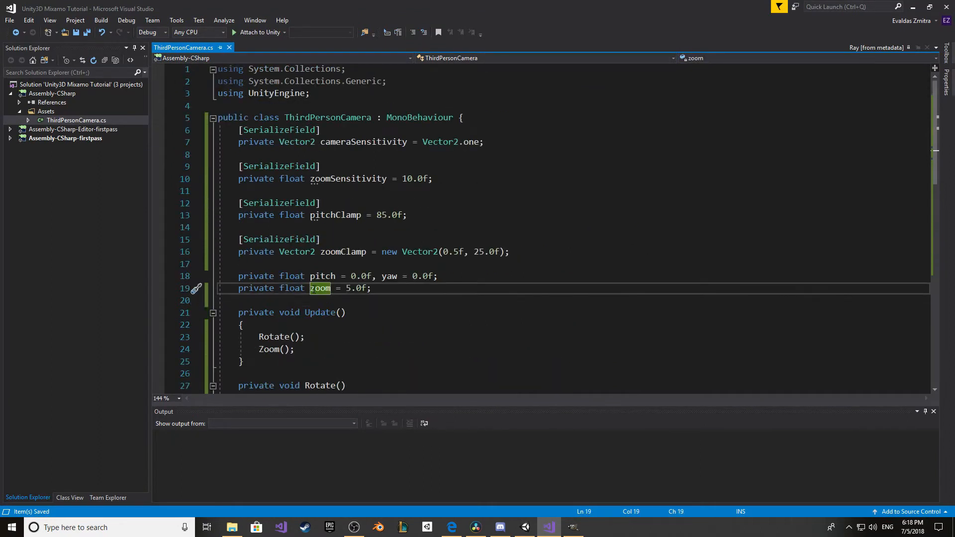
Step: Declare a targetZoom field initialised to 5.0f
{"action": "type", "text": "target,"}
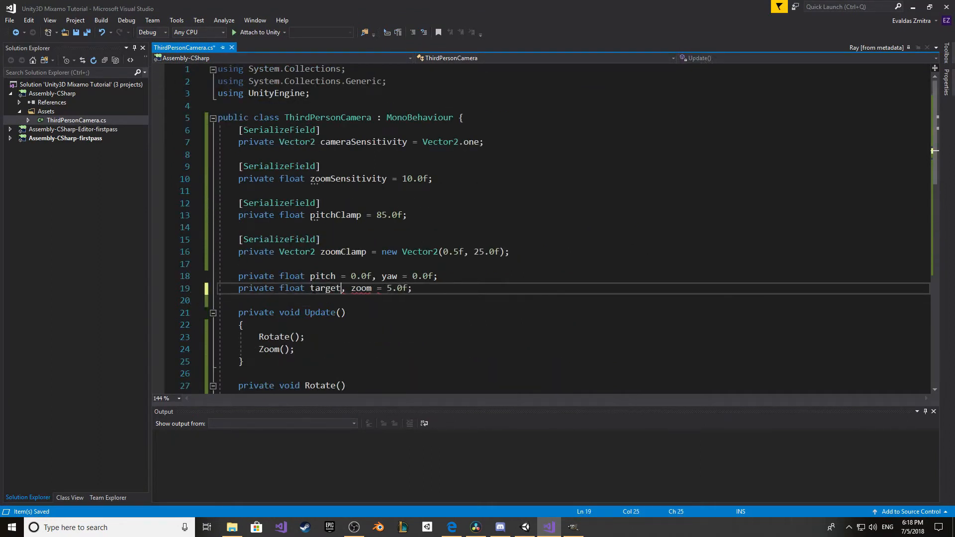
{"action": "type", "text": "Zoom ="}
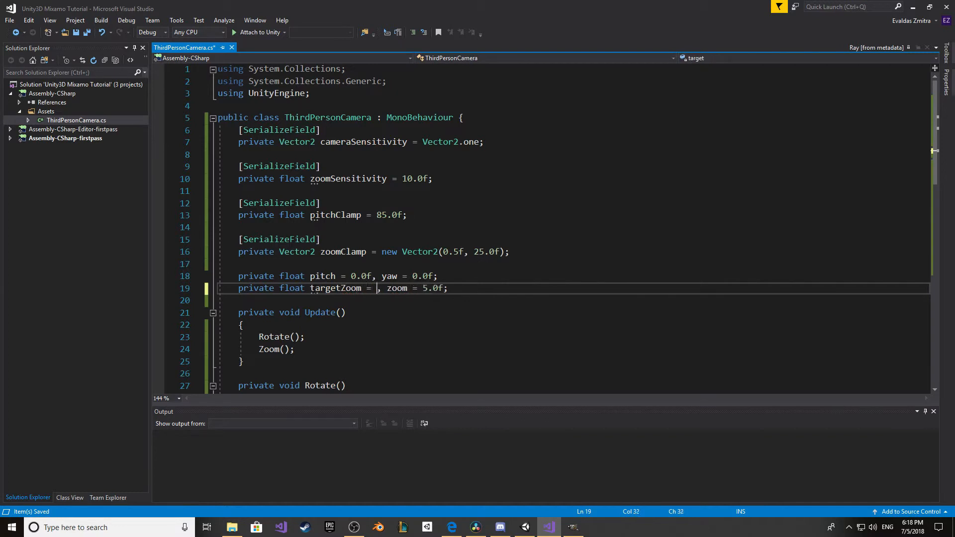
{"action": "type", "text": "5.0f"}
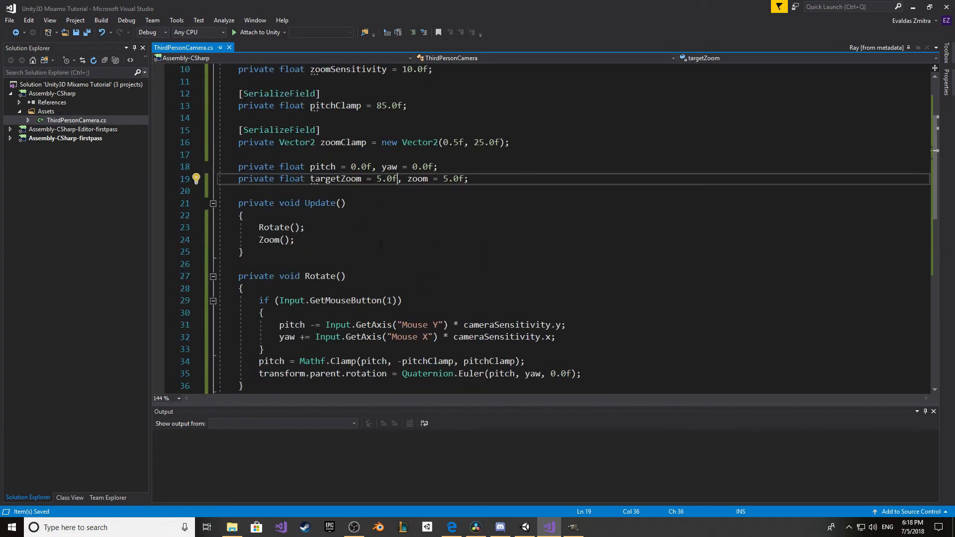
Step: Use targetZoom in the scroll input, clamp and raycast, with else zoom = targetZoom
{"action": "scroll", "scroll_direction": "down", "scroll_amount": 3}
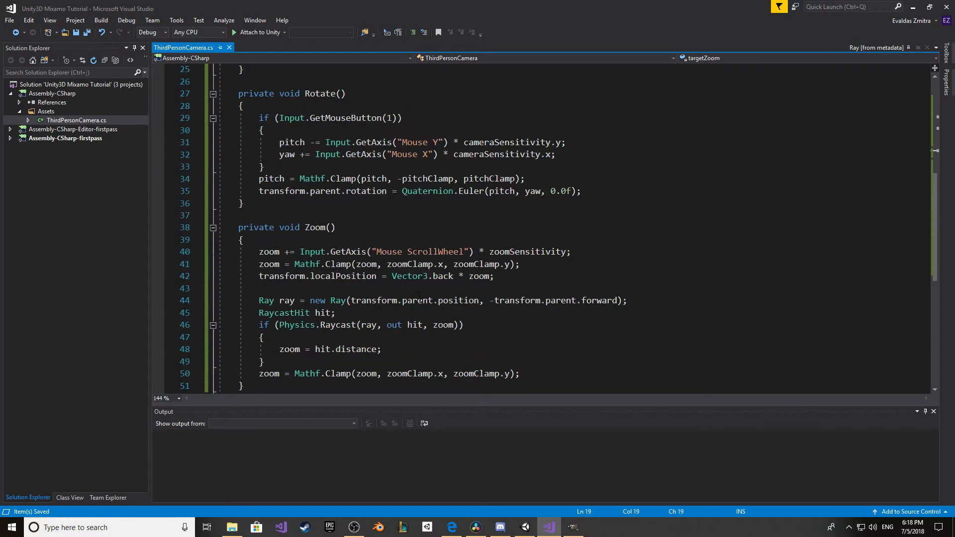
{"action": "double_click", "coordinate": [268, 179]}
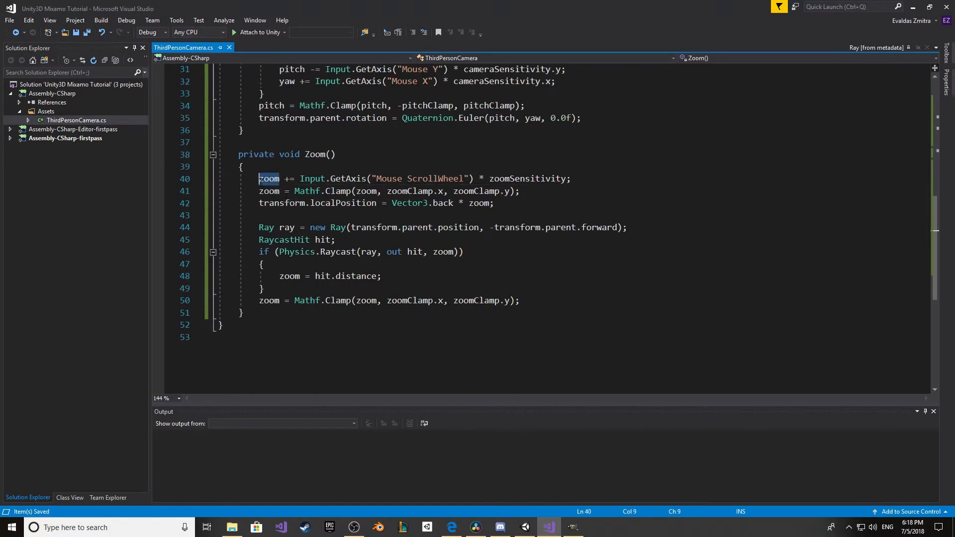
{"action": "type", "text": "targetZoom"}
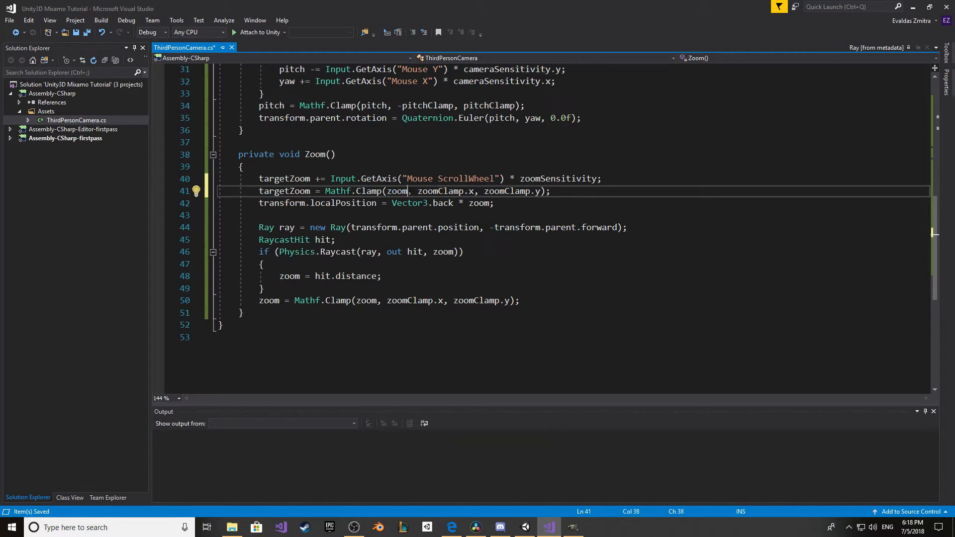
{"action": "type", "text": "targetZoom"}
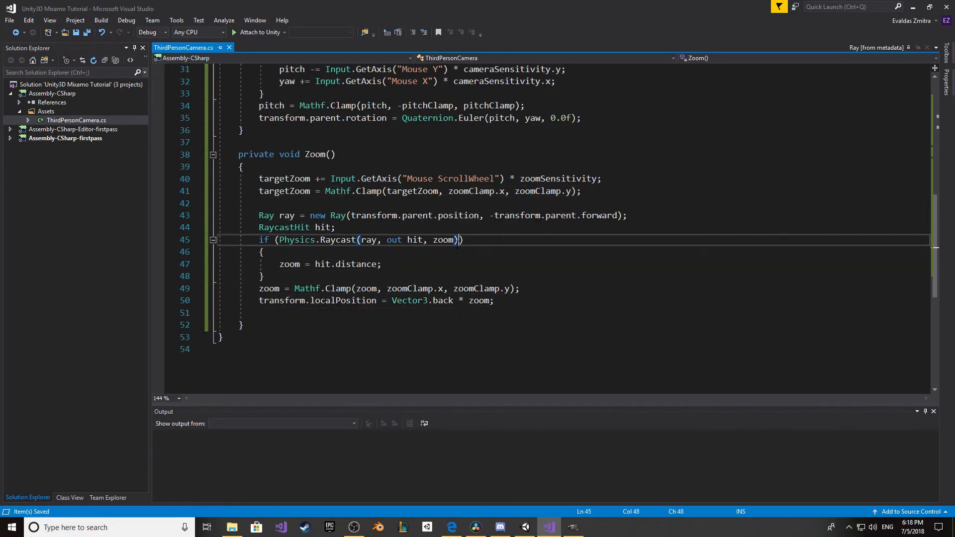
{"action": "type", "text": "targetZ"}
{"action": "type", "text": "else"}
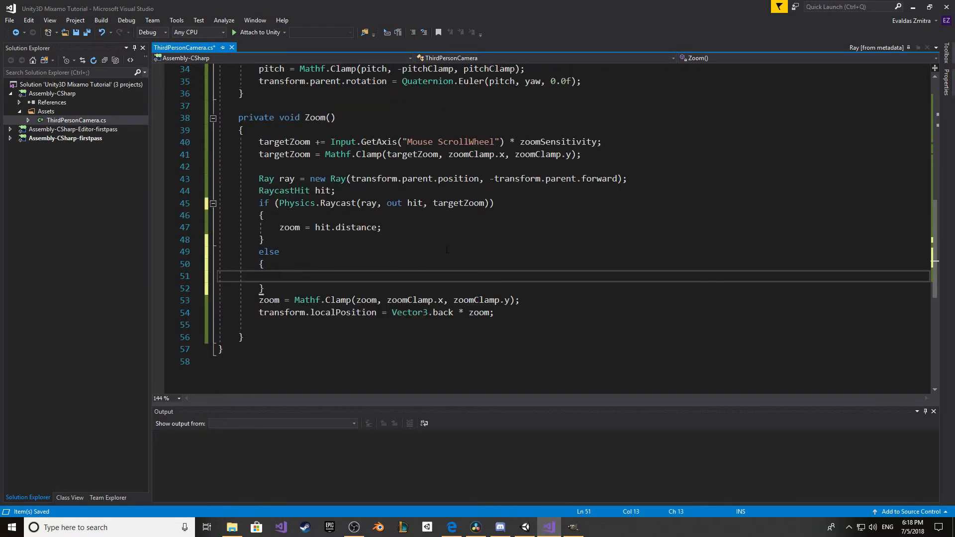
{"action": "type", "text": "zoom = tar"}
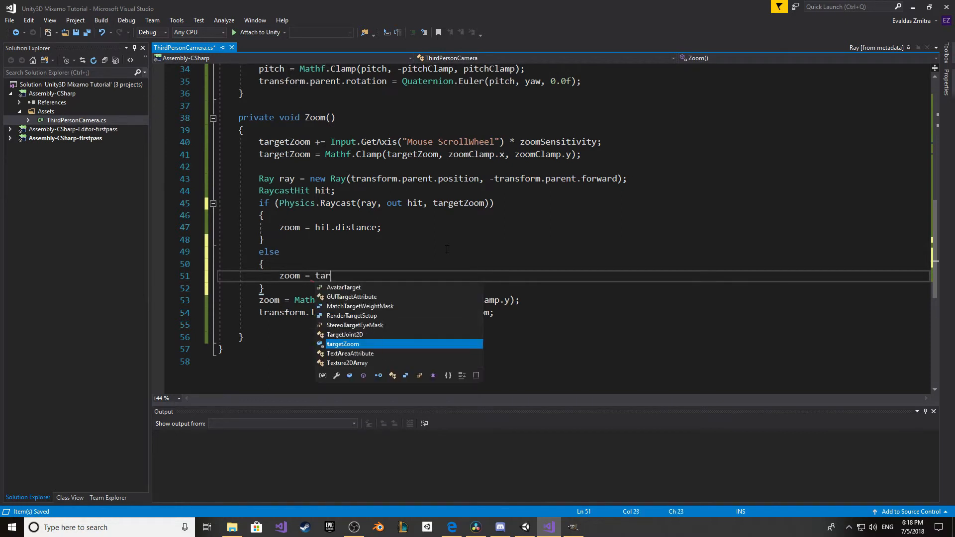
{"action": "left_click", "coordinate": [547, 527]}
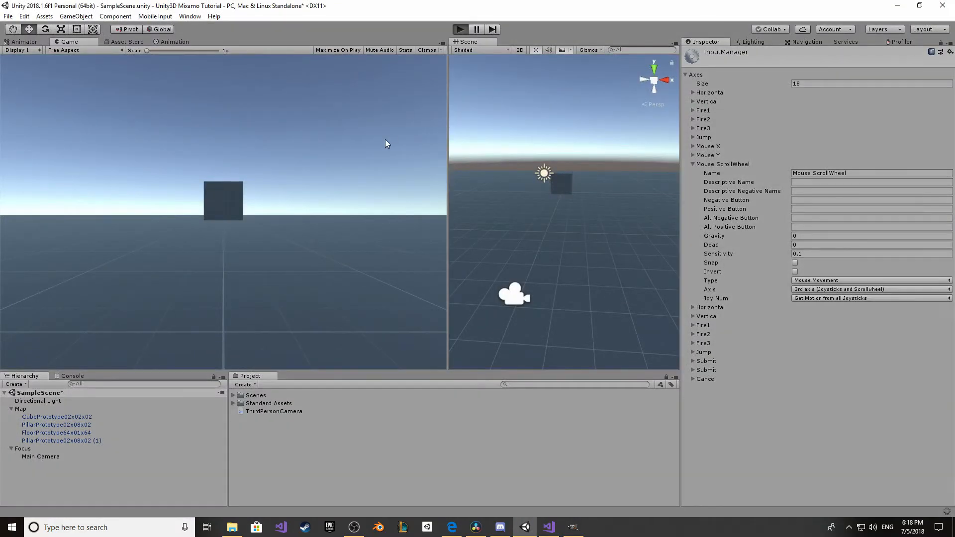
{"action": "mouse_move", "coordinate": [309, 169]}
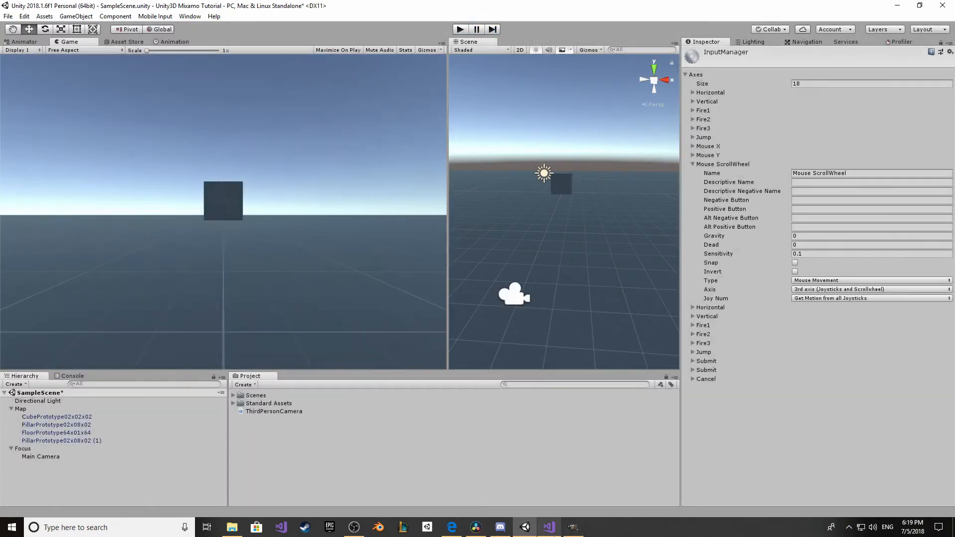
Step: Return to the camera script in Visual Studio after testing the zoom in Play mode
{"action": "left_click", "coordinate": [547, 527]}
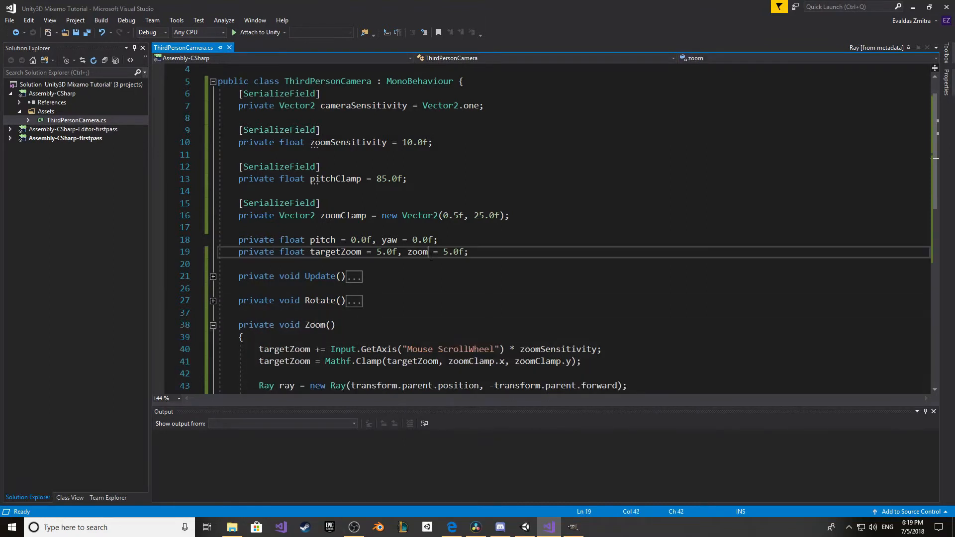
Step: Declare a private float zoomVelocity initialised to 0.0f
{"action": "scroll", "scroll_direction": "down", "scroll_amount": 3}
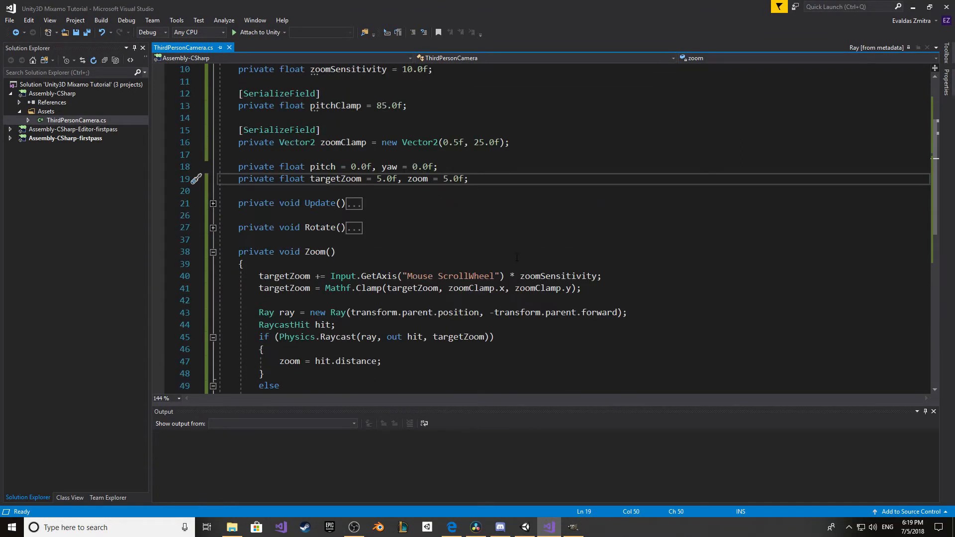
{"action": "type", "text": "private f"}
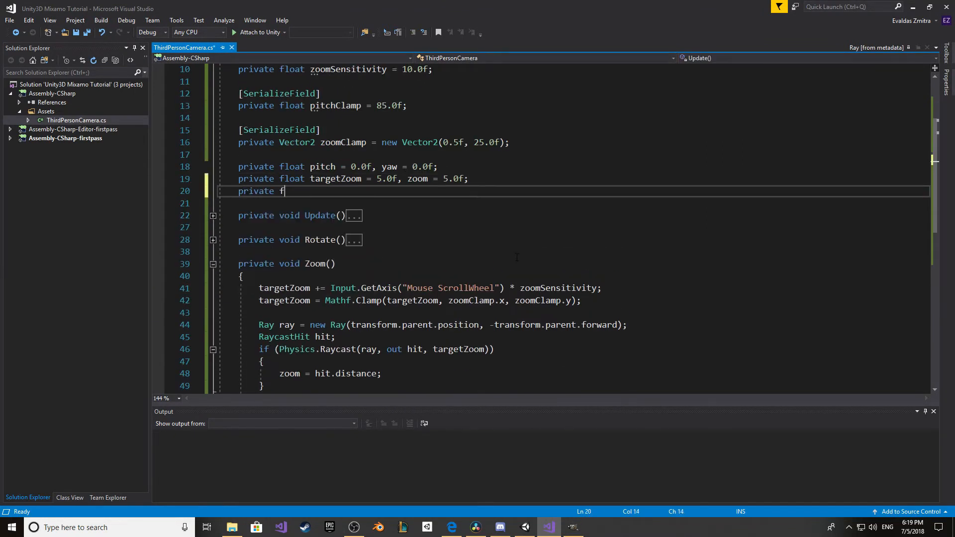
{"action": "type", "text": "loat zoom"}
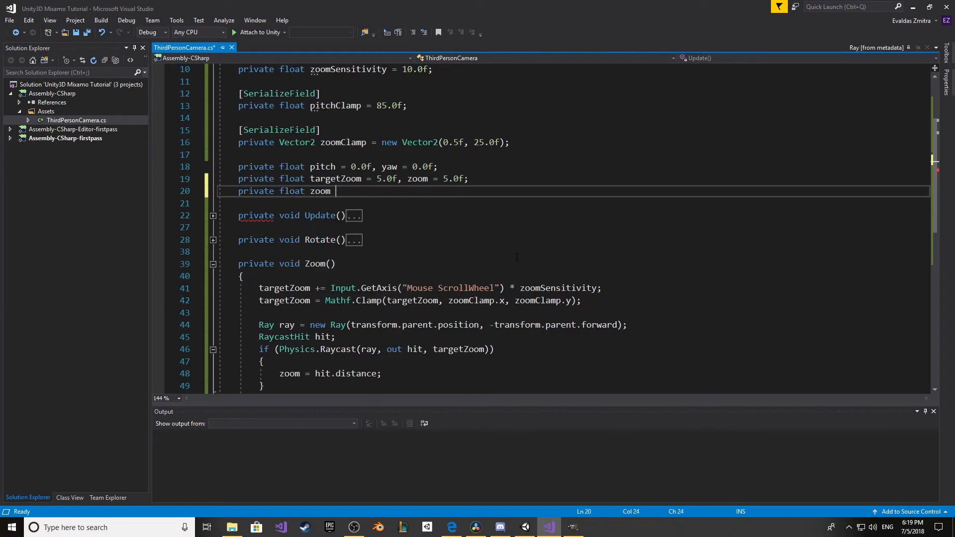
{"action": "type", "text": "Velocity"}
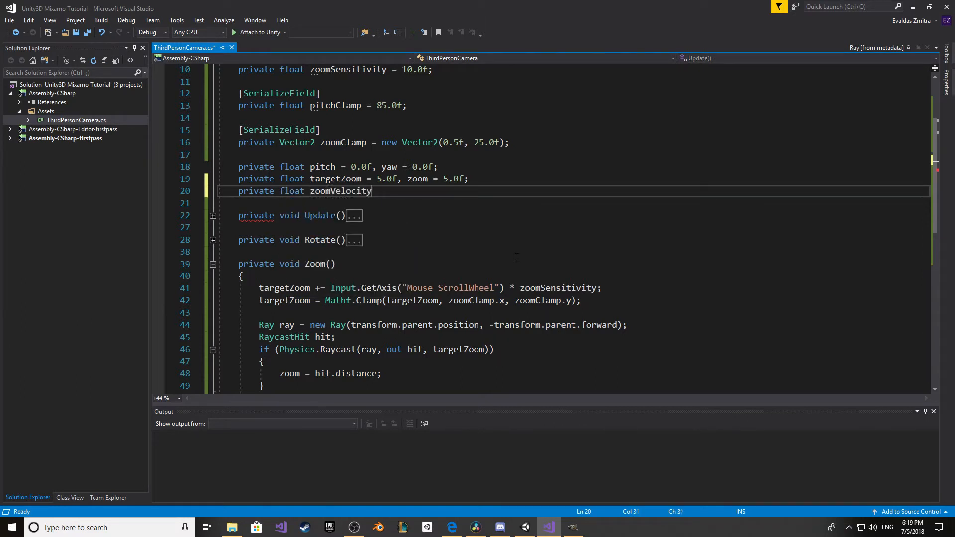
{"action": "type", "text": ";"}
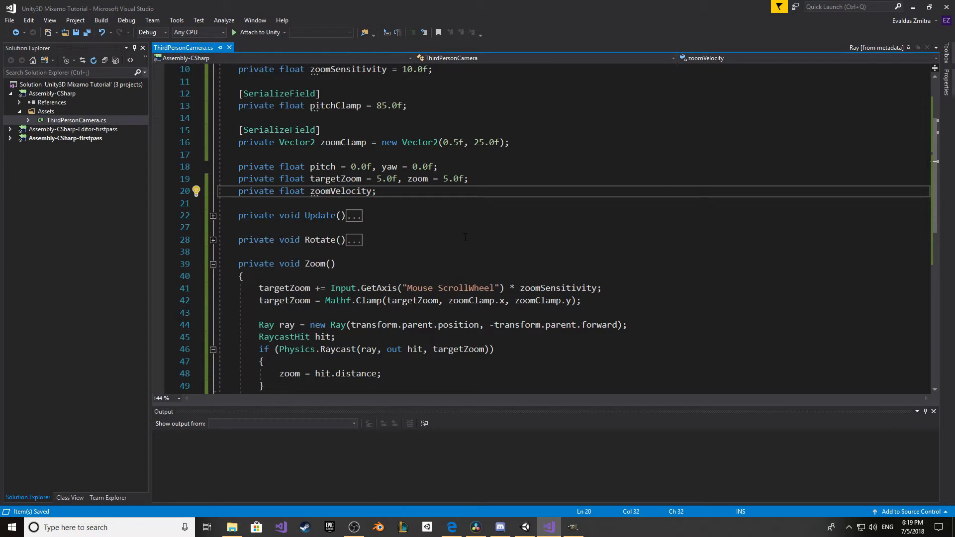
{"action": "type", "text": "= 0.0f"}
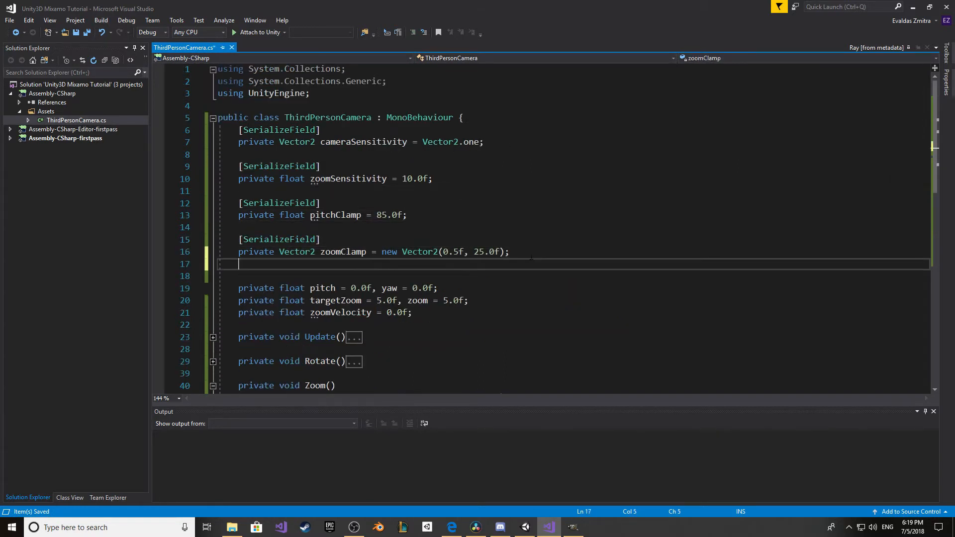
Step: Add a [SerializeField] private float zoomDamp set to 0.05f
{"action": "type", "text": "[SerializeField"}
{"action": "type", "text": "private float z"}
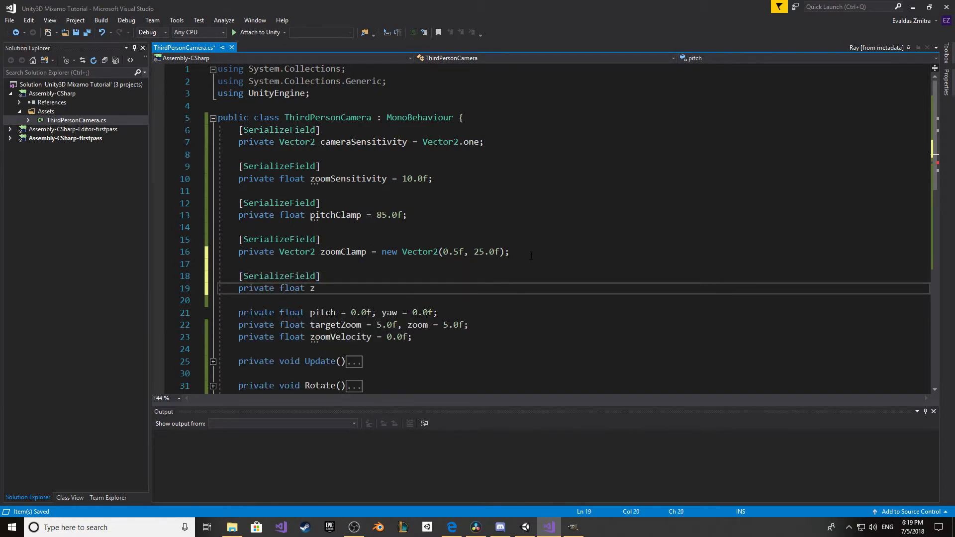
{"action": "type", "text": "oomDamn"}
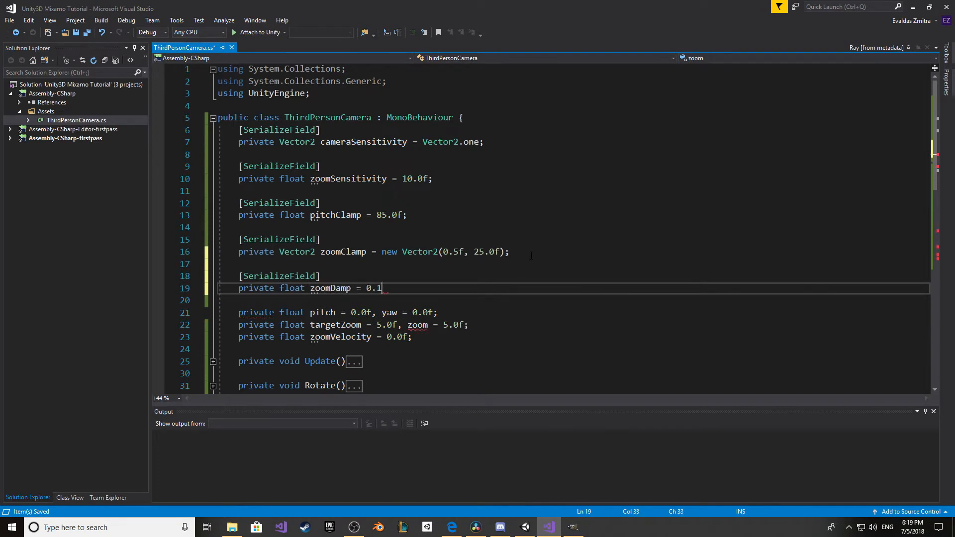
{"action": "type", "text": "05f;"}
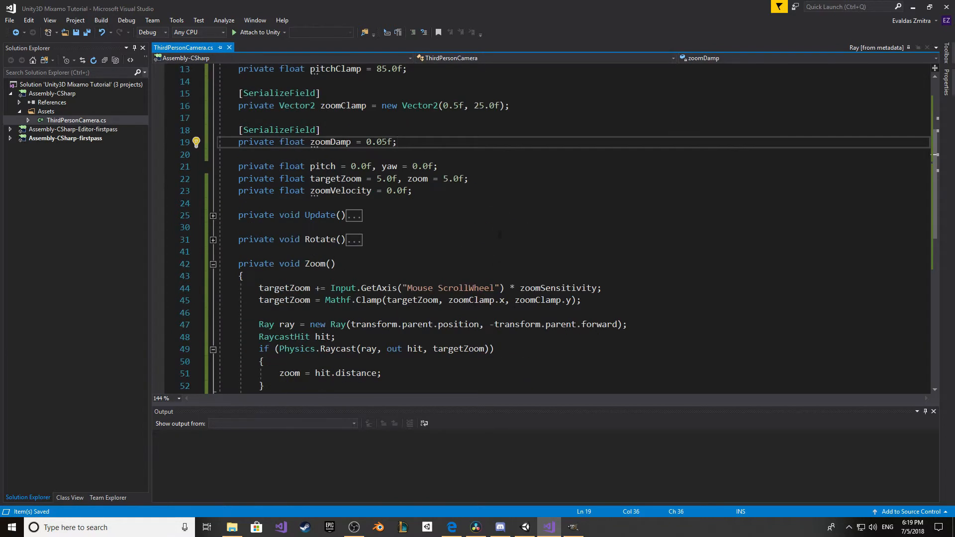
Step: In Zoom()'s hit branch, start zoom = Mathf.SmoothDamp(zoom, hit.distance, ...)
{"action": "scroll", "scroll_direction": "down", "scroll_amount": 3}
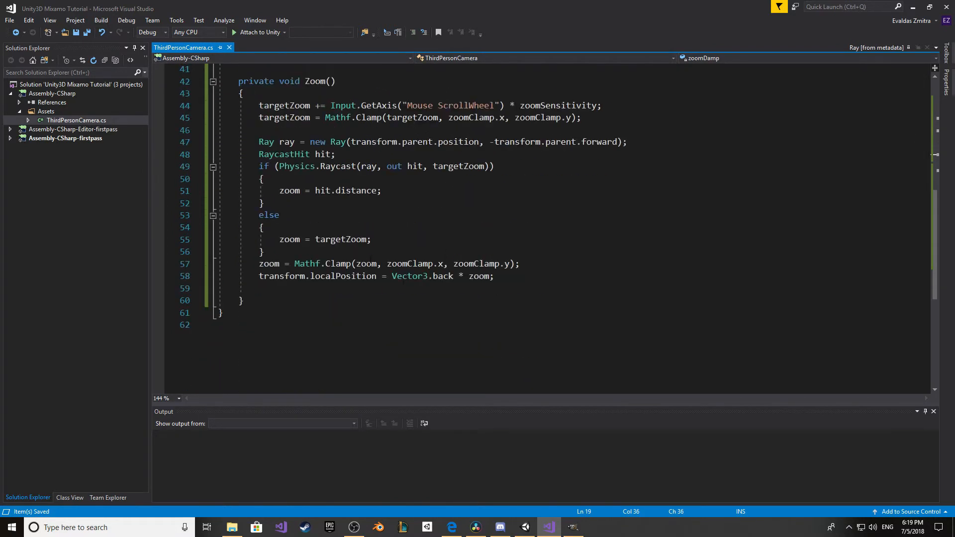
{"action": "key", "text": "enter"}
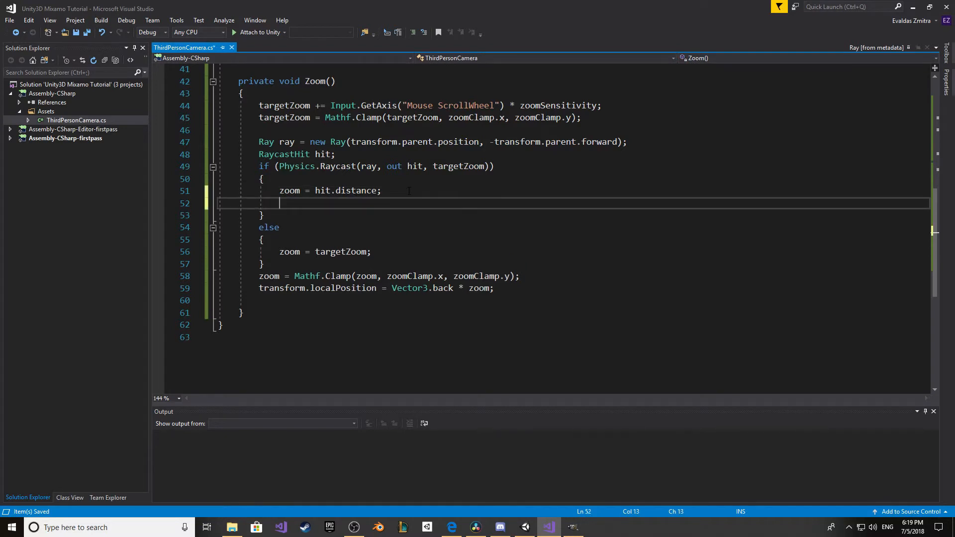
{"action": "type", "text": "zoom ="}
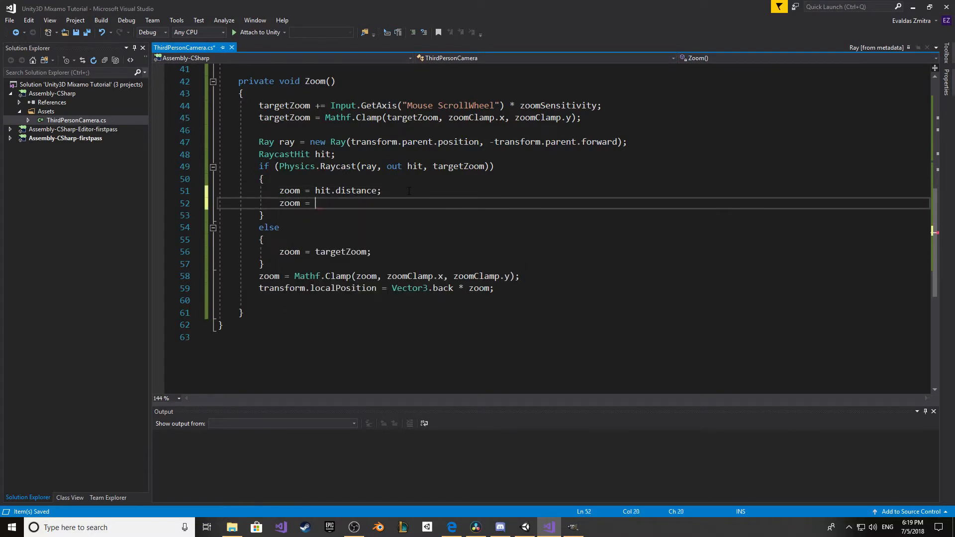
{"action": "type", "text": "Math"}
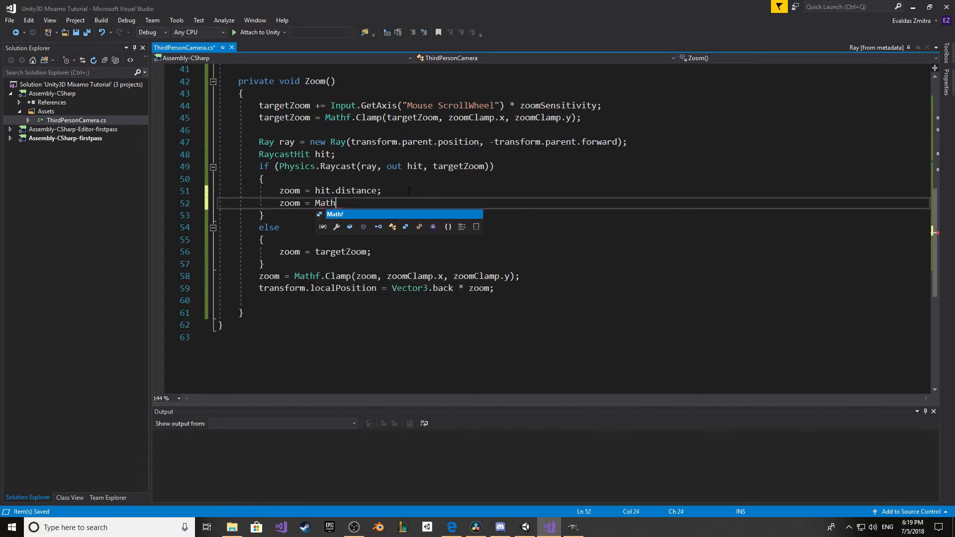
{"action": "type", "text": "f.smoothDamp("}
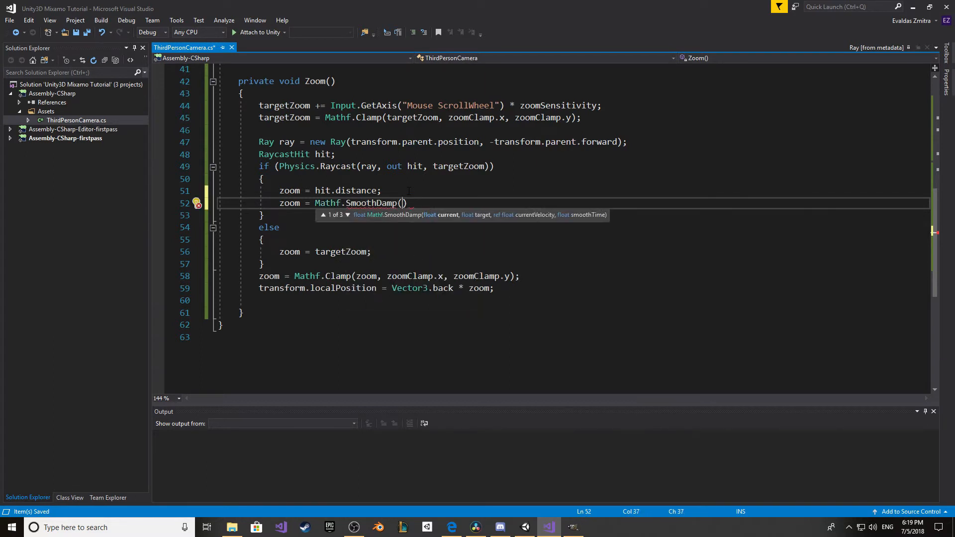
{"action": "type", "text": "zoom"}
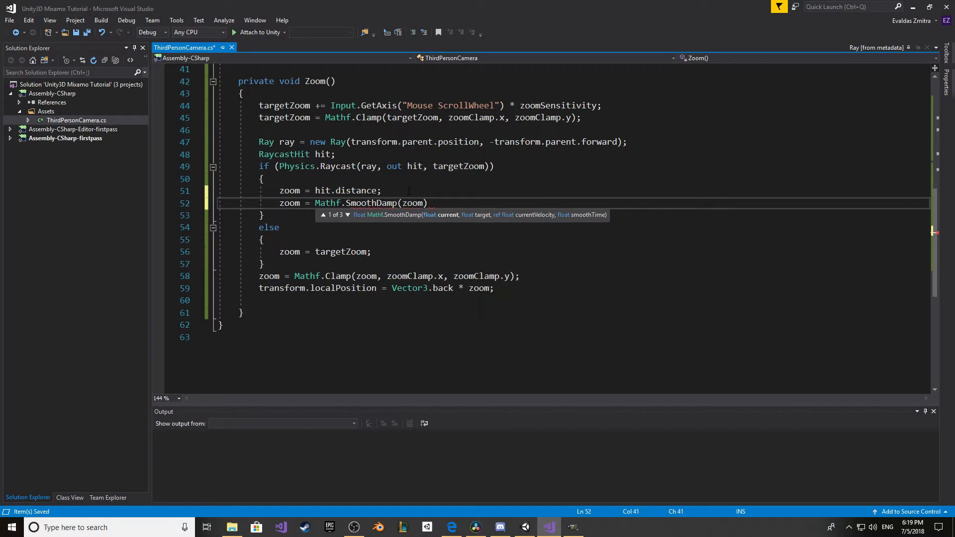
{"action": "type", "text": "\", \""}
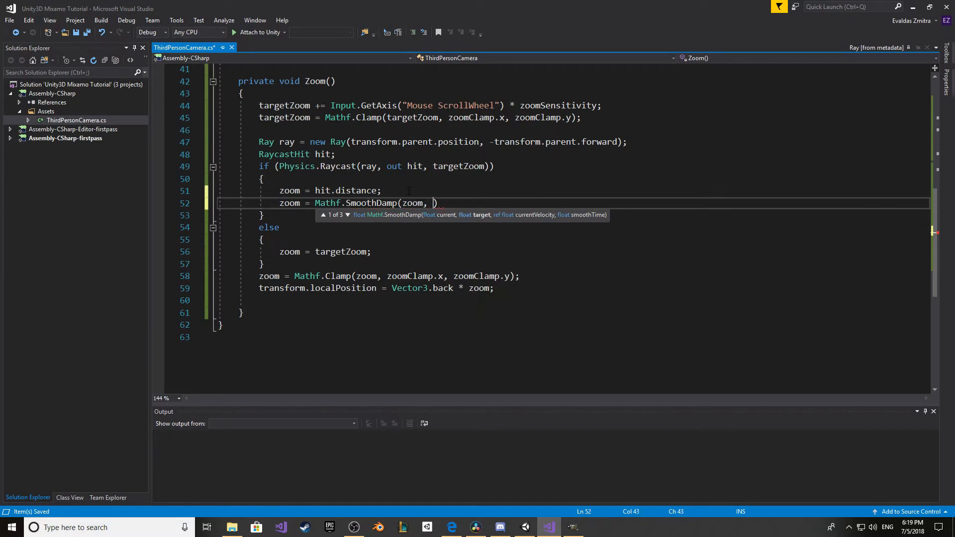
{"action": "type", "text": "h"}
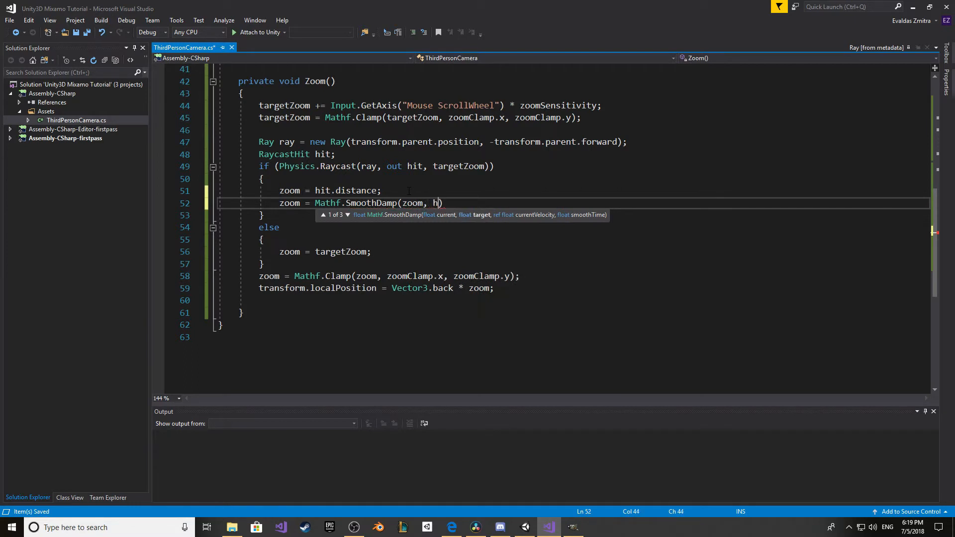
{"action": "type", "text": "it.distance,"}
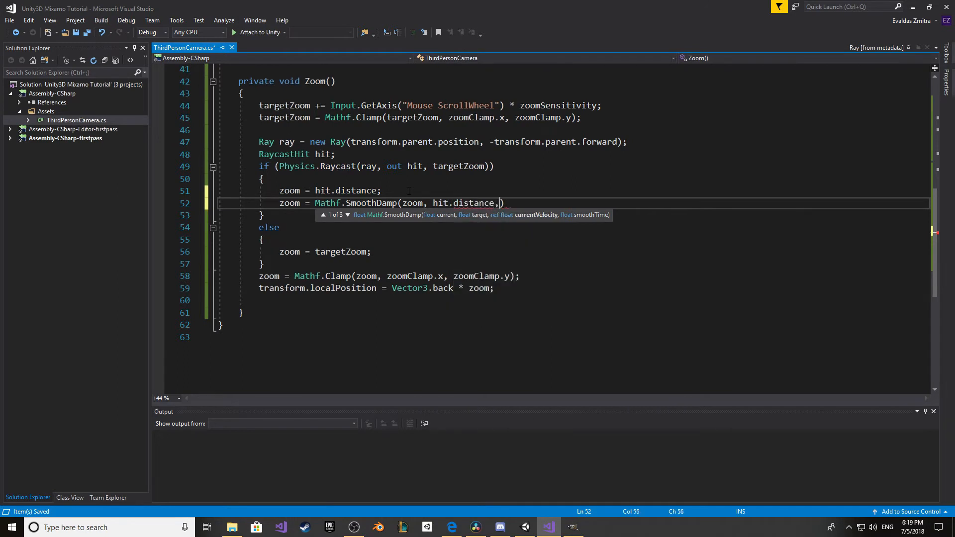
Step: Complete SmoothDamp with ref zoomVelocity and zoomDamp, and reuse it in else toward targetZoom
{"action": "type", "text": "ref"}
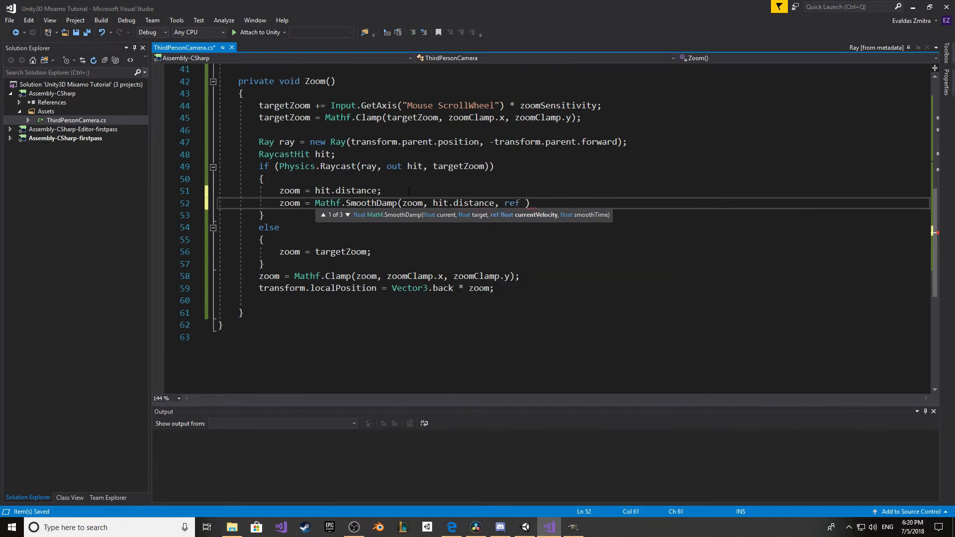
{"action": "type", "text": "zoomVelocity,"}
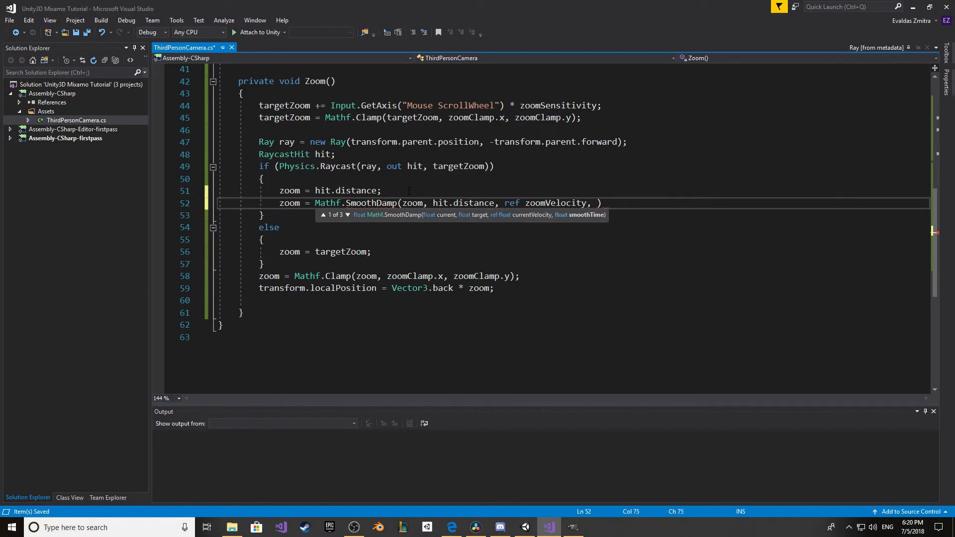
{"action": "type", "text": "zoomDamp"}
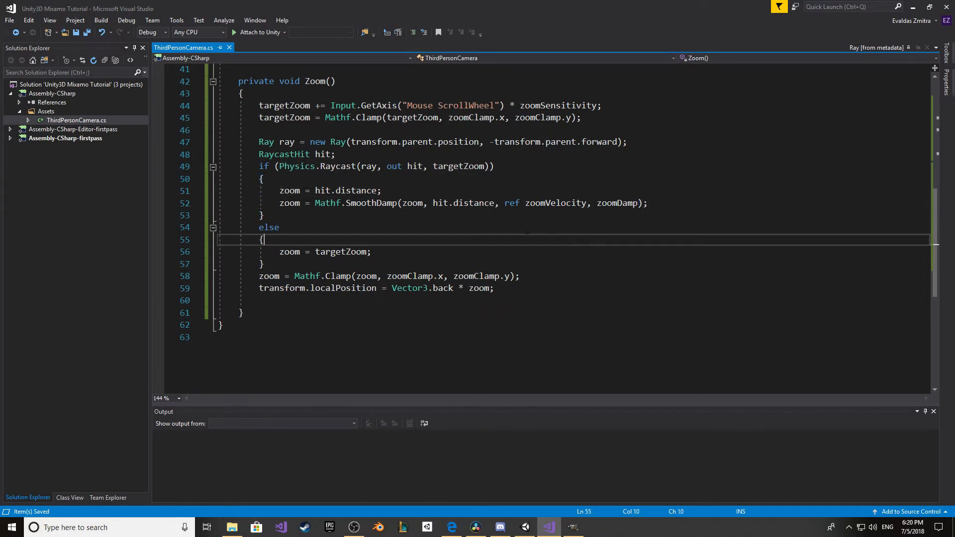
{"action": "key", "text": "Backspace"}
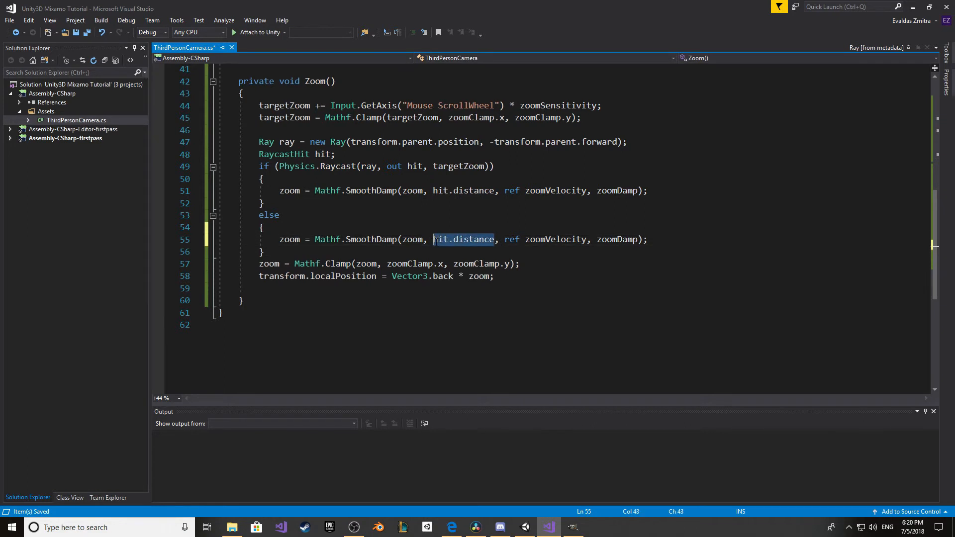
{"action": "type", "text": "targetZoom"}
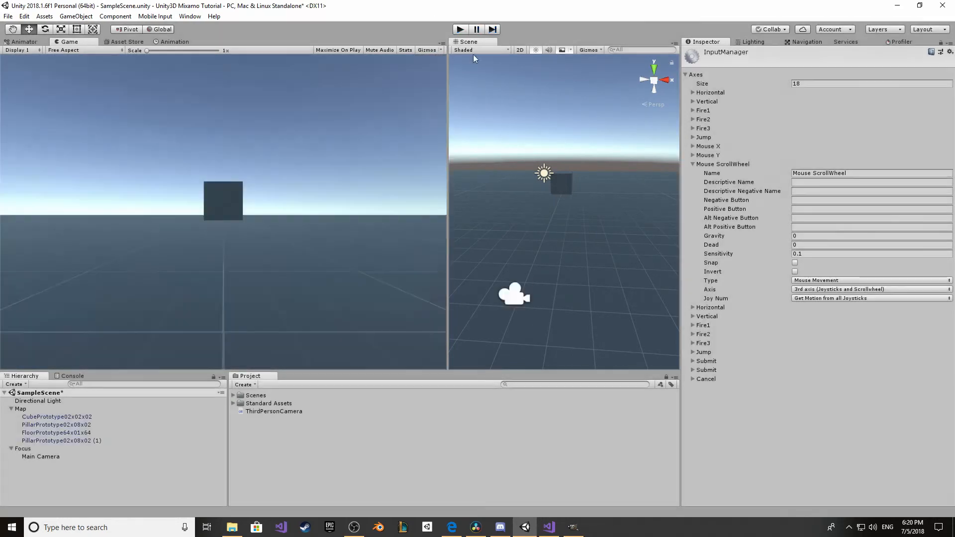
Step: Bring Visual Studio back to the camera script's field declarations
{"action": "left_click", "coordinate": [547, 527]}
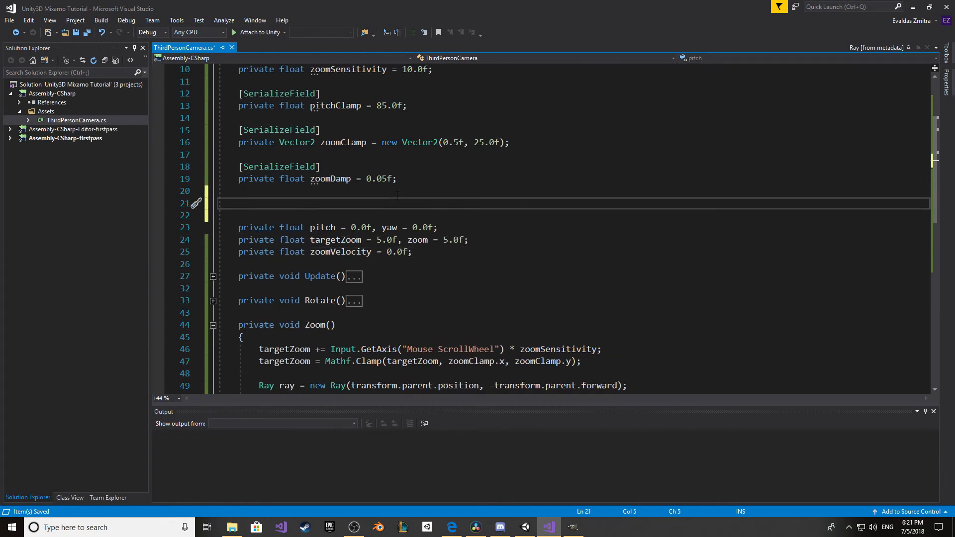
Step: Add a [SerializeField] private float cameraRadius set to 0.5f
{"action": "type", "text": "[SerializeField]"}
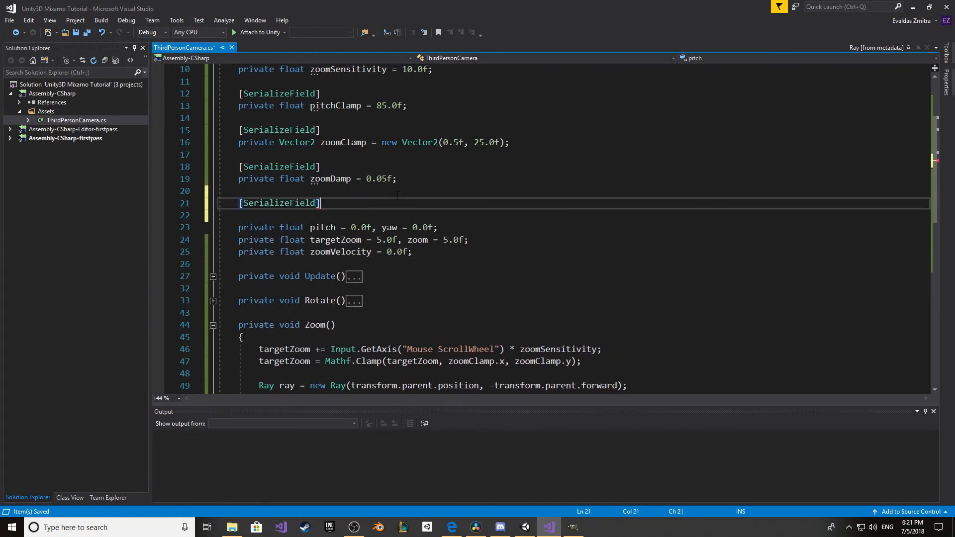
{"action": "type", "text": "private float camer"}
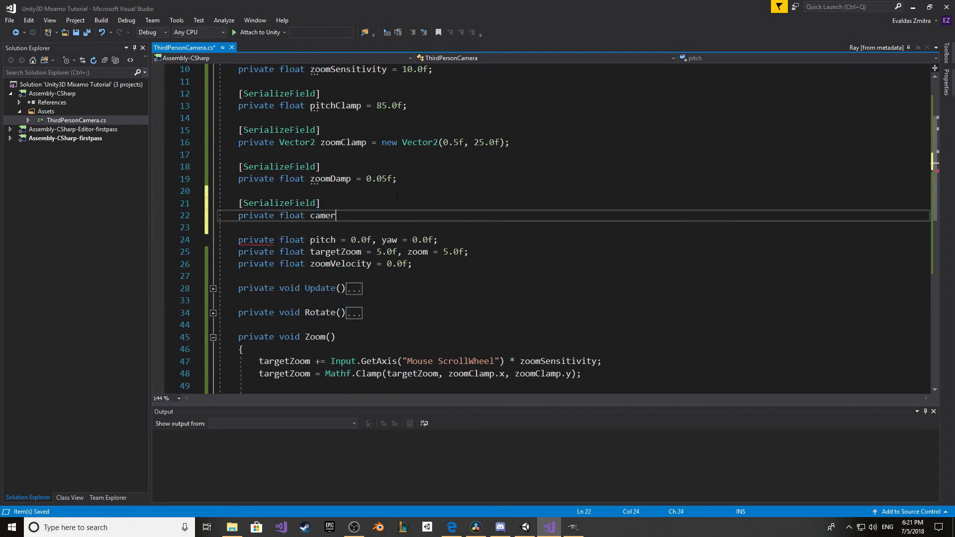
{"action": "type", "text": "aRadius ="}
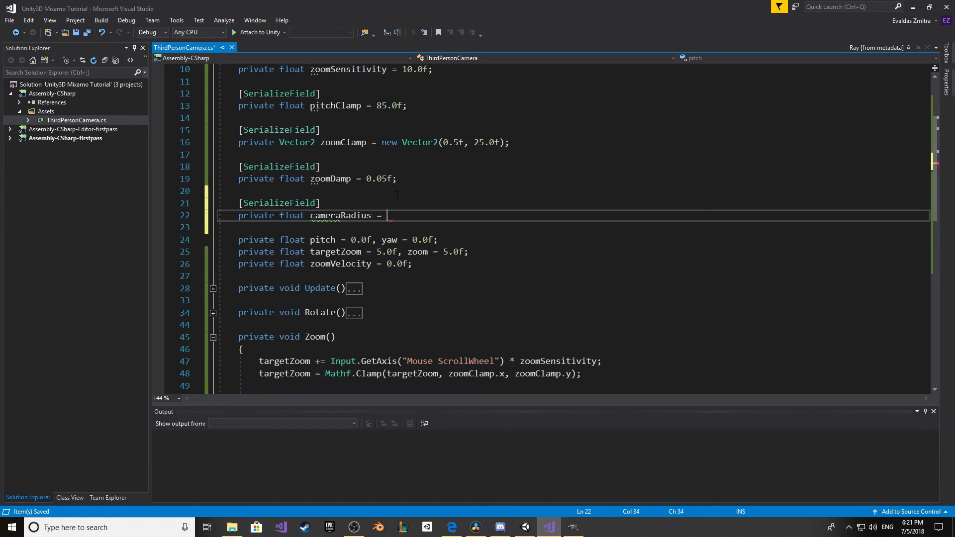
{"action": "type", "text": "0.5f;"}
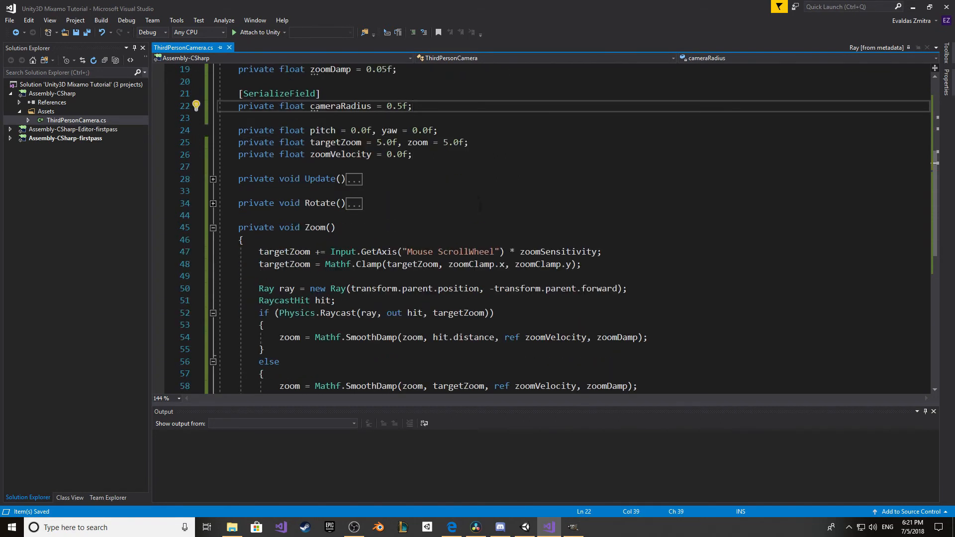
Step: In the hit branch, begin typing zoom -= cameraRadius
{"action": "scroll", "scroll_direction": "down", "scroll_amount": 3}
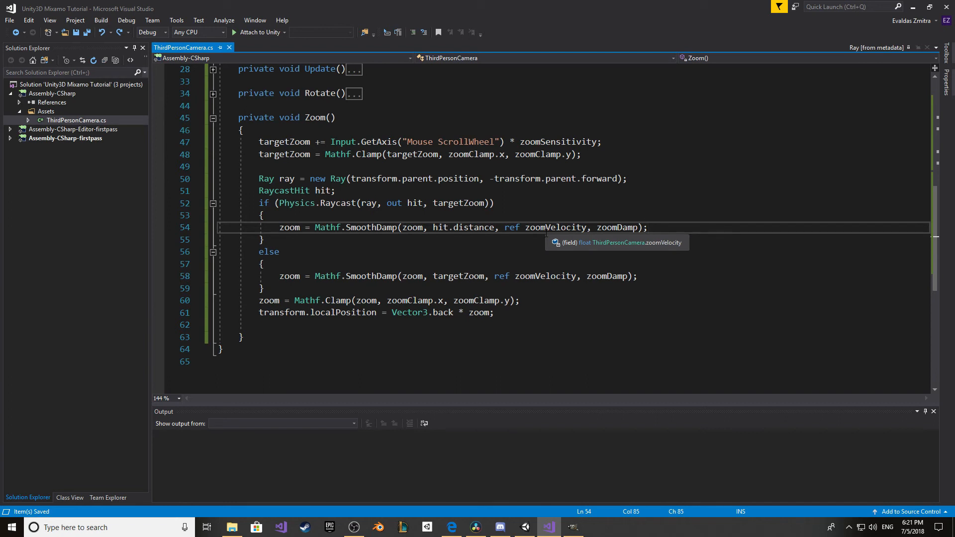
{"action": "type", "text": "zoom -="}
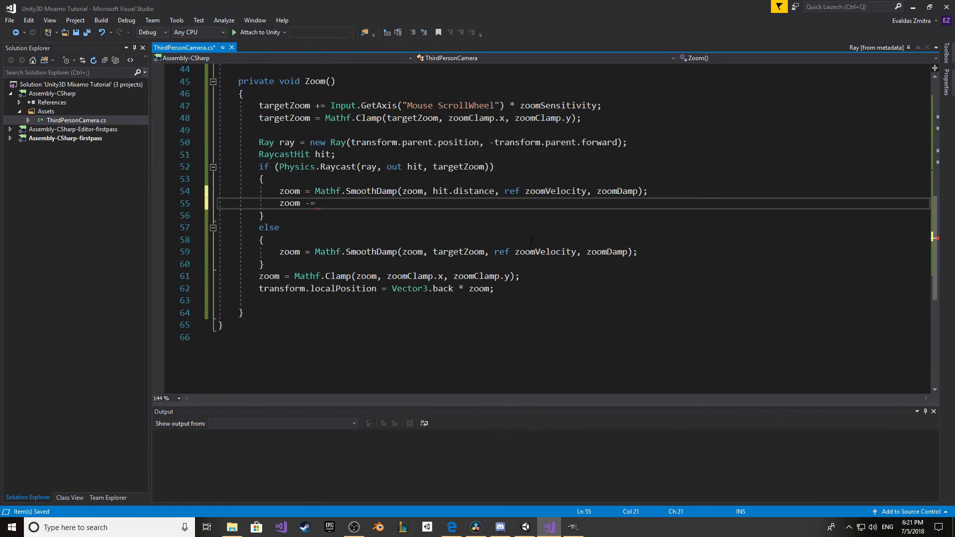
{"action": "type", "text": "camer"}
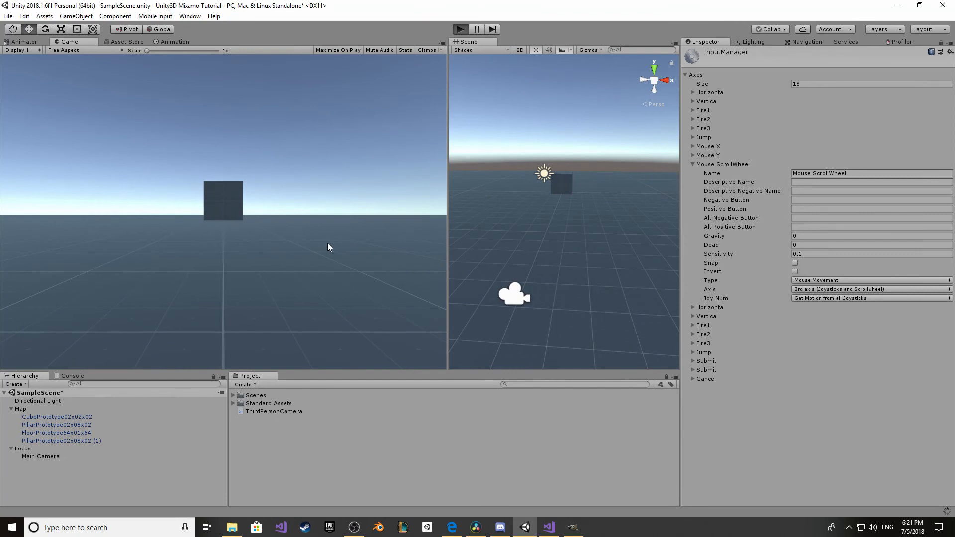
{"action": "mouse_move", "coordinate": [250, 192]}
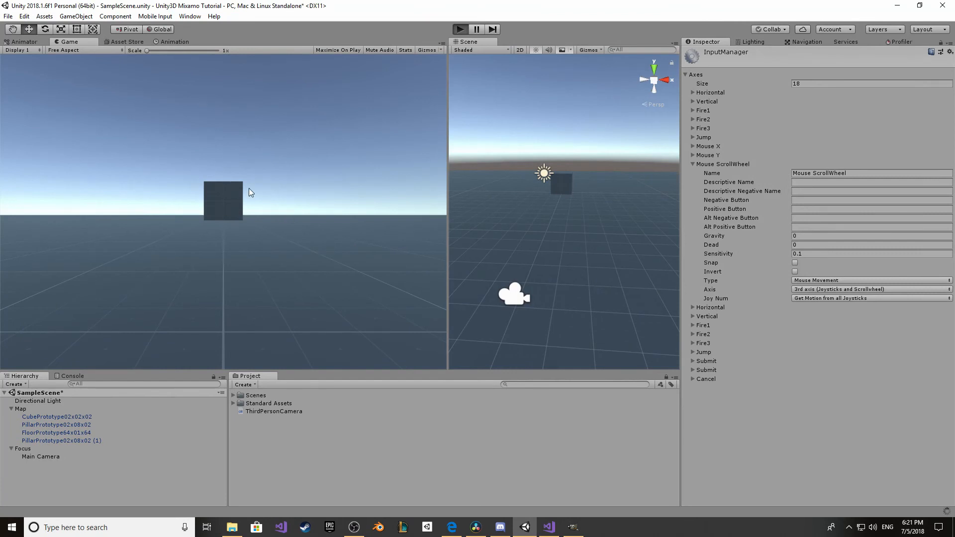